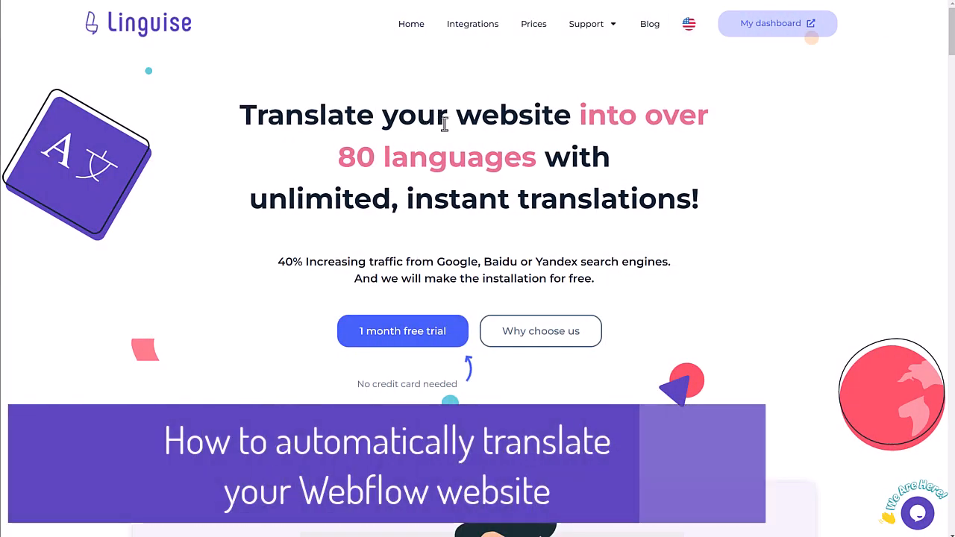
Browse down the Linguise homepage and enter the account dashboard.
{"action": "scroll", "scroll_direction": "down", "scroll_amount": 3}
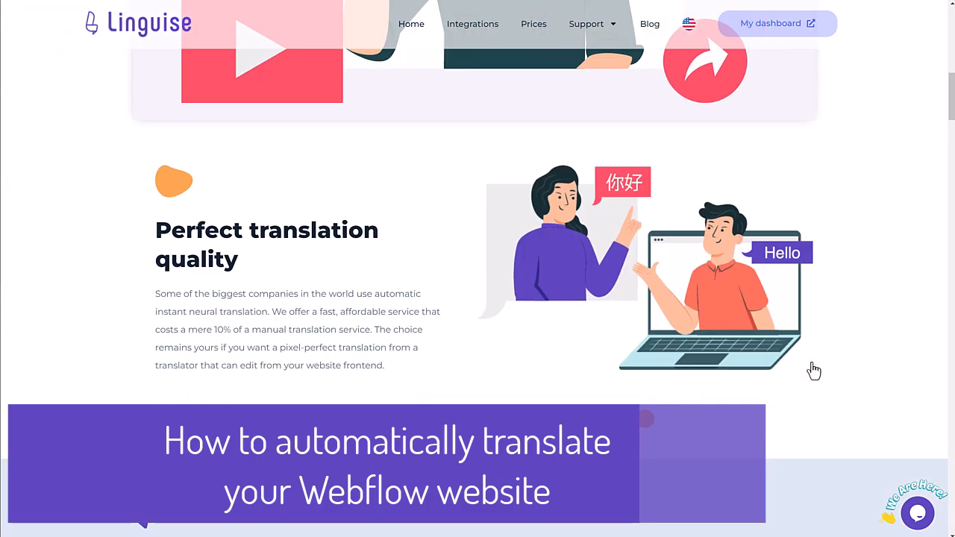
{"action": "scroll", "scroll_direction": "down", "scroll_amount": 3}
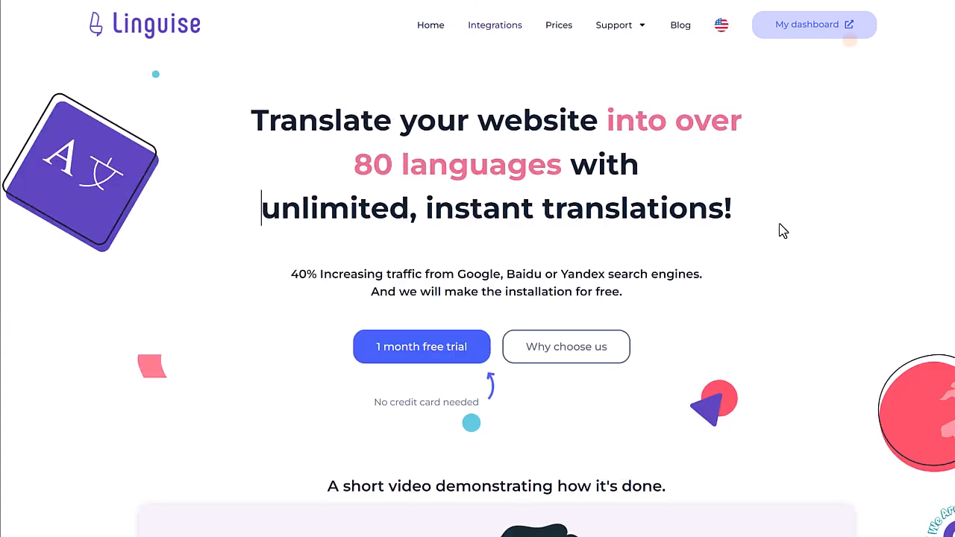
{"action": "scroll", "scroll_direction": "down", "scroll_amount": 3}
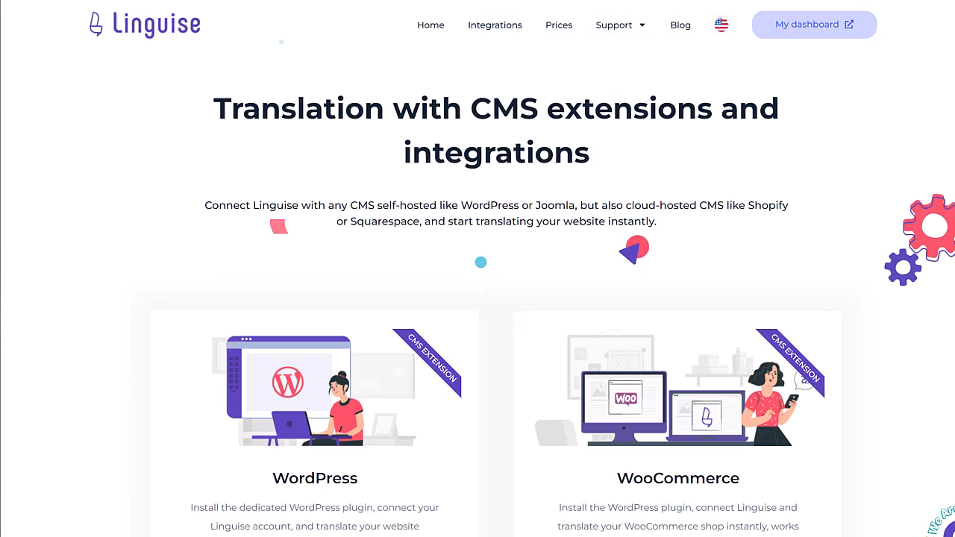
{"action": "left_click", "coordinate": [815, 24]}
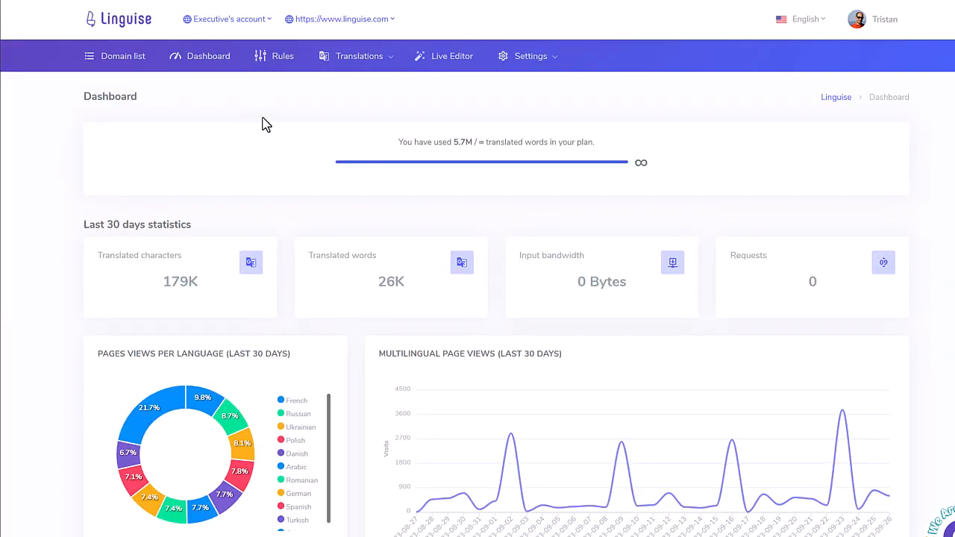
Review the Rules, Translations and Live Editor pages, then the domain Settings menu.
{"action": "left_click", "coordinate": [284, 57]}
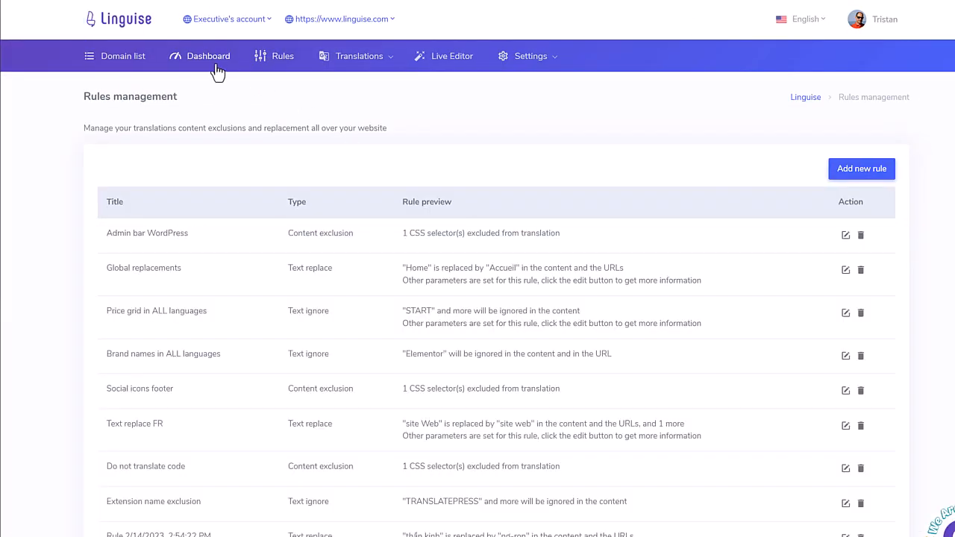
{"action": "left_click", "coordinate": [206, 56]}
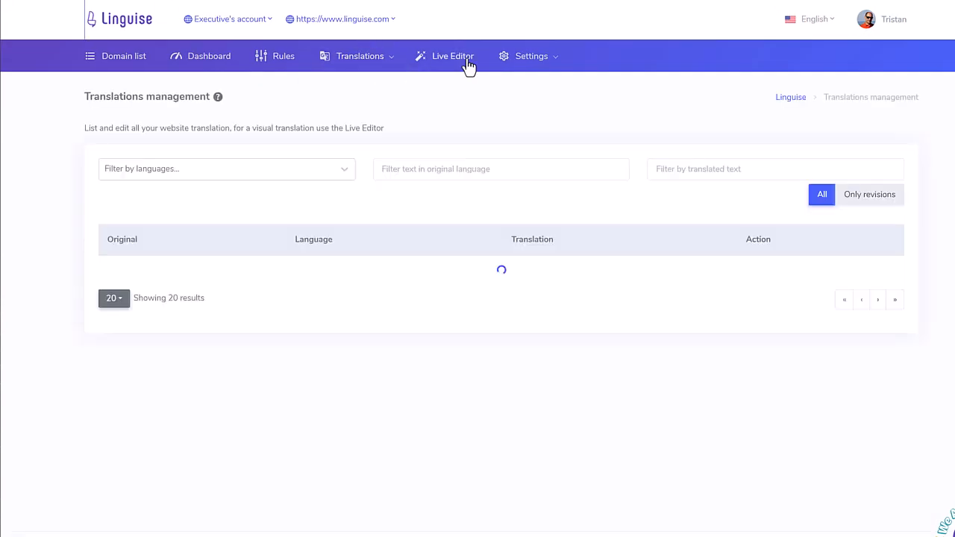
{"action": "left_click", "coordinate": [454, 57]}
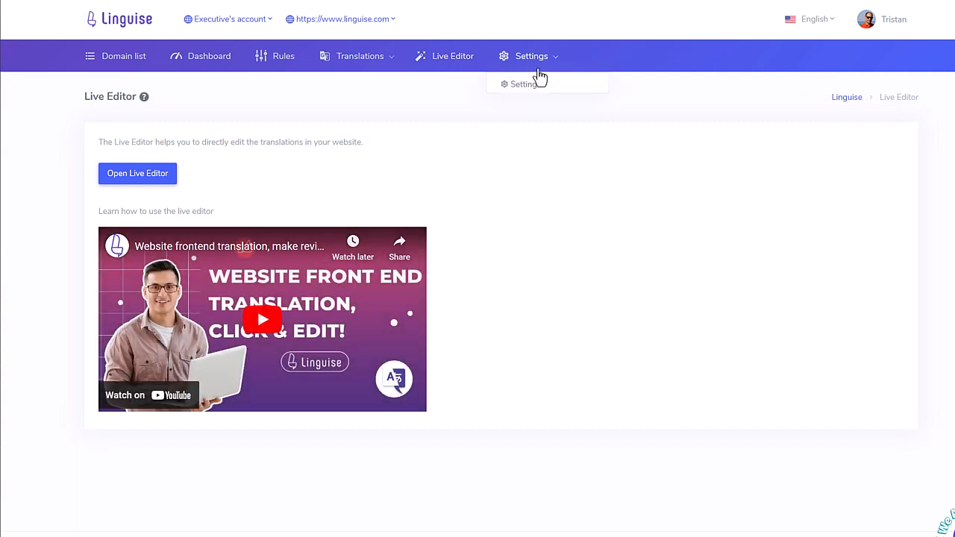
{"action": "left_click", "coordinate": [522, 84]}
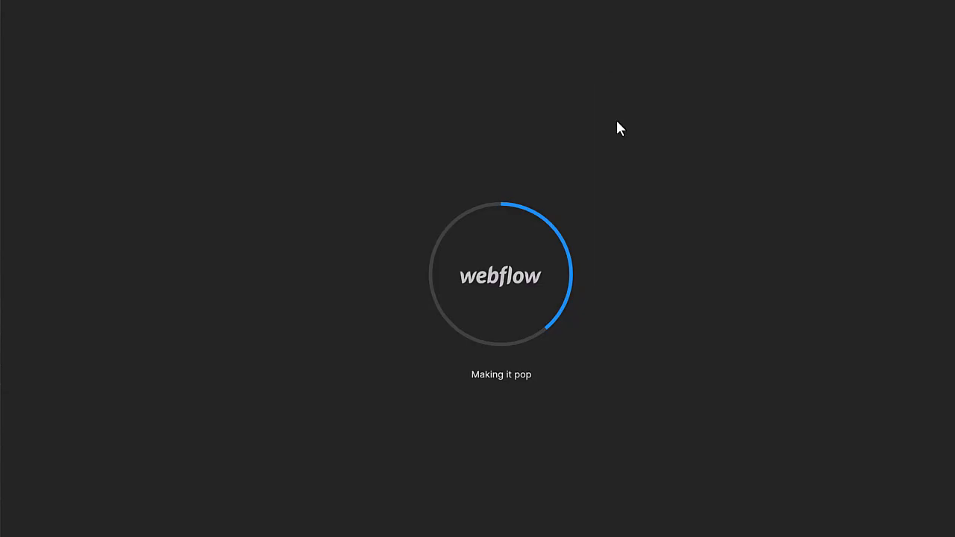
{"action": "mouse_move", "coordinate": [582, 421]}
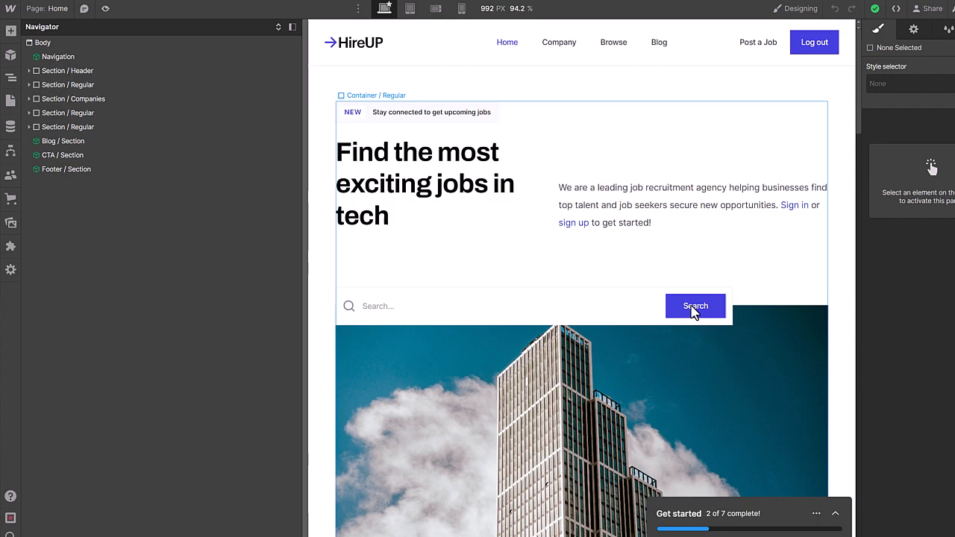
Open the live HireUP website from the Webflow Designer.
{"action": "left_click", "coordinate": [436, 184]}
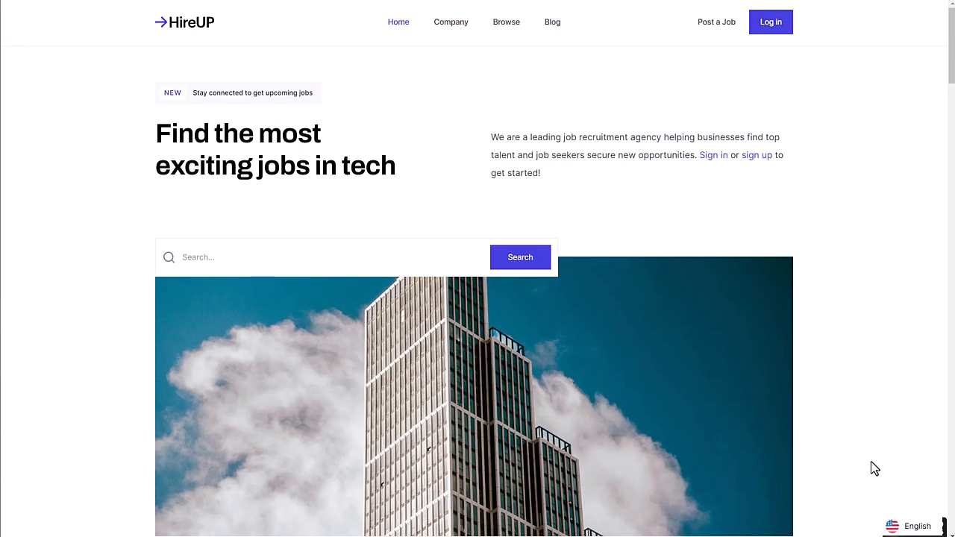
Switch the HireUP site to French and return to the translated home page.
{"action": "left_click", "coordinate": [916, 525]}
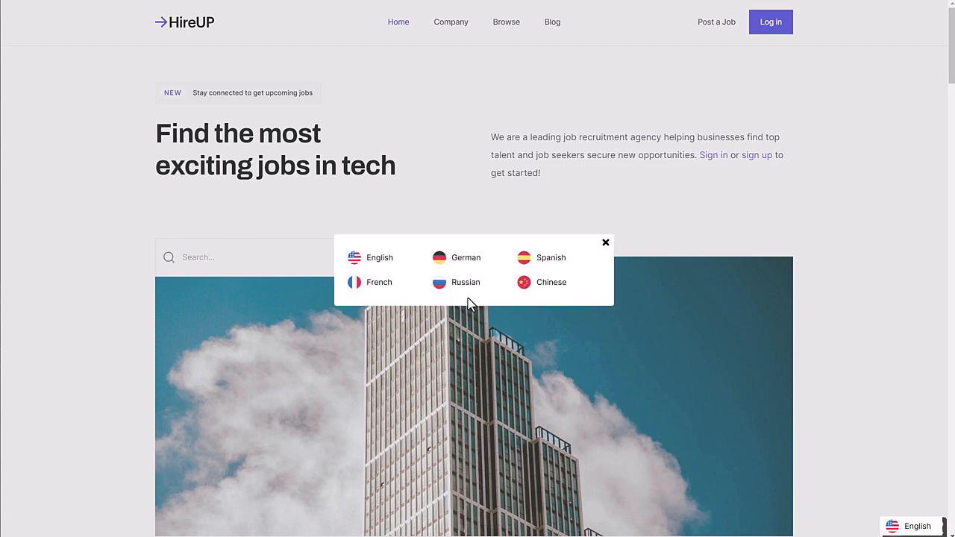
{"action": "mouse_move", "coordinate": [729, 300]}
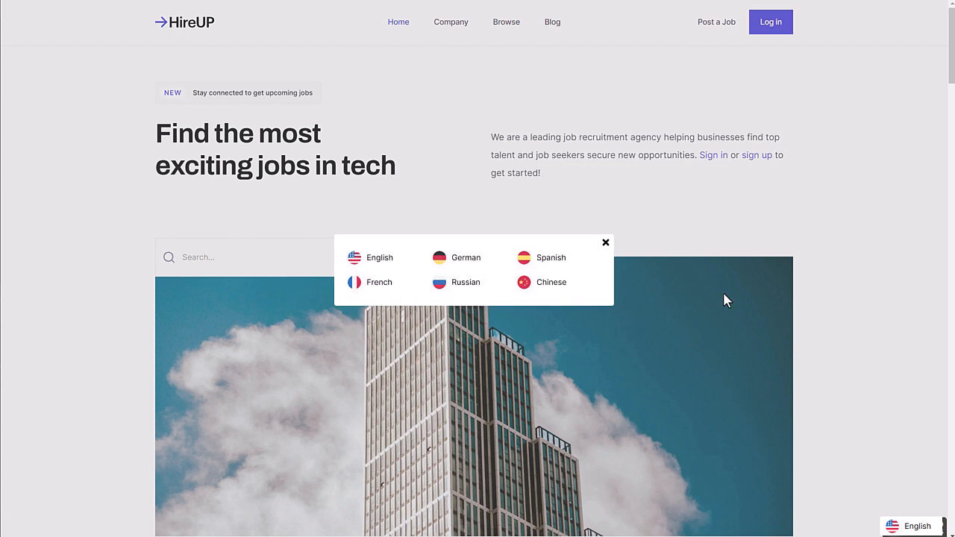
{"action": "left_click", "coordinate": [379, 282]}
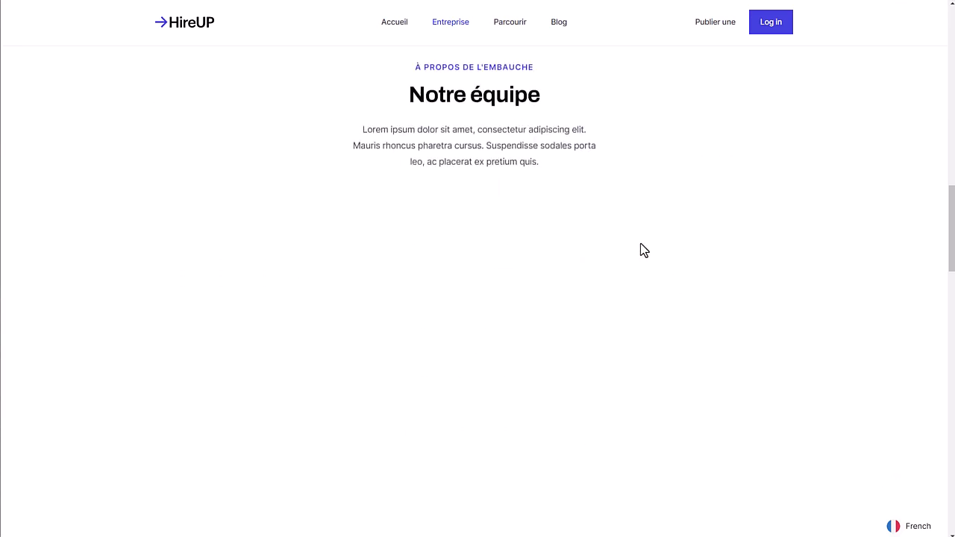
{"action": "left_click", "coordinate": [394, 22]}
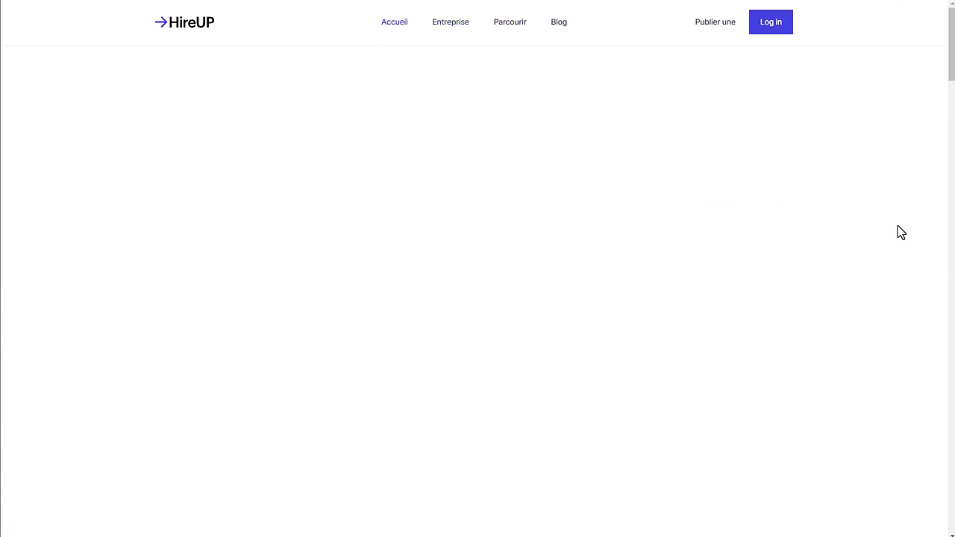
Browse the French home page and check the six-language list in the switcher.
{"action": "scroll", "scroll_direction": "down", "scroll_amount": 3}
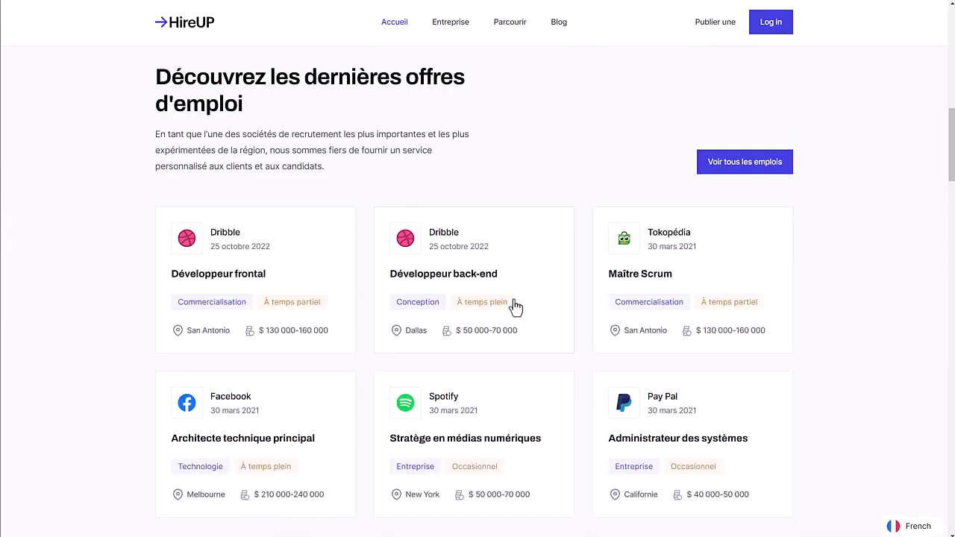
{"action": "scroll", "scroll_direction": "down", "scroll_amount": 3}
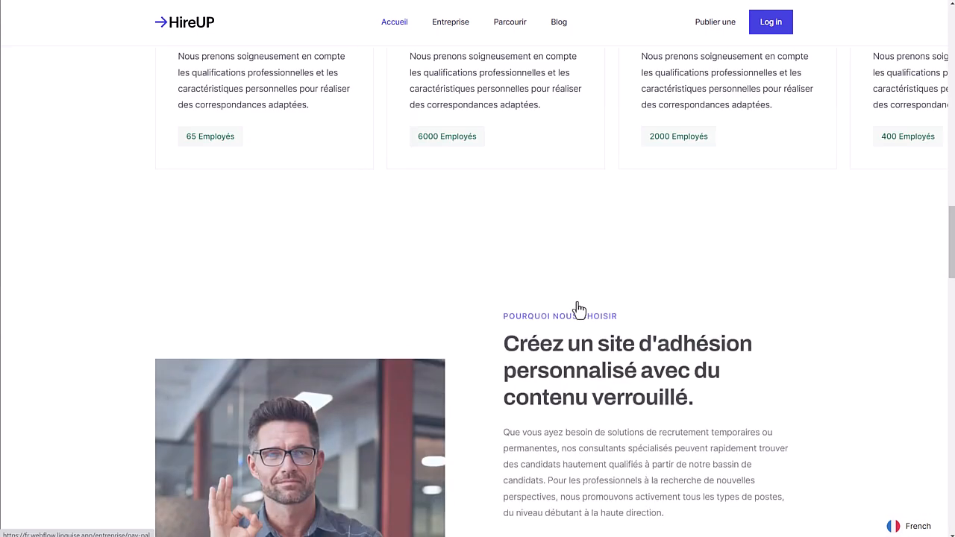
{"action": "scroll", "scroll_direction": "down", "scroll_amount": 3}
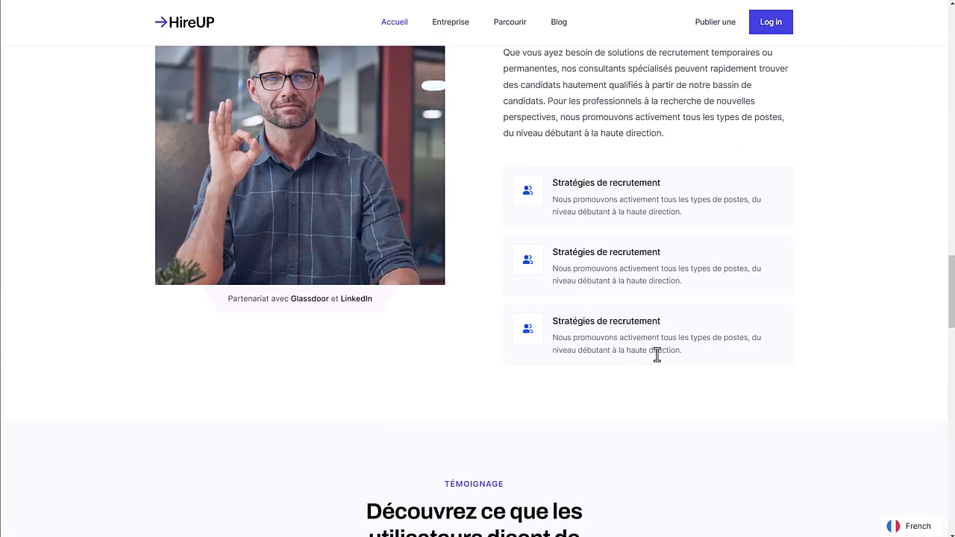
{"action": "scroll", "scroll_direction": "up", "scroll_amount": 3}
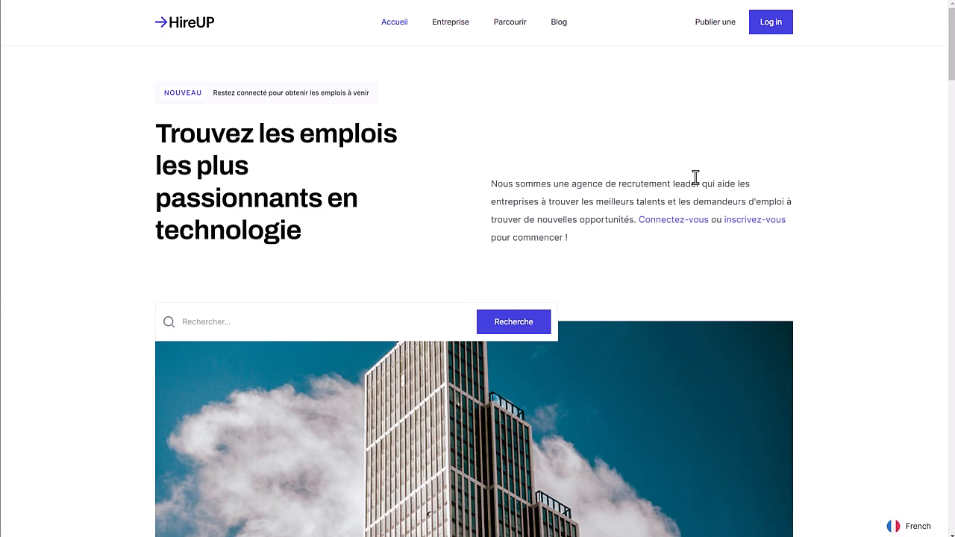
{"action": "left_click", "coordinate": [916, 525]}
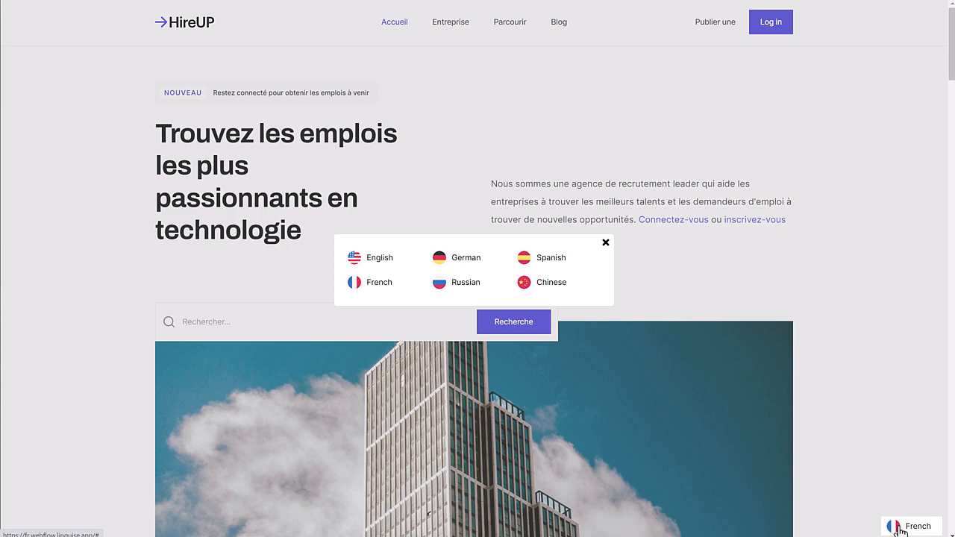
{"action": "mouse_move", "coordinate": [717, 188]}
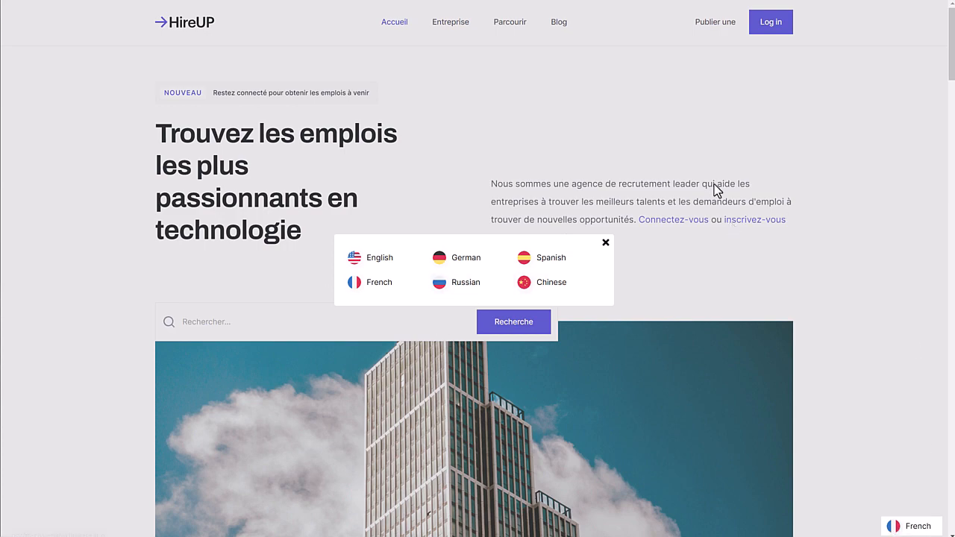
{"action": "left_click", "coordinate": [465, 282]}
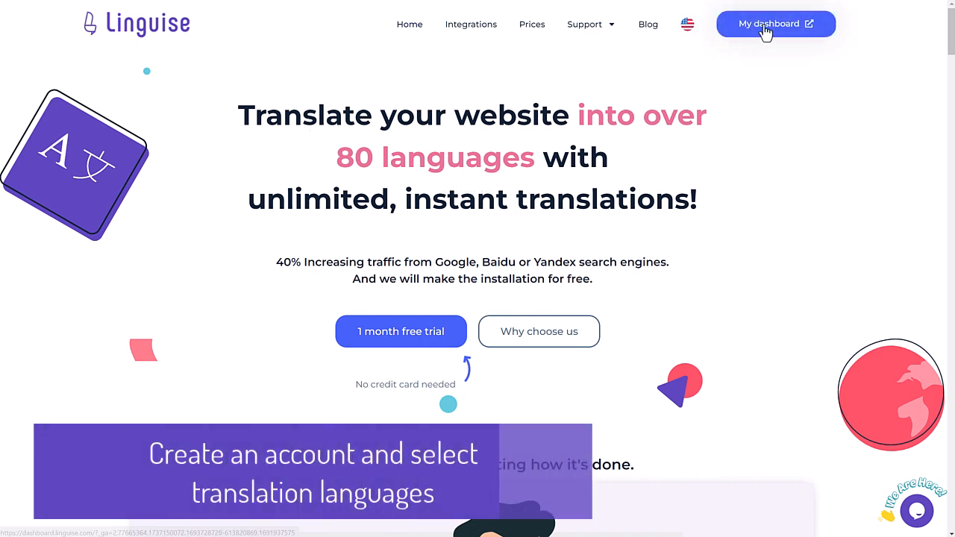
Reach the Linguise registration form from the sign-in page and fill in the account fields.
{"action": "left_click", "coordinate": [776, 24]}
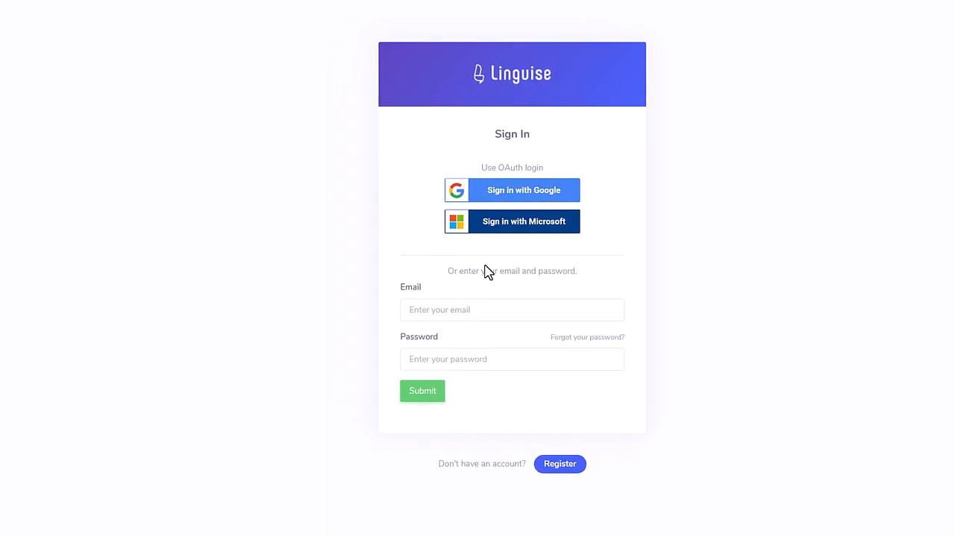
{"action": "left_click", "coordinate": [559, 464]}
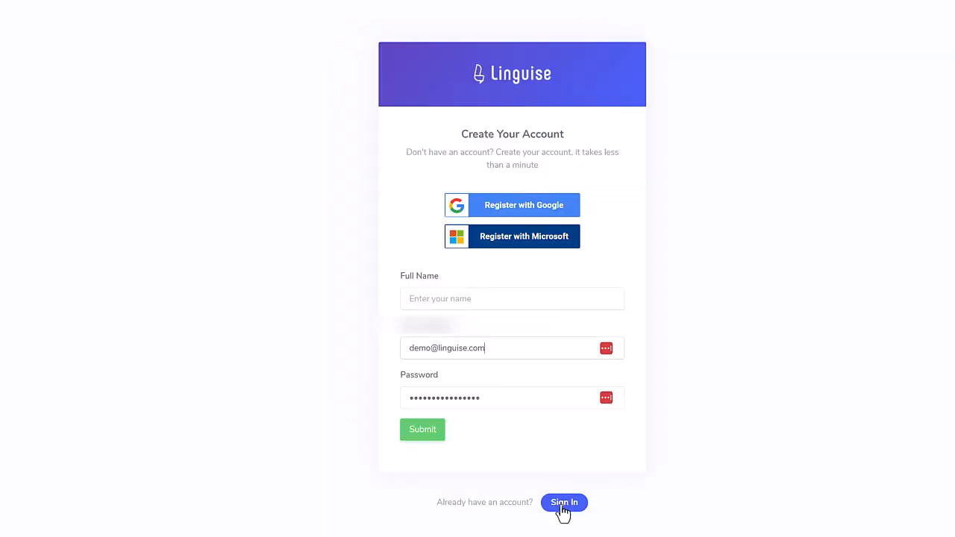
{"action": "left_click", "coordinate": [564, 501]}
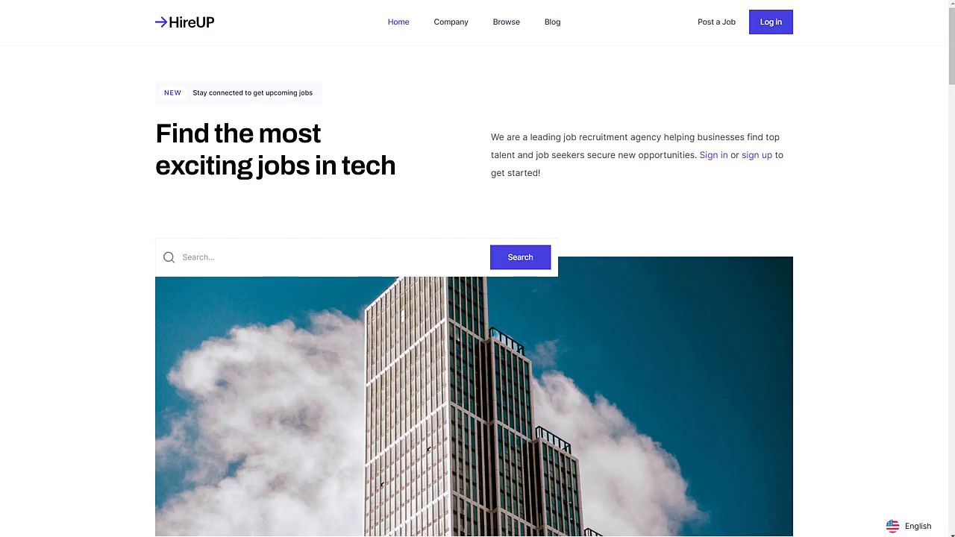
{"action": "mouse_move", "coordinate": [325, 27]}
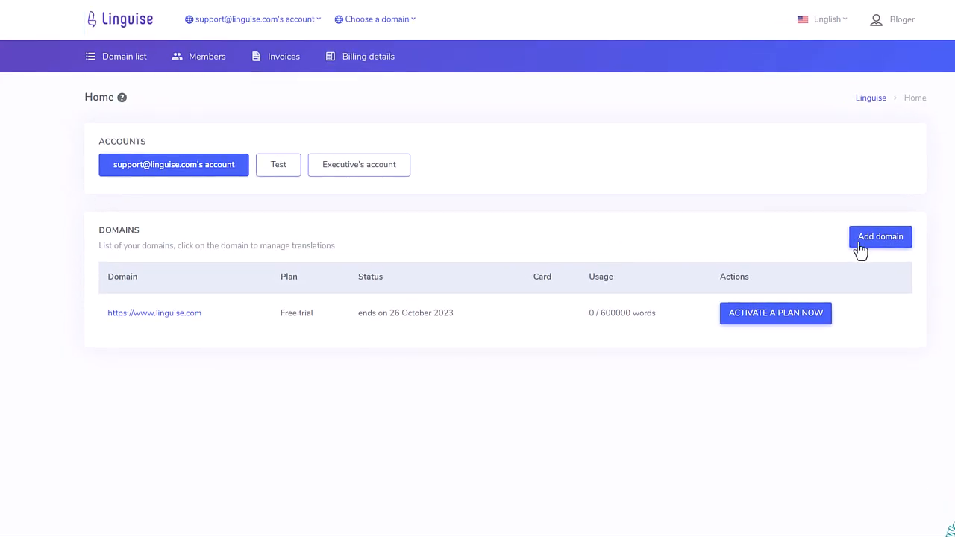
{"action": "left_click", "coordinate": [880, 236]}
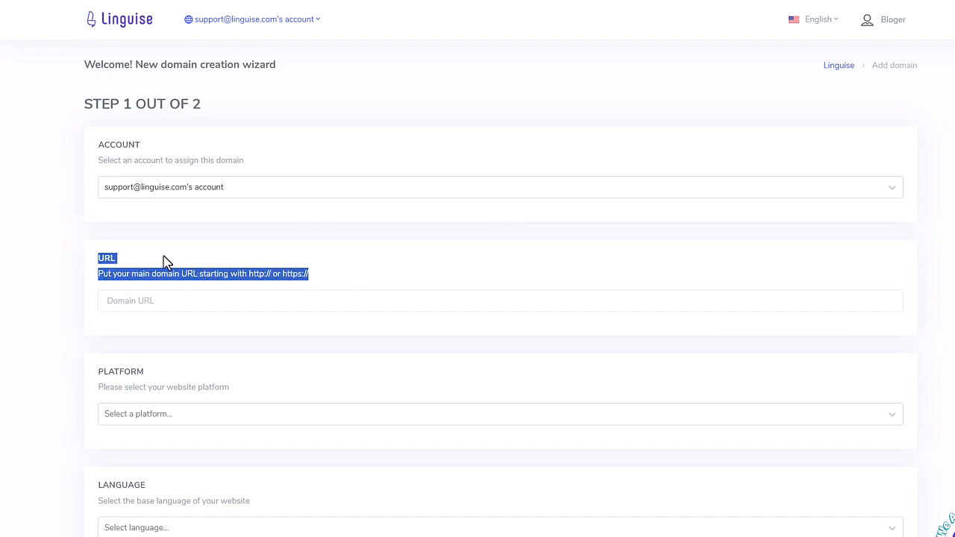
{"action": "scroll", "scroll_direction": "down", "scroll_amount": 3}
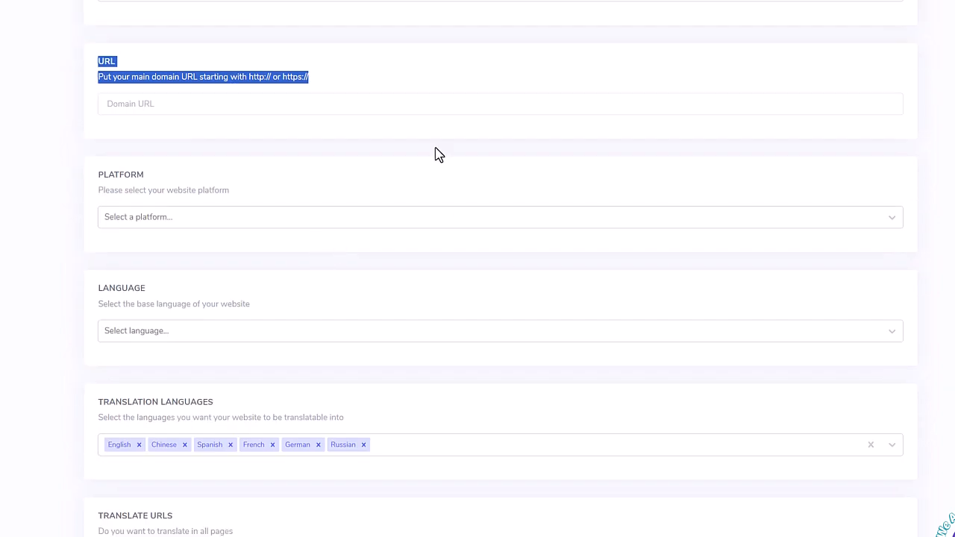
{"action": "type", "text": "https://webflow.linguise.app/"}
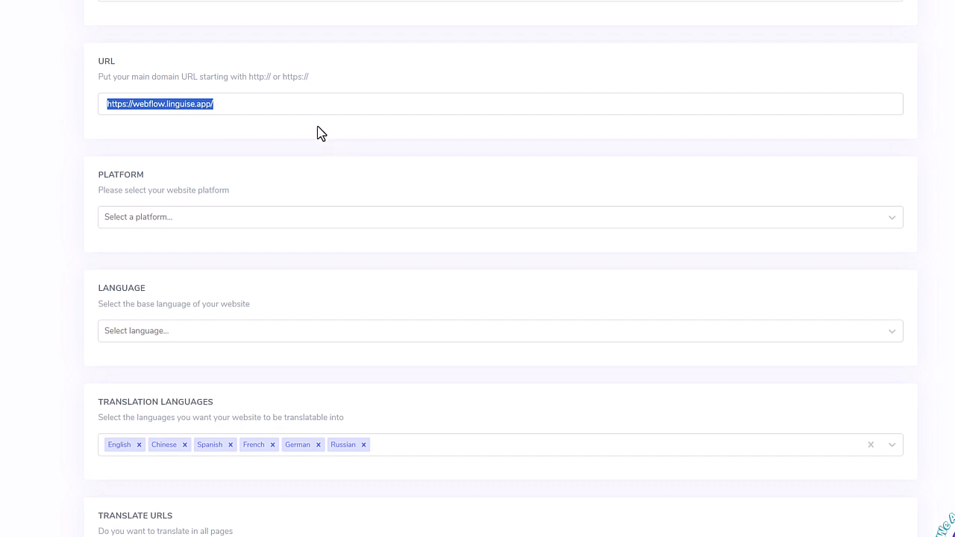
Choose Webflow (BETA) as the website platform.
{"action": "left_click", "coordinate": [500, 218]}
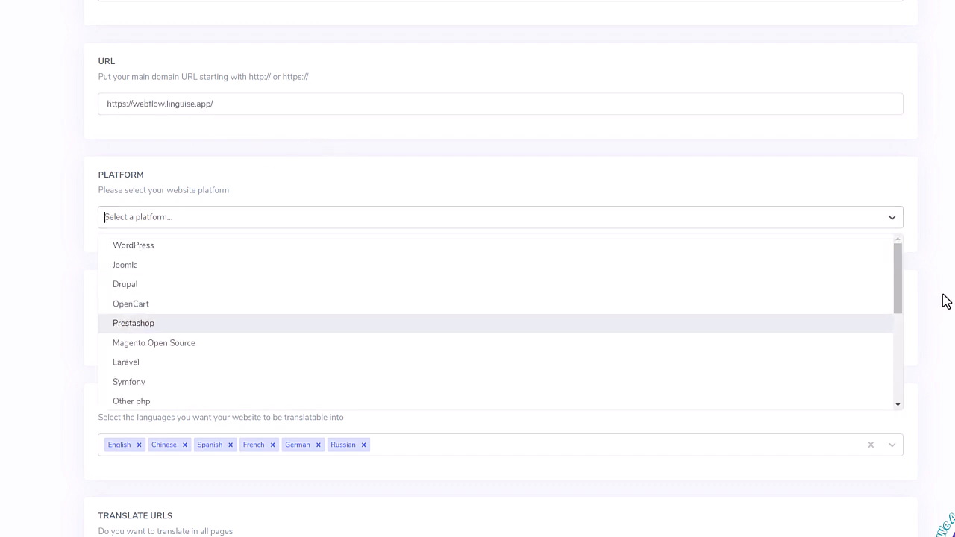
{"action": "scroll", "scroll_direction": "down", "scroll_amount": 3}
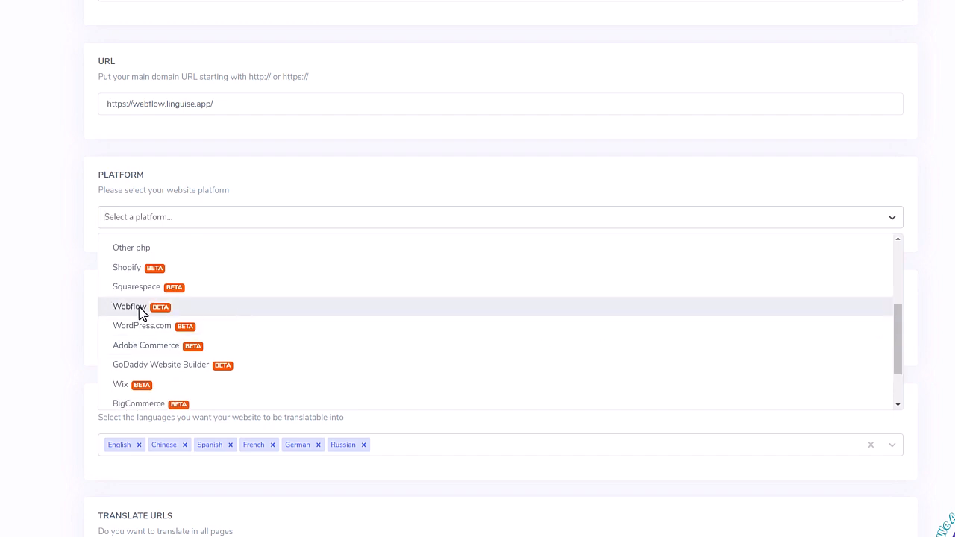
{"action": "left_click", "coordinate": [128, 306]}
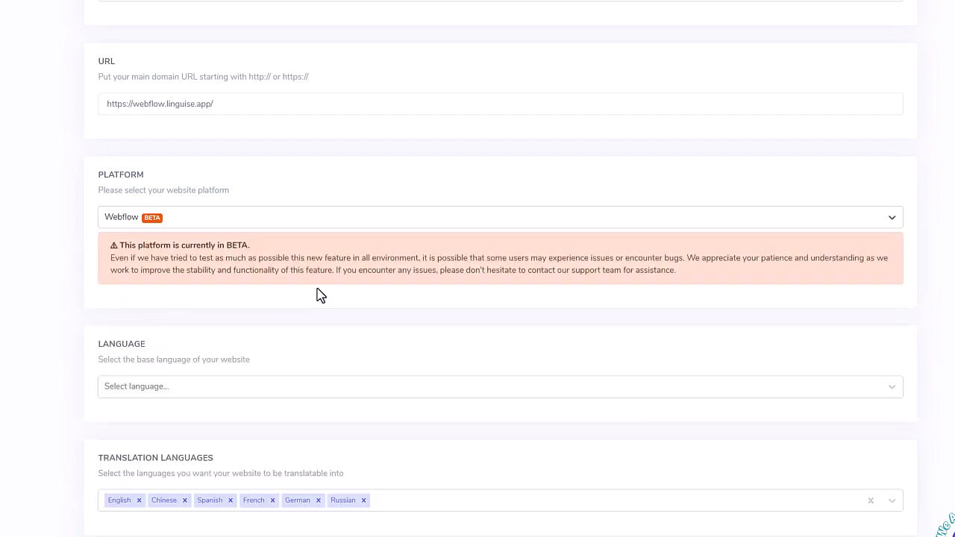
{"action": "mouse_move", "coordinate": [415, 299]}
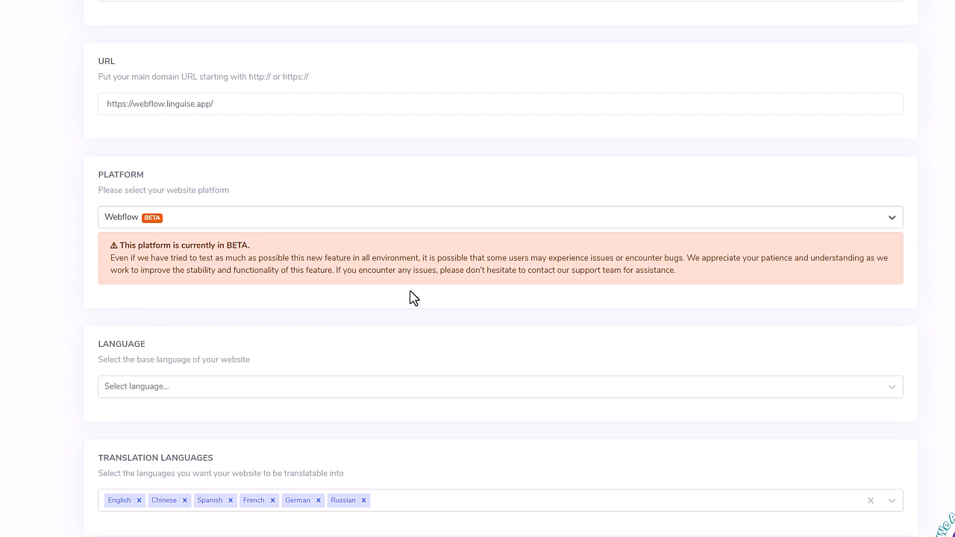
{"action": "scroll", "scroll_direction": "down", "scroll_amount": 3}
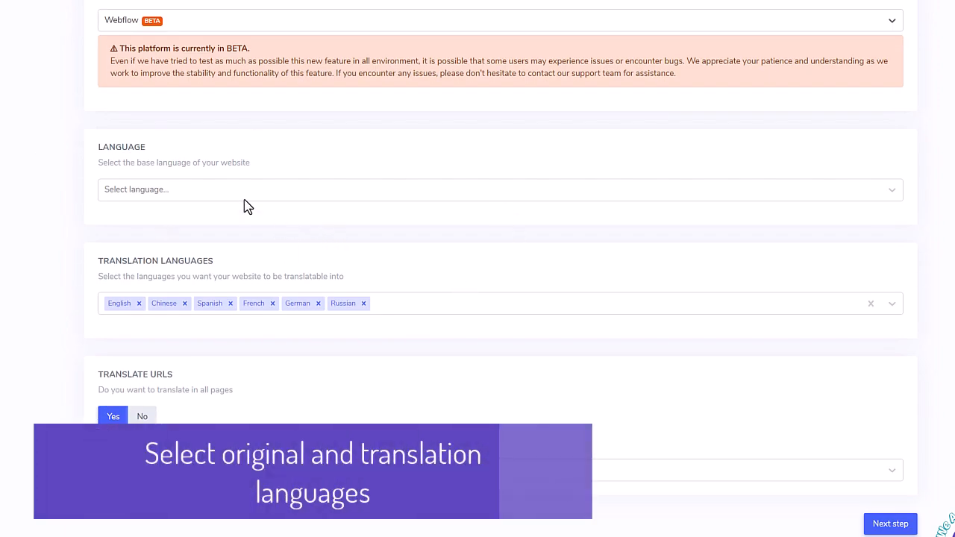
Set English as the base language and add Dutch as a translation language.
{"action": "type", "text": "eng"}
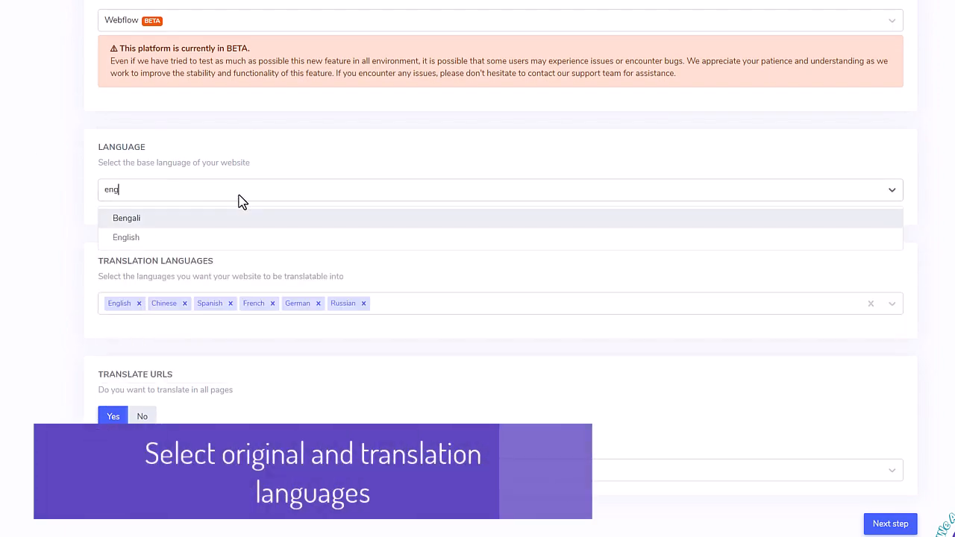
{"action": "left_click", "coordinate": [125, 237]}
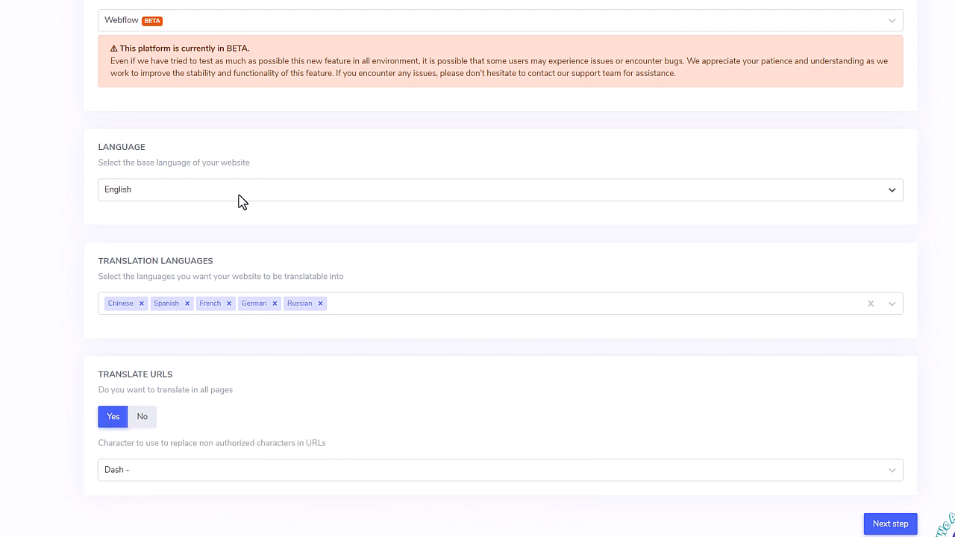
{"action": "left_click", "coordinate": [522, 303]}
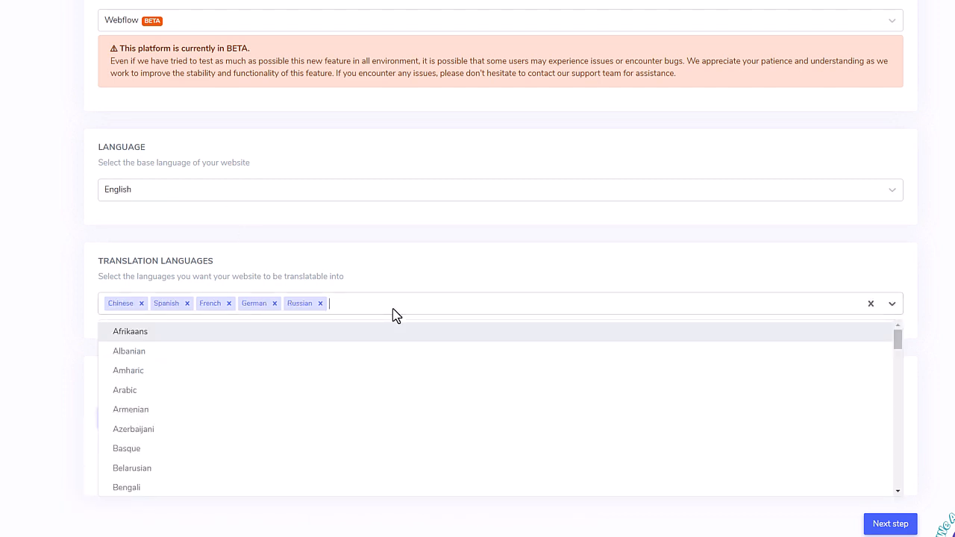
{"action": "type", "text": "d"}
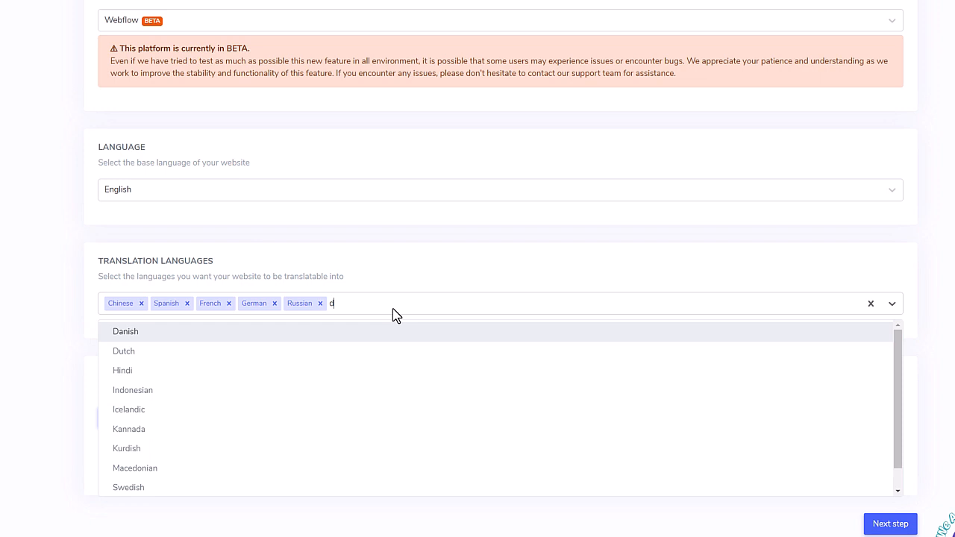
{"action": "left_click", "coordinate": [124, 351]}
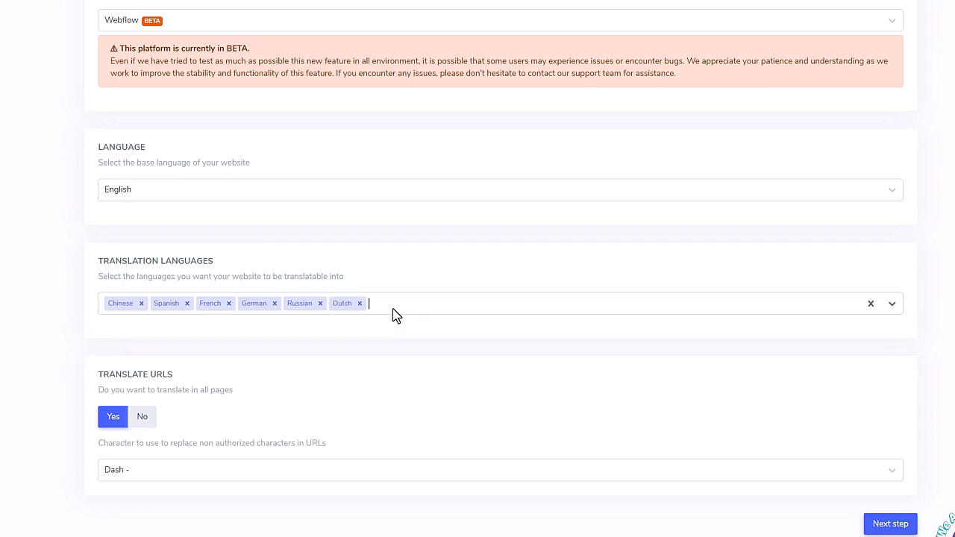
Browse the remaining translation languages and proceed to the next setup step.
{"action": "left_click", "coordinate": [892, 304]}
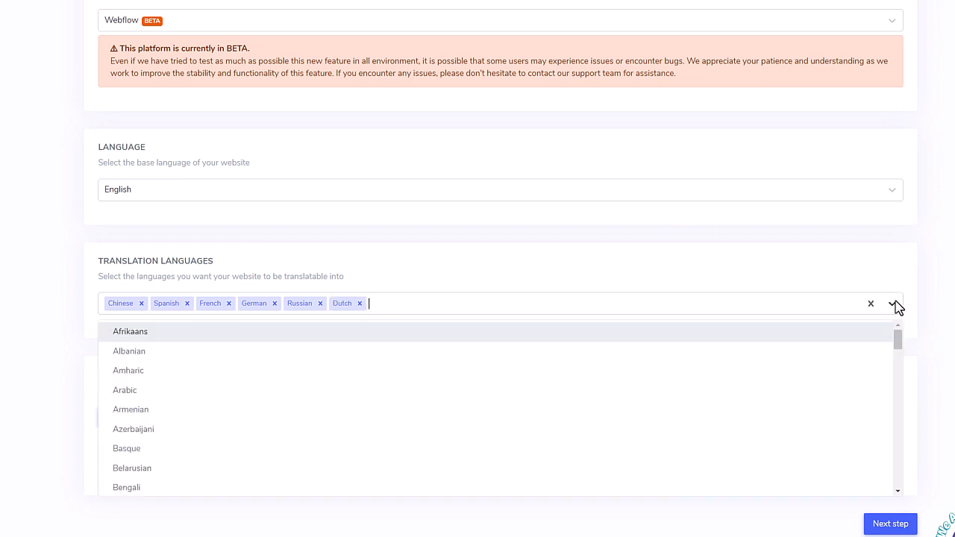
{"action": "scroll", "scroll_direction": "down", "scroll_amount": 3}
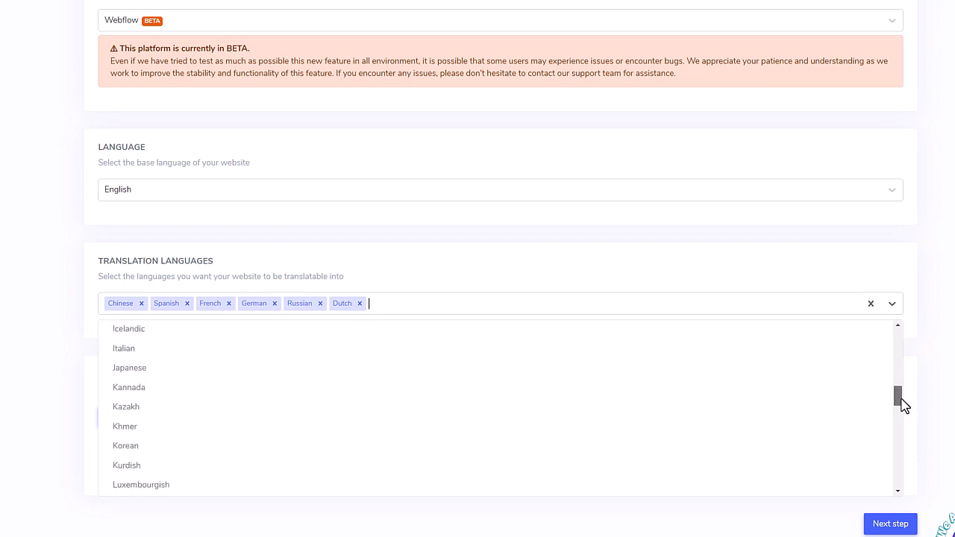
{"action": "scroll", "scroll_direction": "down", "scroll_amount": 3}
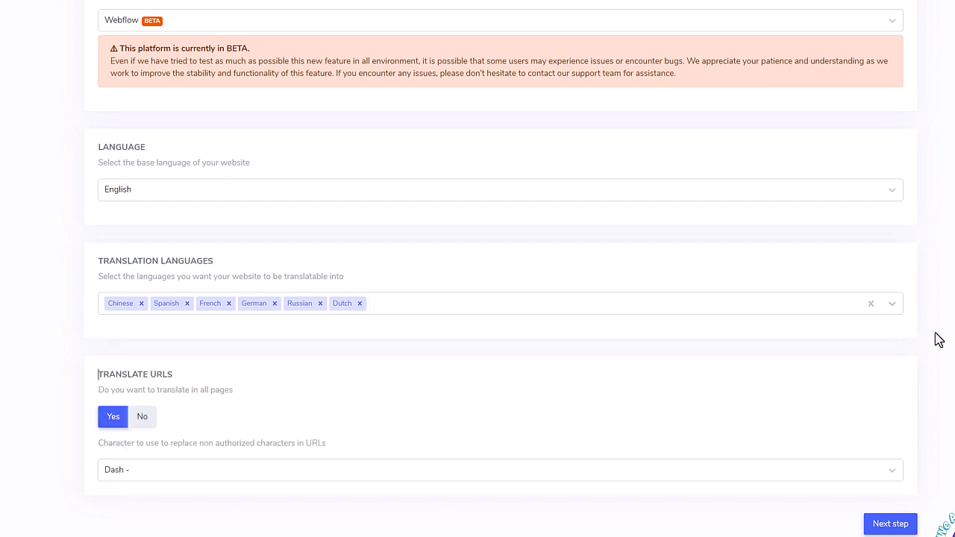
{"action": "scroll", "scroll_direction": "down", "scroll_amount": 3}
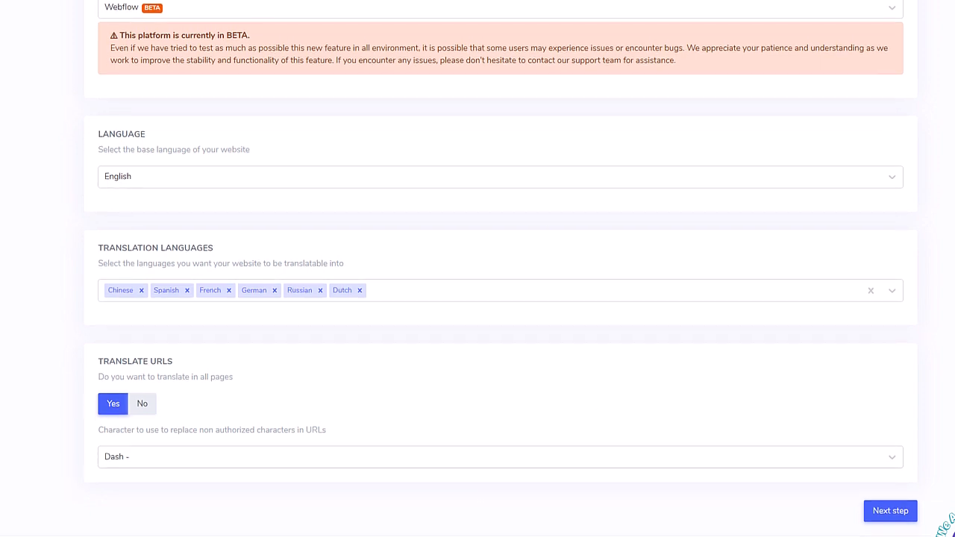
{"action": "left_click", "coordinate": [889, 511]}
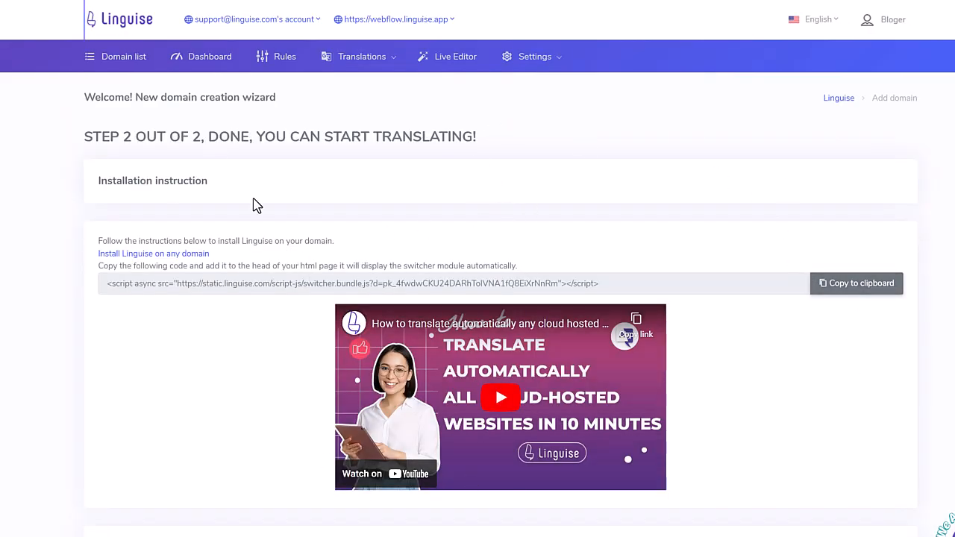
Review the installation script, then inspect the CNAME/TXT records on the Edit domain page.
{"action": "scroll", "scroll_direction": "down", "scroll_amount": 3}
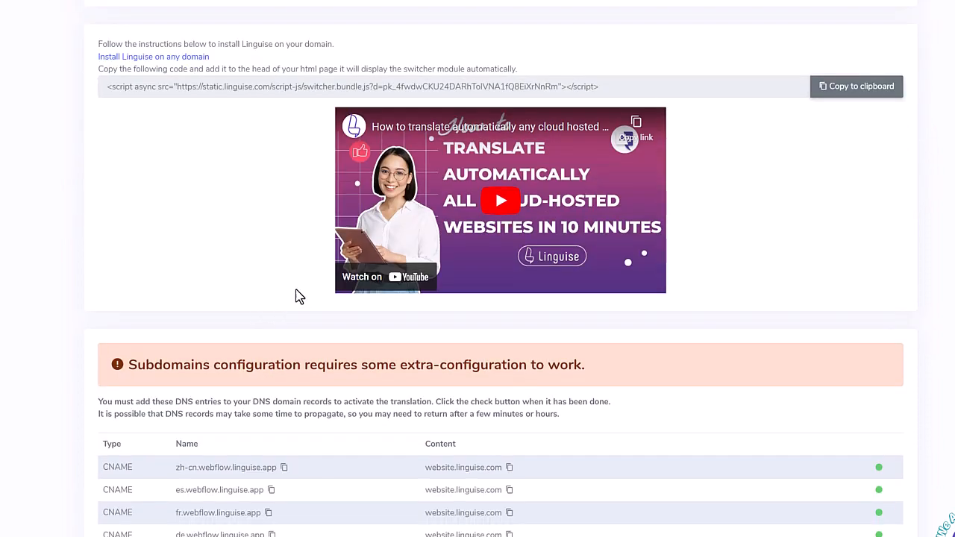
{"action": "scroll", "scroll_direction": "down", "scroll_amount": 3}
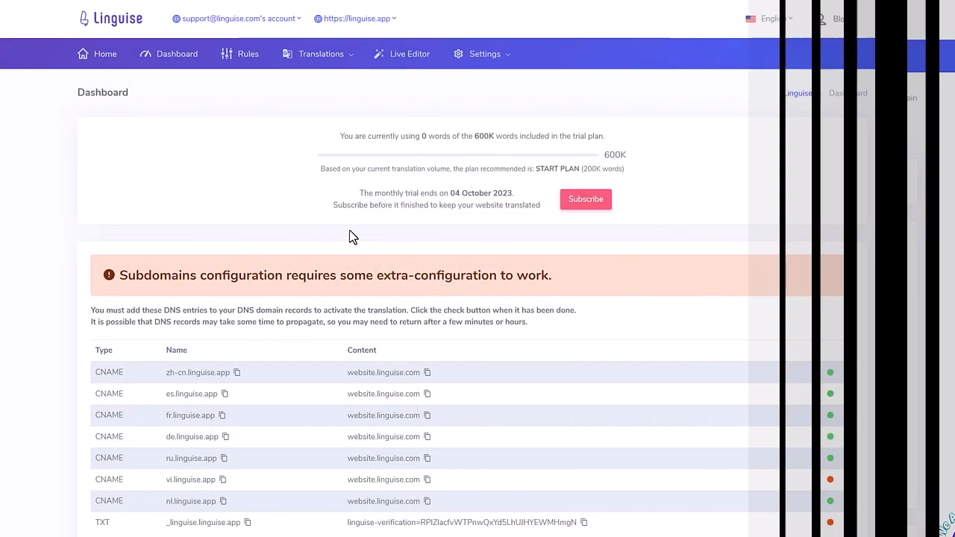
{"action": "scroll", "scroll_direction": "down", "scroll_amount": 3}
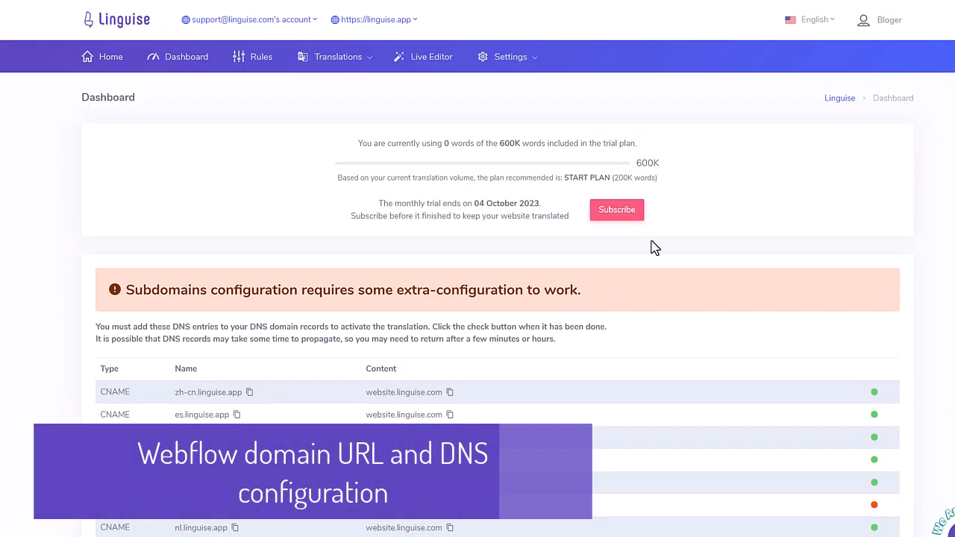
{"action": "left_click", "coordinate": [510, 57]}
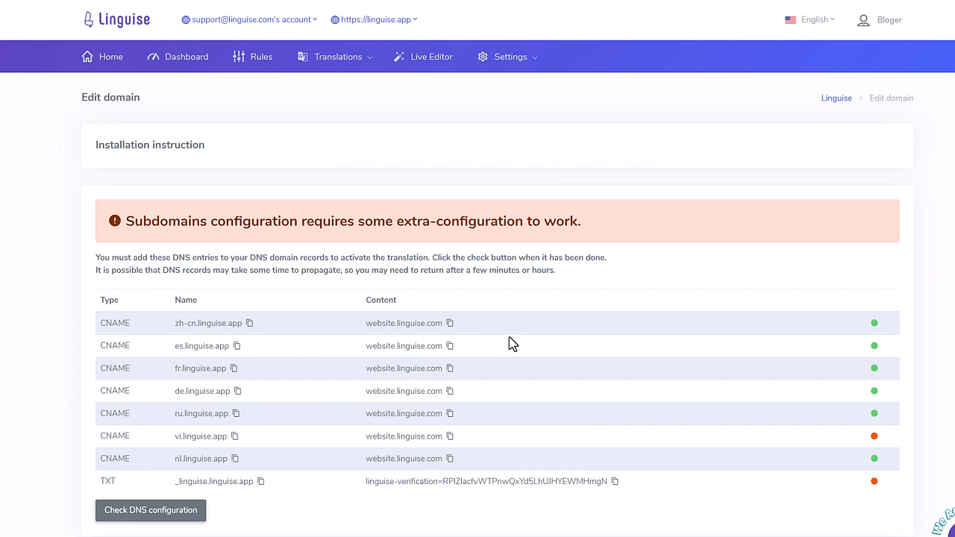
{"action": "scroll", "scroll_direction": "down", "scroll_amount": 3}
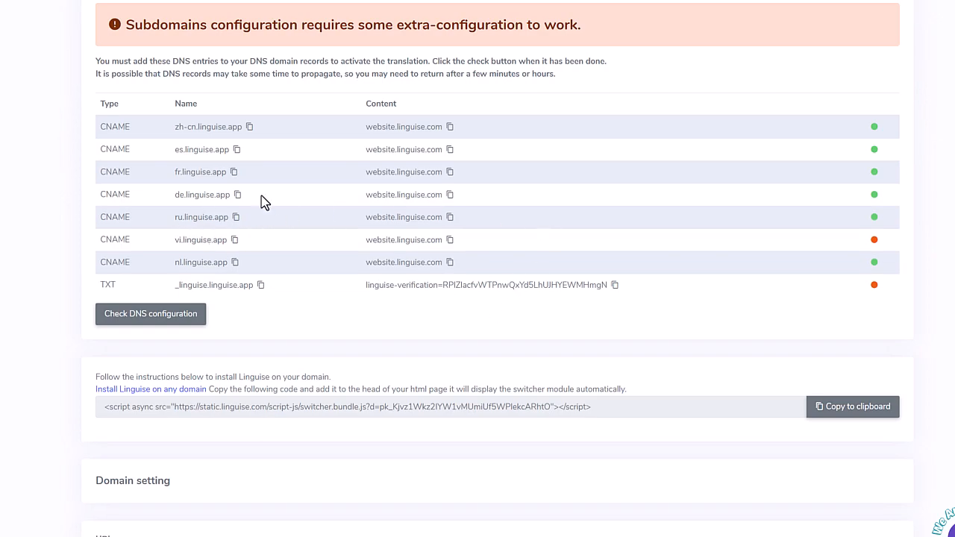
{"action": "mouse_move", "coordinate": [275, 211]}
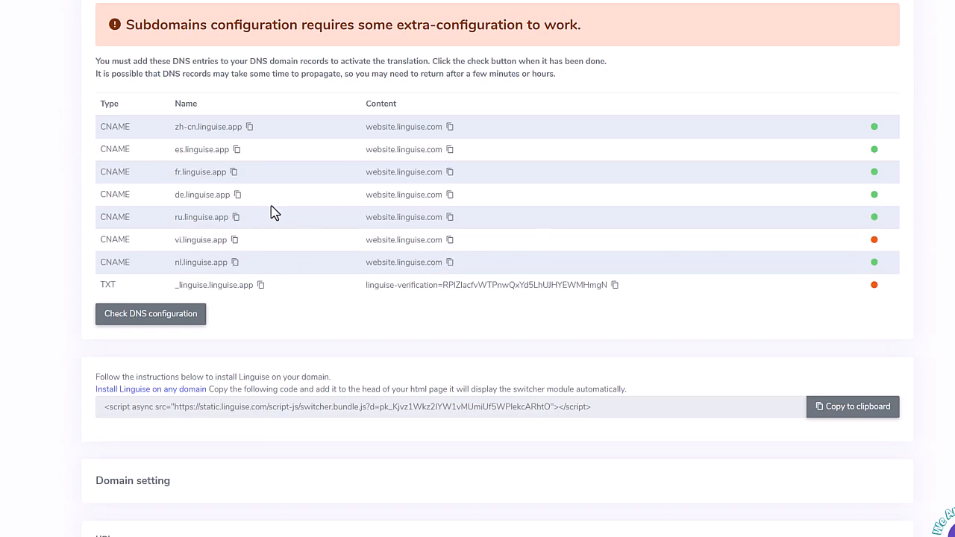
{"action": "mouse_move", "coordinate": [156, 152]}
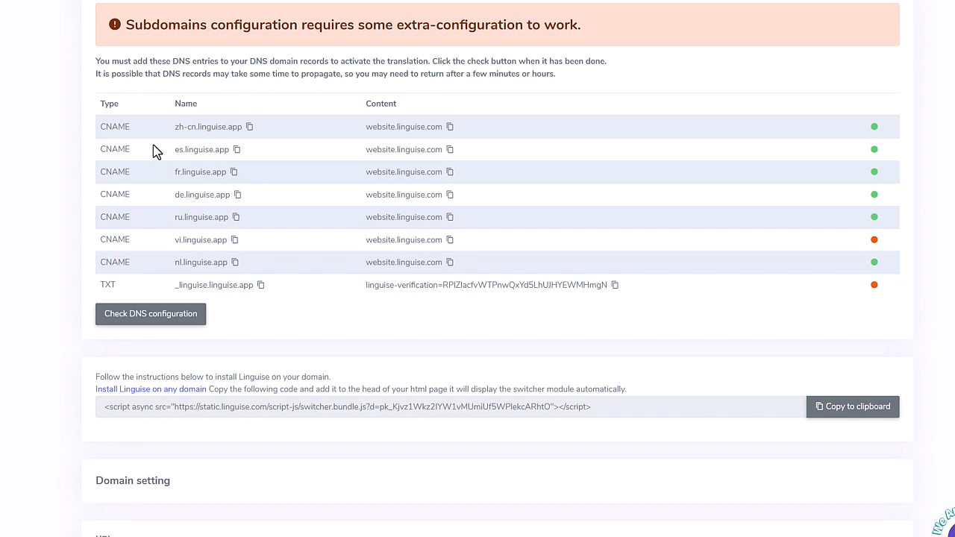
{"action": "mouse_move", "coordinate": [177, 149]}
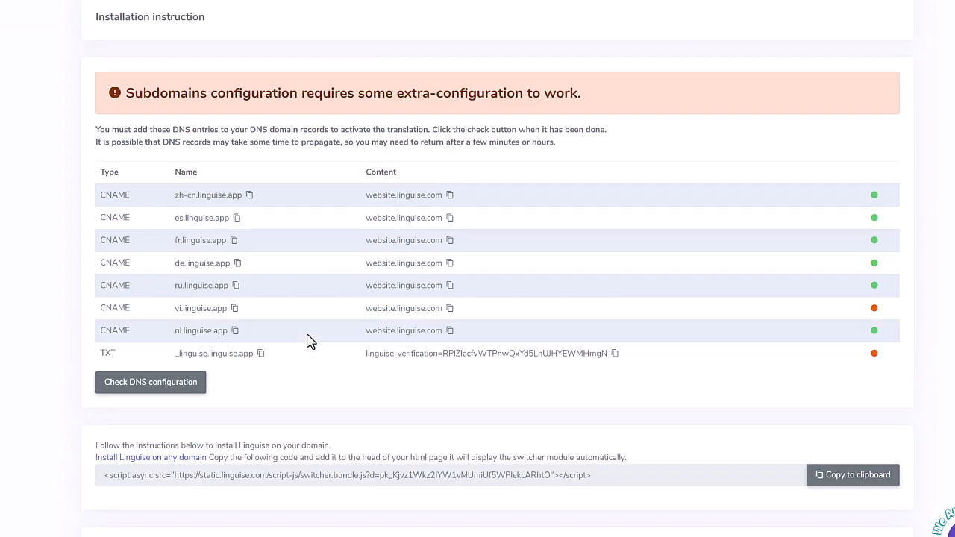
{"action": "scroll", "scroll_direction": "up", "scroll_amount": 3}
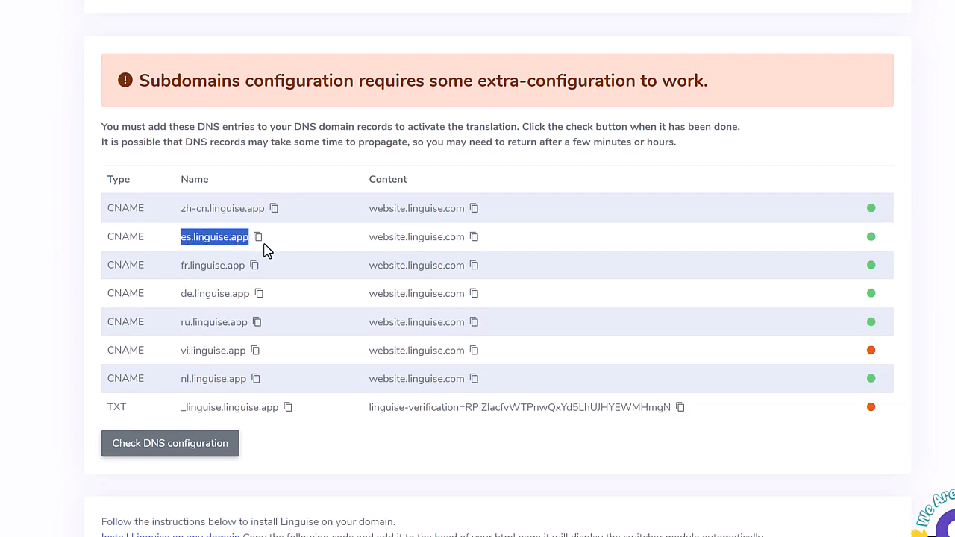
{"action": "mouse_move", "coordinate": [227, 242]}
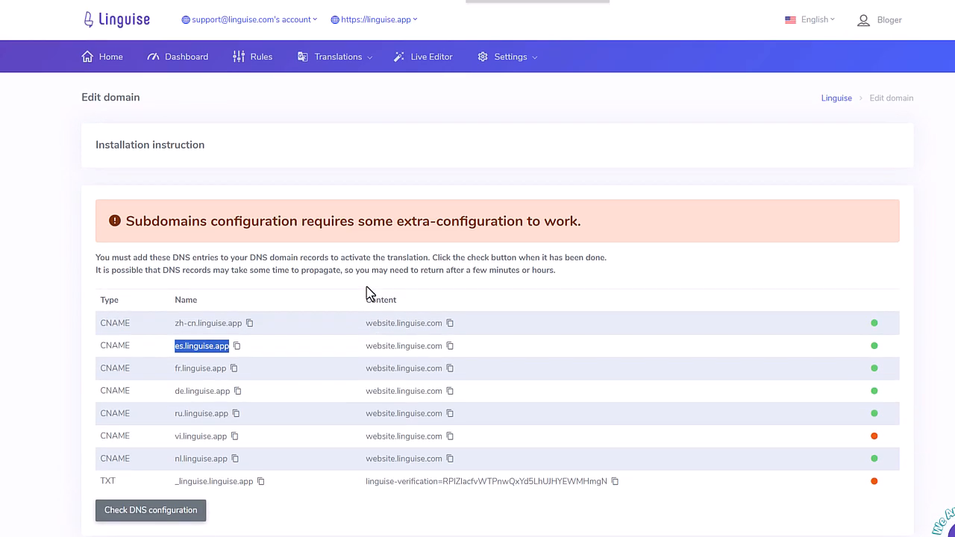
{"action": "mouse_move", "coordinate": [325, 402]}
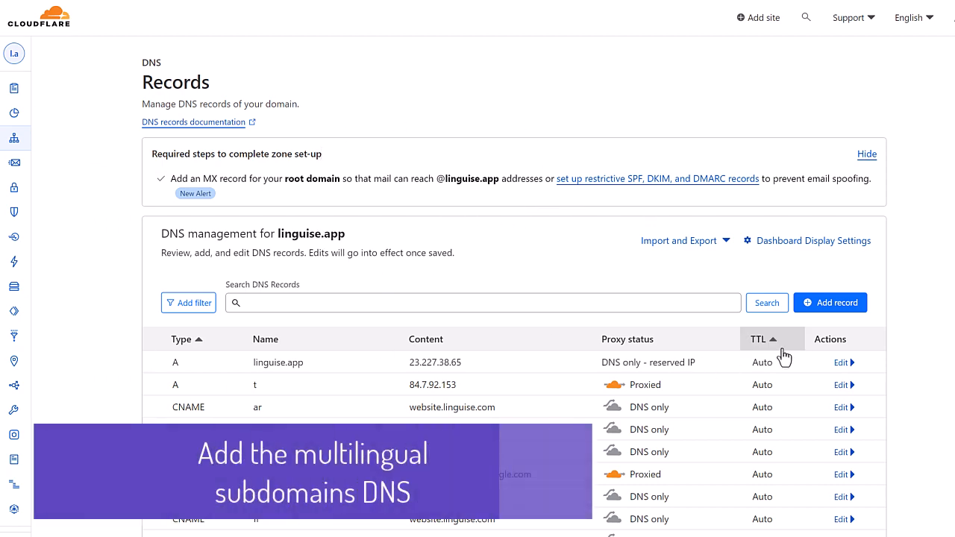
Start a new Cloudflare DNS record of type CNAME.
{"action": "scroll", "scroll_direction": "down", "scroll_amount": 3}
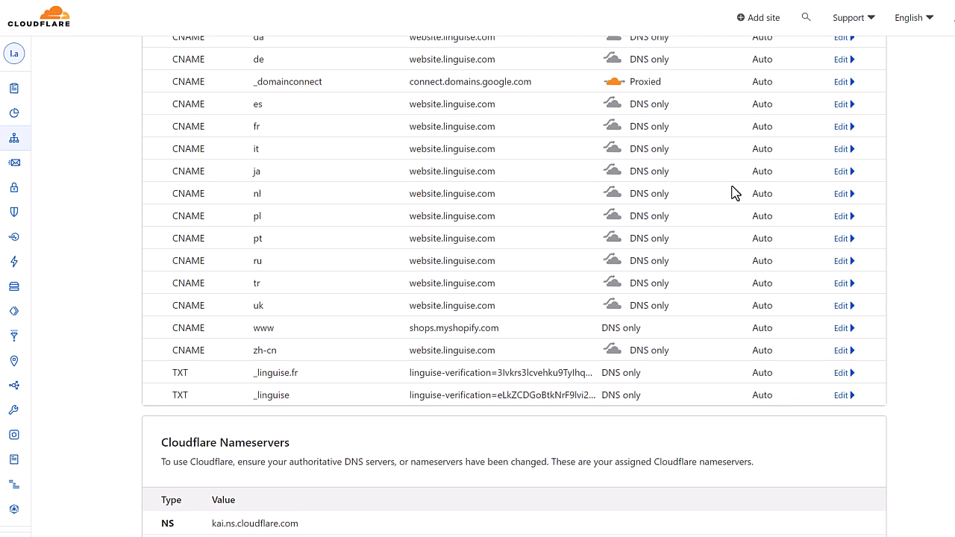
{"action": "scroll", "scroll_direction": "up", "scroll_amount": 3}
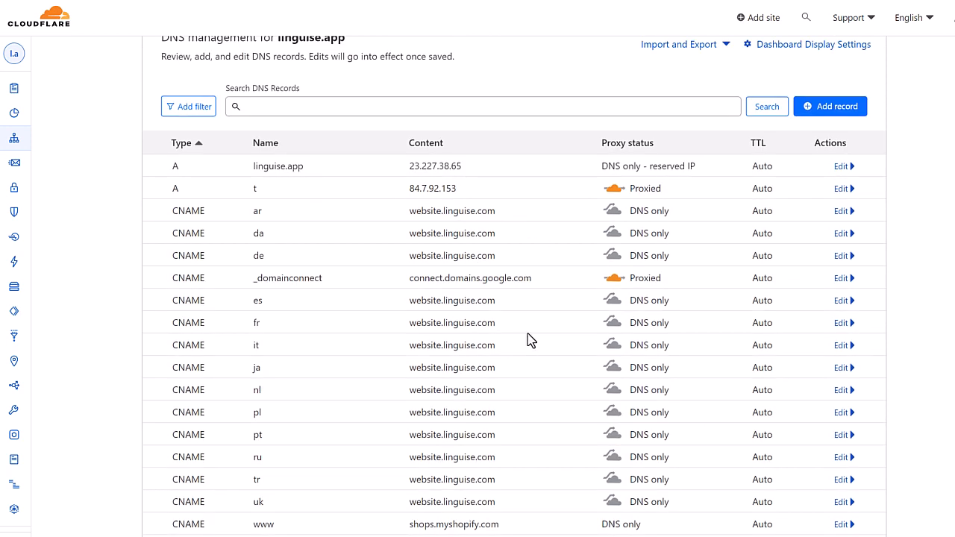
{"action": "mouse_move", "coordinate": [297, 143]}
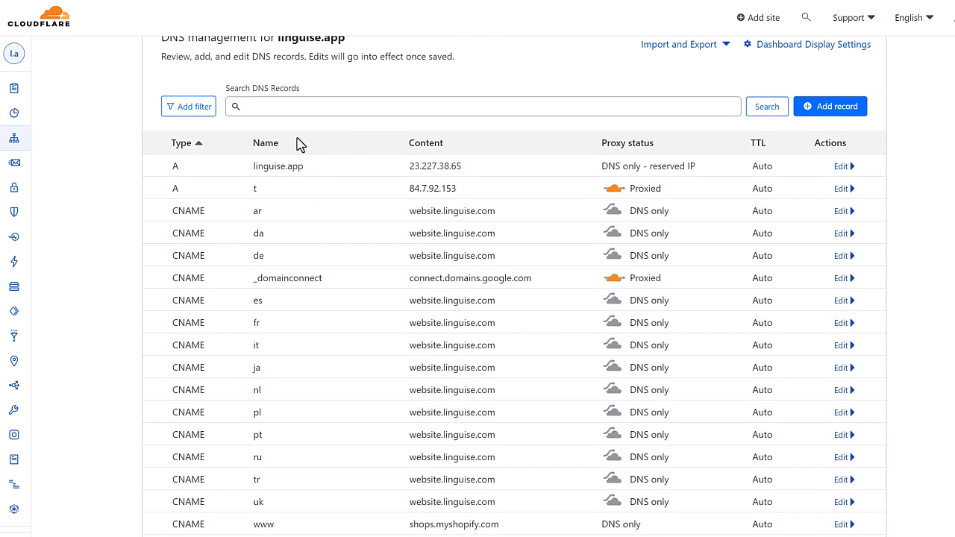
{"action": "mouse_move", "coordinate": [829, 106]}
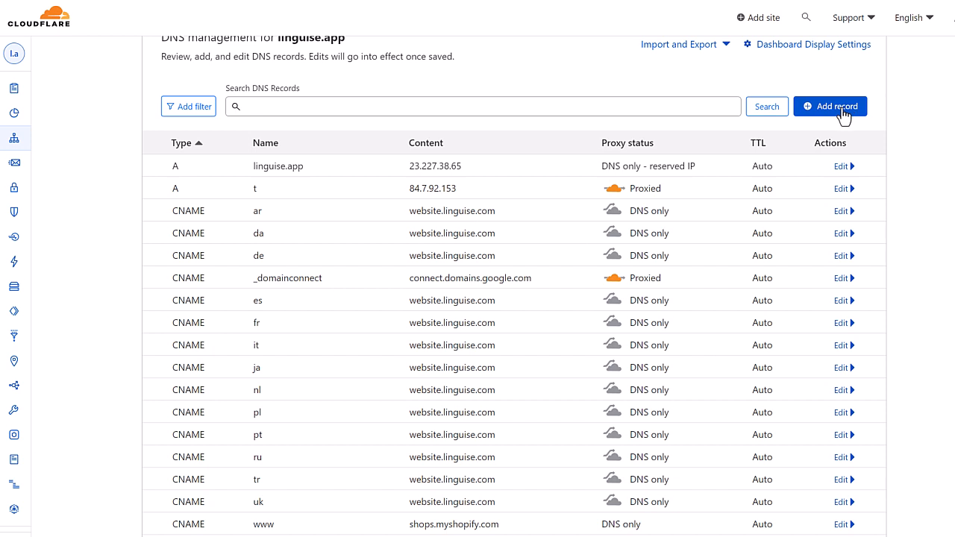
{"action": "double_click", "coordinate": [257, 345]}
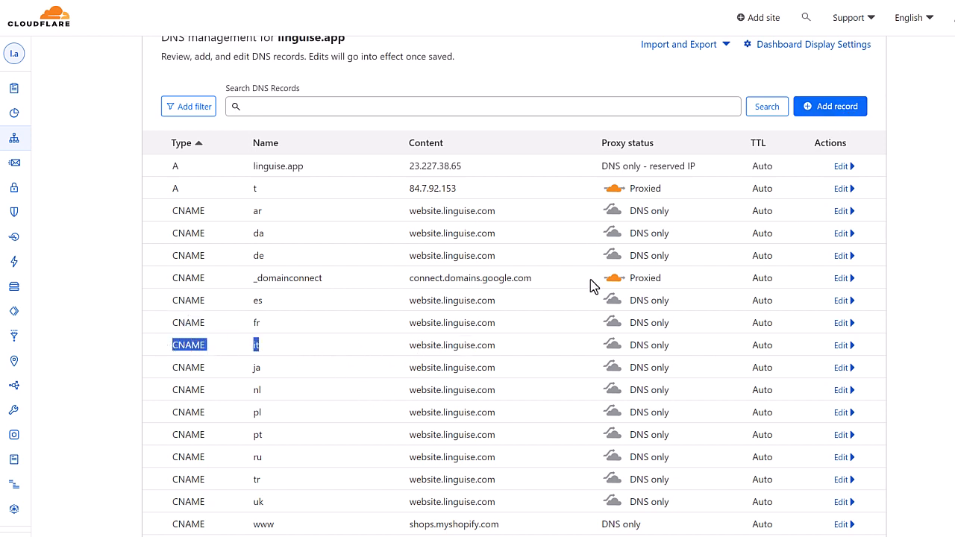
{"action": "left_click", "coordinate": [830, 106]}
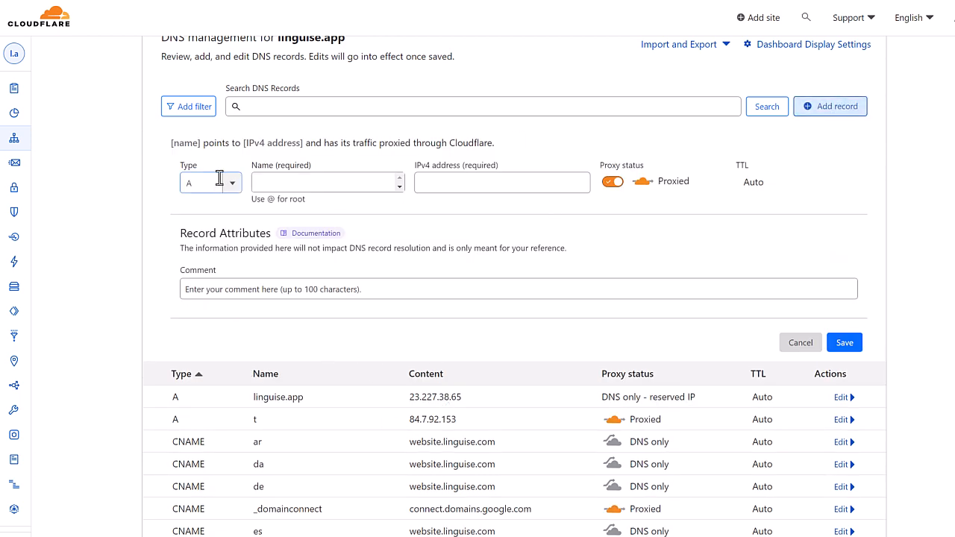
{"action": "left_click", "coordinate": [232, 182]}
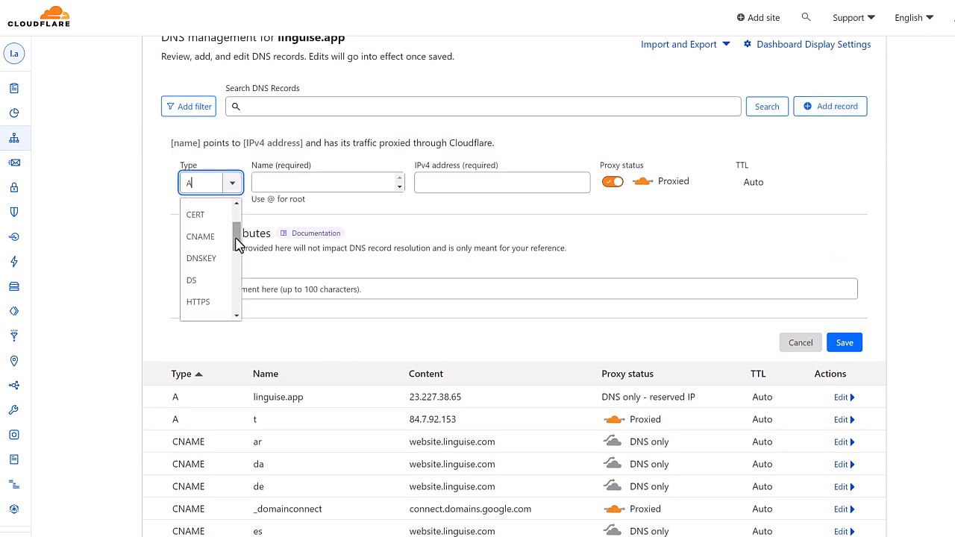
{"action": "left_click", "coordinate": [200, 236]}
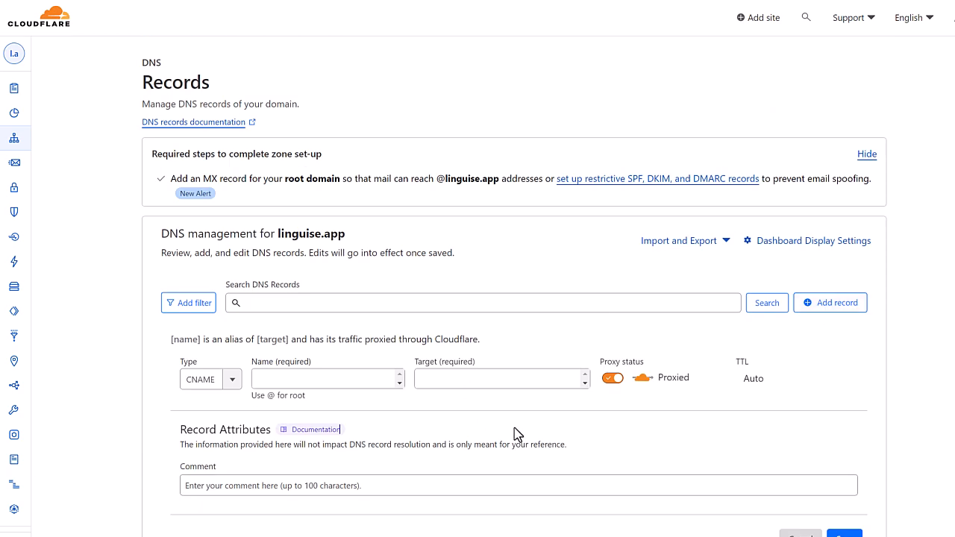
Save it as DNS-only vi.linguise.app pointing to website.linguise.com.
{"action": "left_click", "coordinate": [612, 378]}
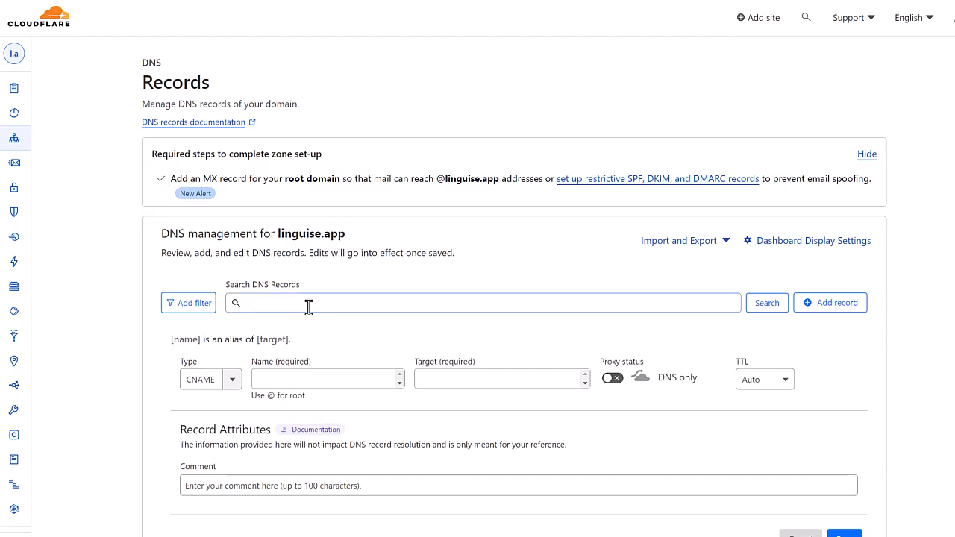
{"action": "type", "text": "vi.linguise.app"}
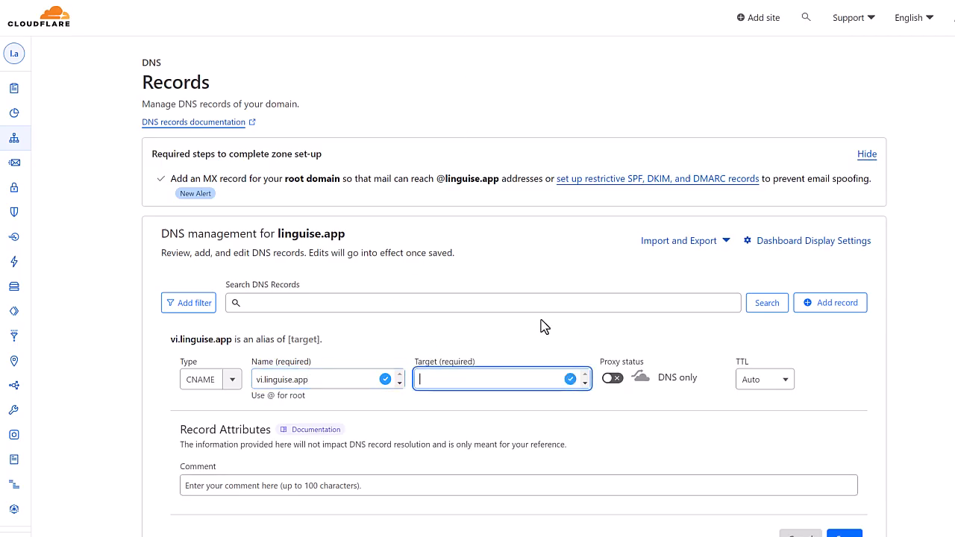
{"action": "type", "text": "website.linguise.com"}
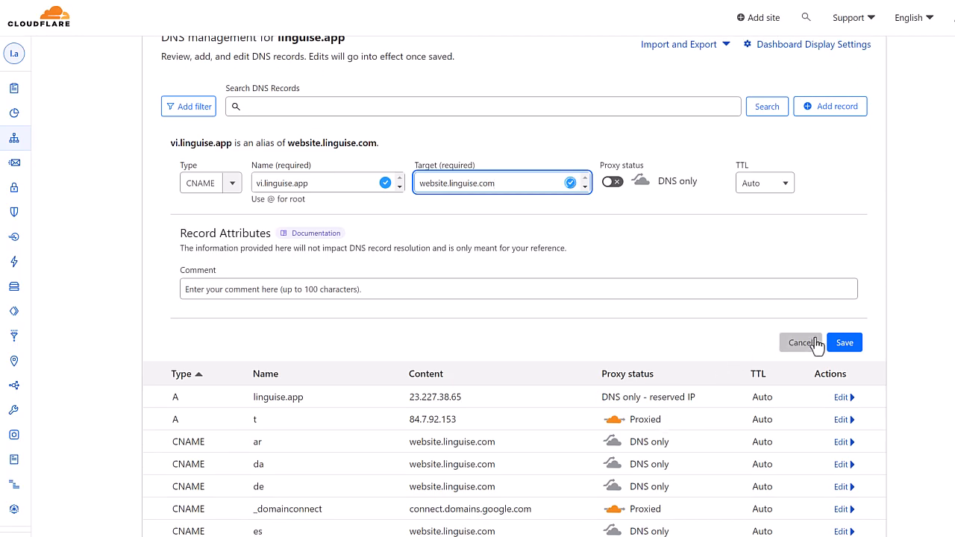
{"action": "left_click", "coordinate": [845, 342]}
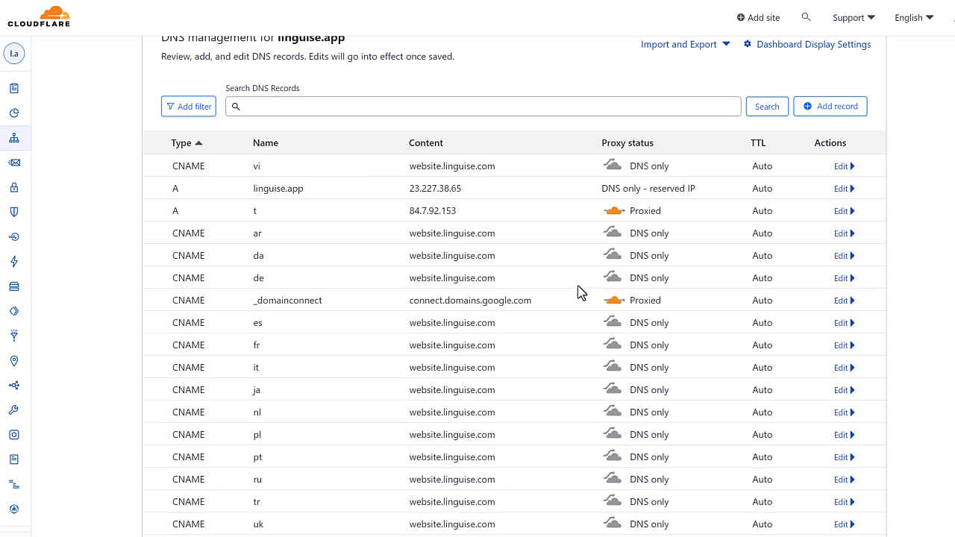
{"action": "scroll", "scroll_direction": "down", "scroll_amount": 3}
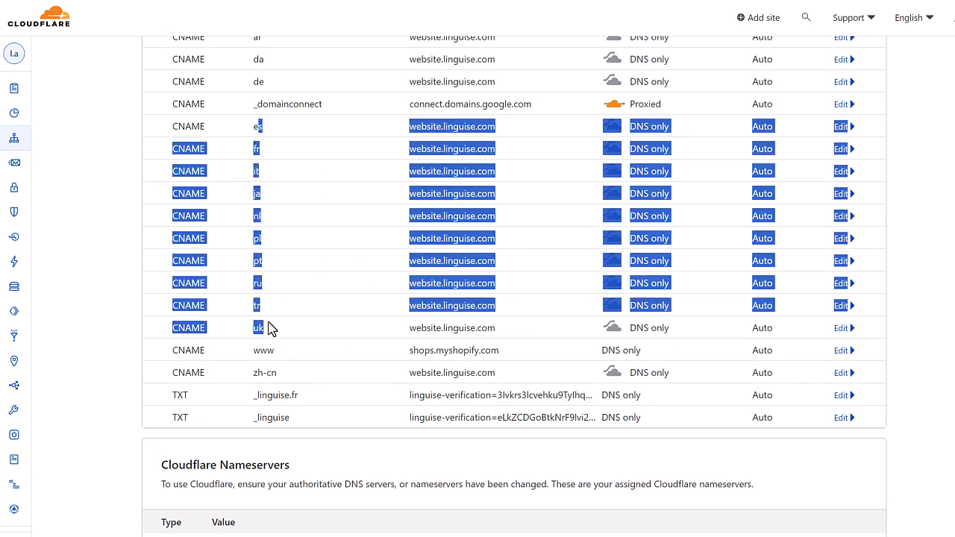
{"action": "left_click", "coordinate": [361, 230]}
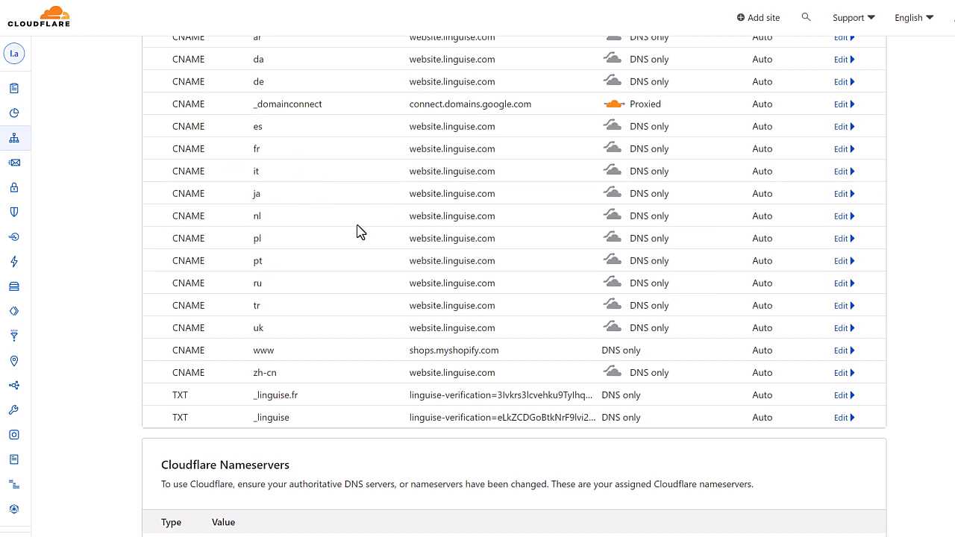
{"action": "scroll", "scroll_direction": "up", "scroll_amount": 3}
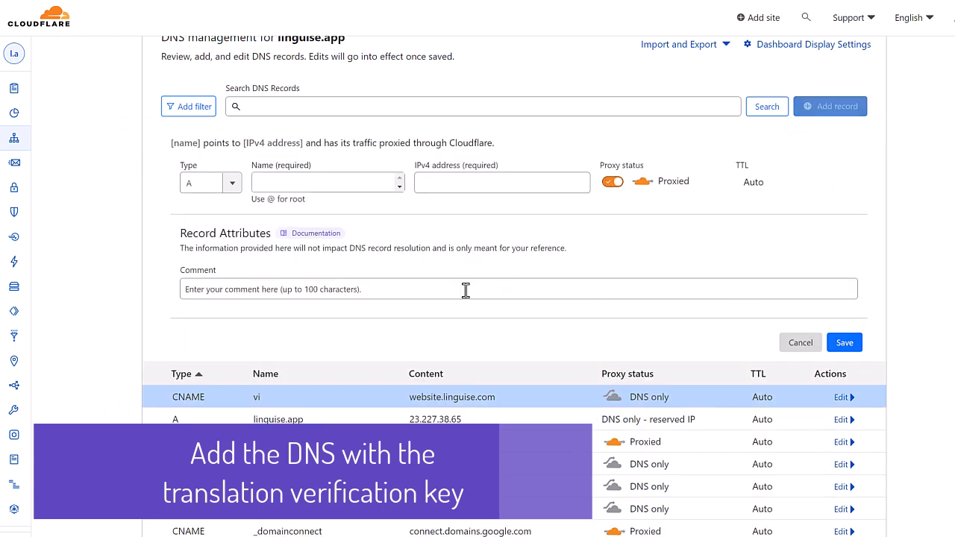
Save a _linguise TXT record holding the linguise-verification key.
{"action": "left_click", "coordinate": [210, 182]}
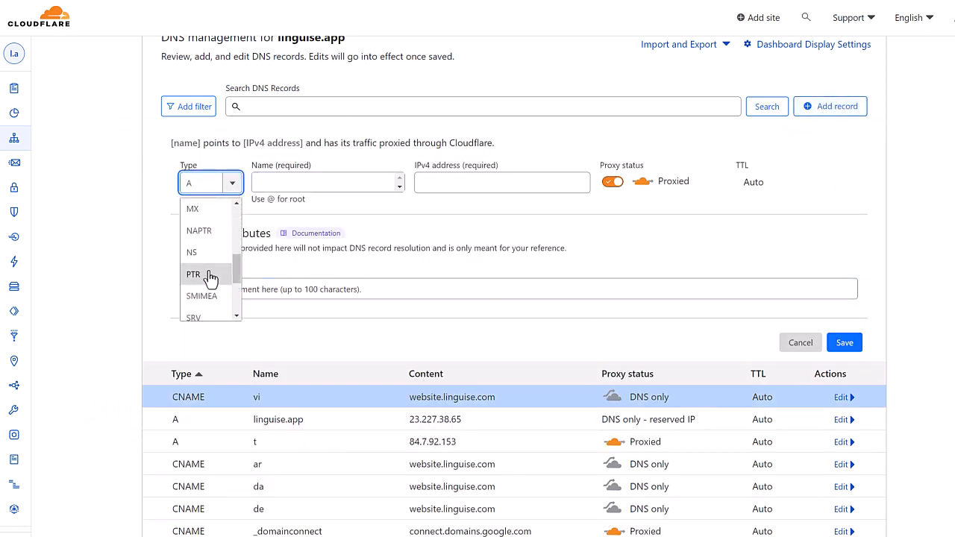
{"action": "left_click", "coordinate": [191, 251]}
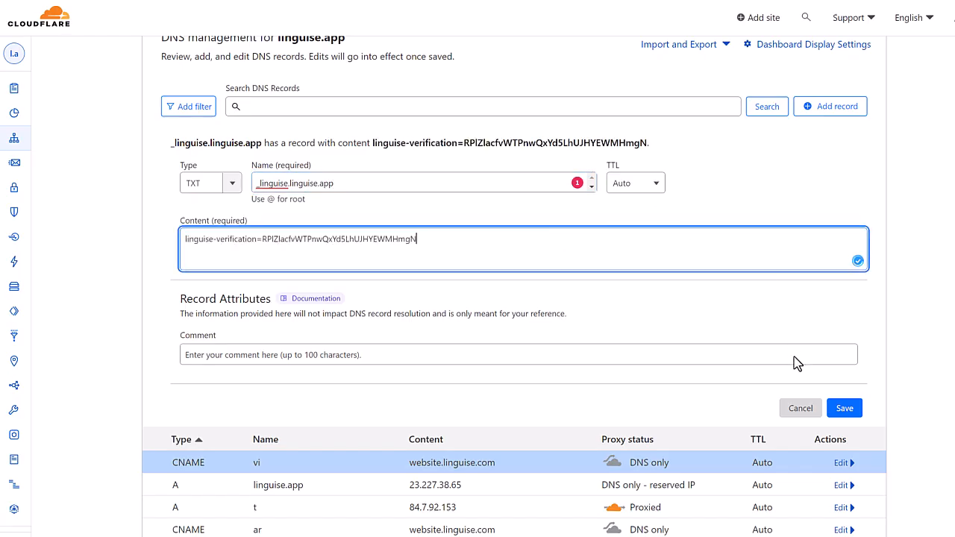
{"action": "left_click", "coordinate": [844, 409]}
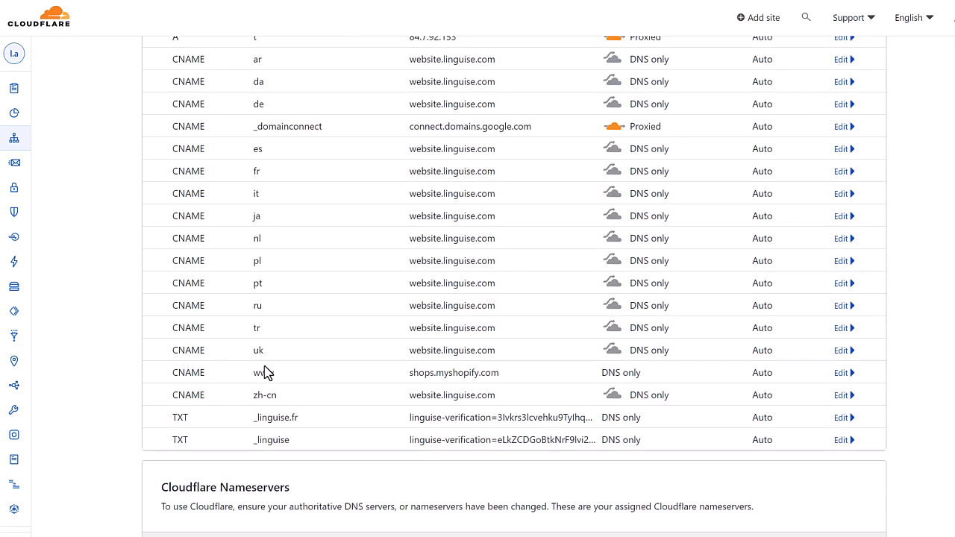
{"action": "mouse_move", "coordinate": [485, 439]}
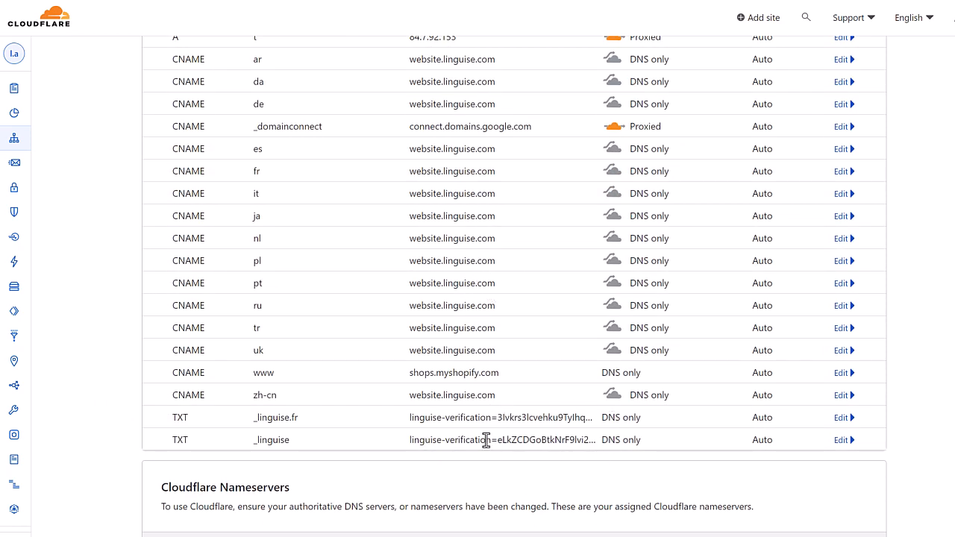
{"action": "scroll", "scroll_direction": "up", "scroll_amount": 3}
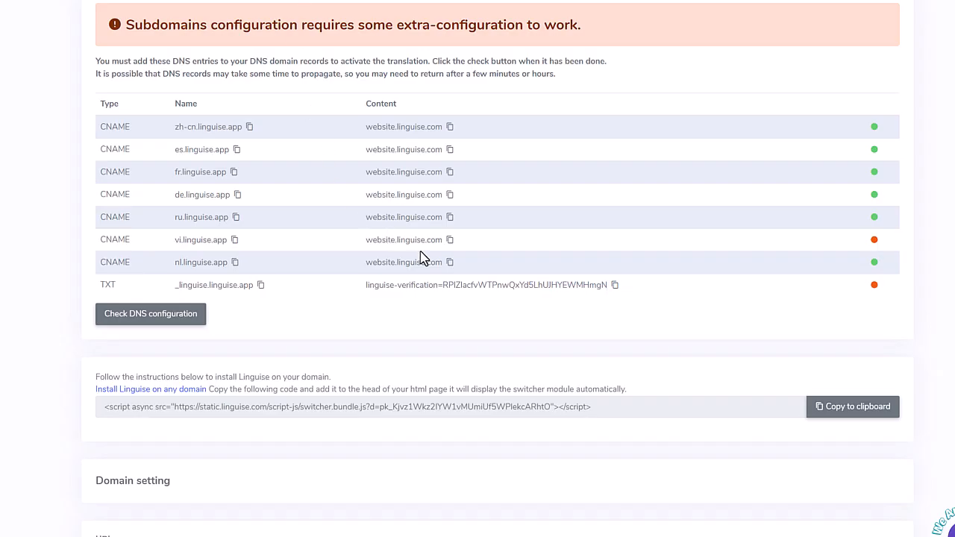
{"action": "mouse_move", "coordinate": [185, 325]}
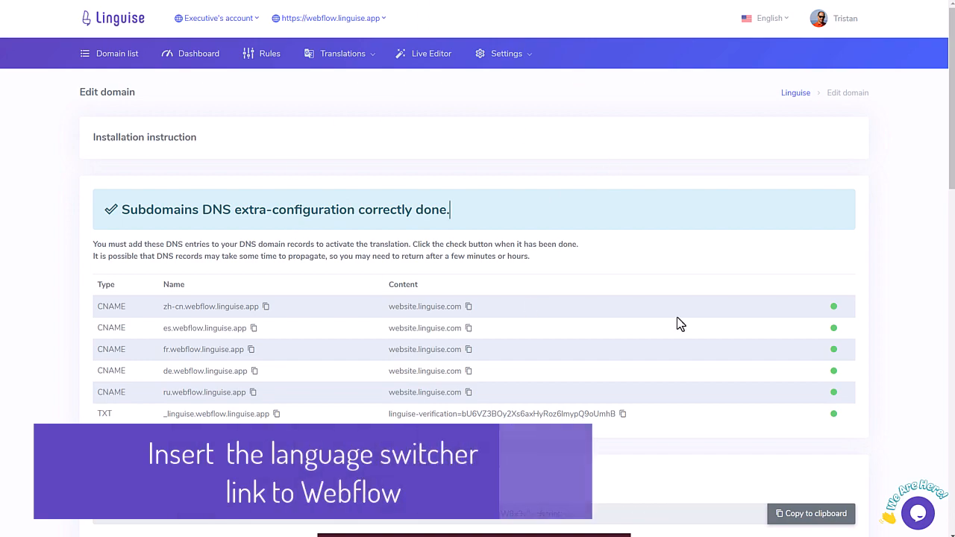
Run Check DNS configuration for webflow.linguise.app and scroll to the switcher script.
{"action": "scroll", "scroll_direction": "down", "scroll_amount": 3}
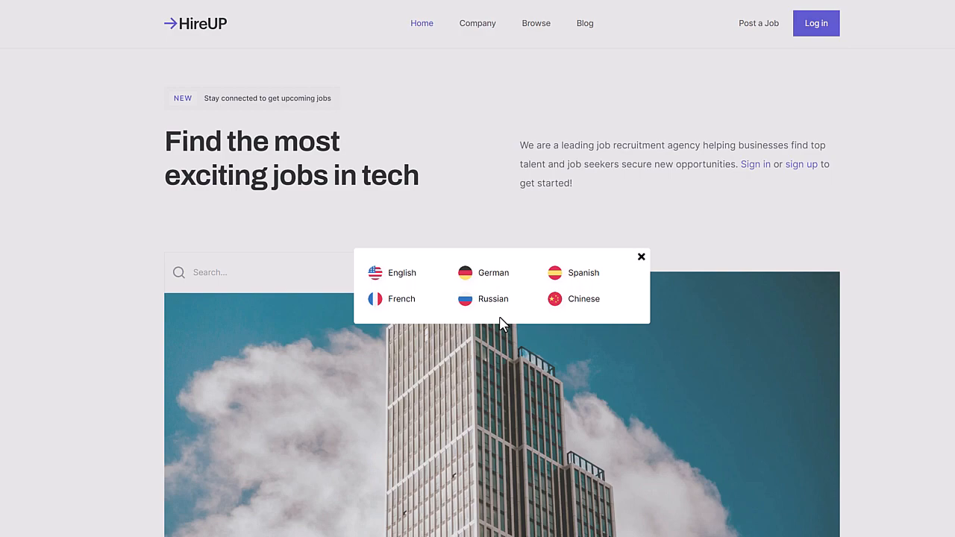
{"action": "left_click", "coordinate": [400, 298]}
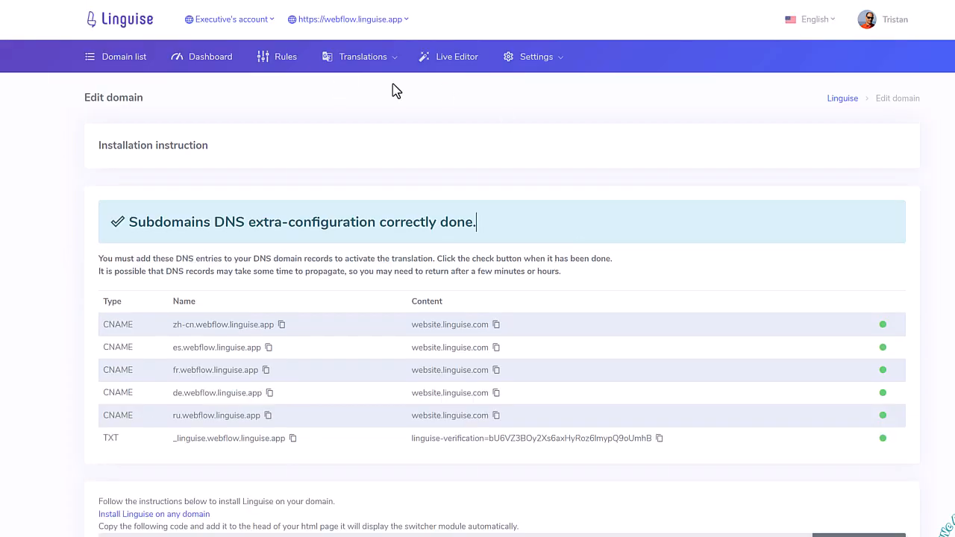
{"action": "scroll", "scroll_direction": "down", "scroll_amount": 3}
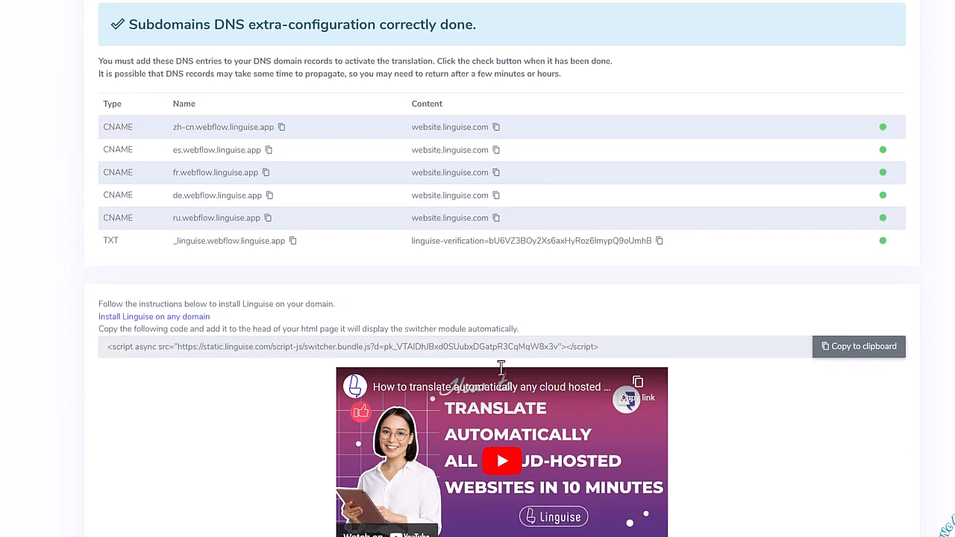
{"action": "mouse_move", "coordinate": [860, 346]}
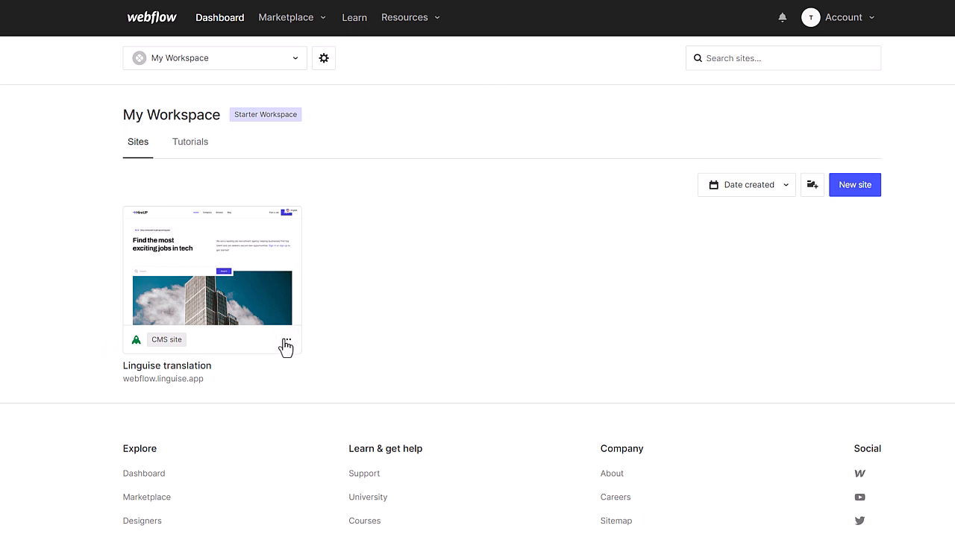
Paste the Linguise switcher script into the Head code of the site's Custom code settings.
{"action": "left_click", "coordinate": [286, 340]}
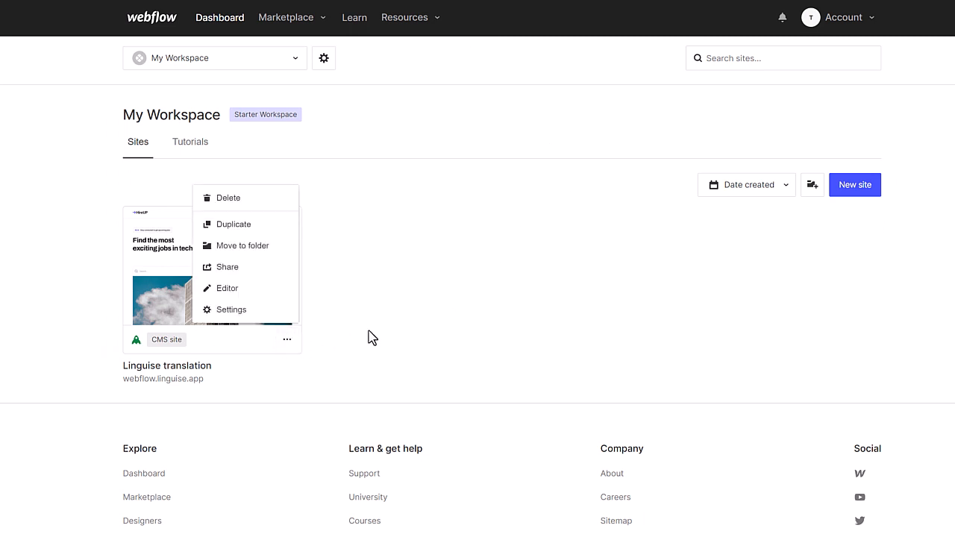
{"action": "mouse_move", "coordinate": [297, 112]}
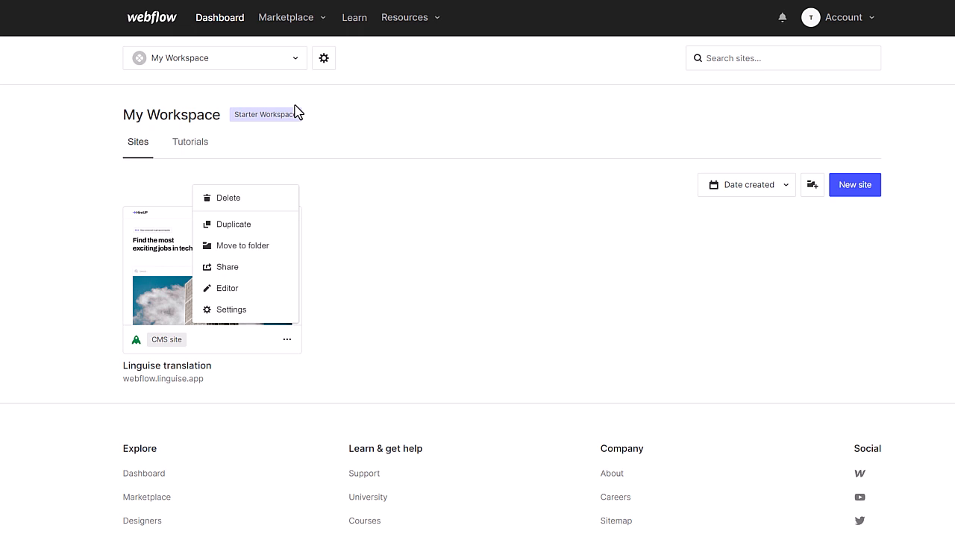
{"action": "mouse_move", "coordinate": [236, 314]}
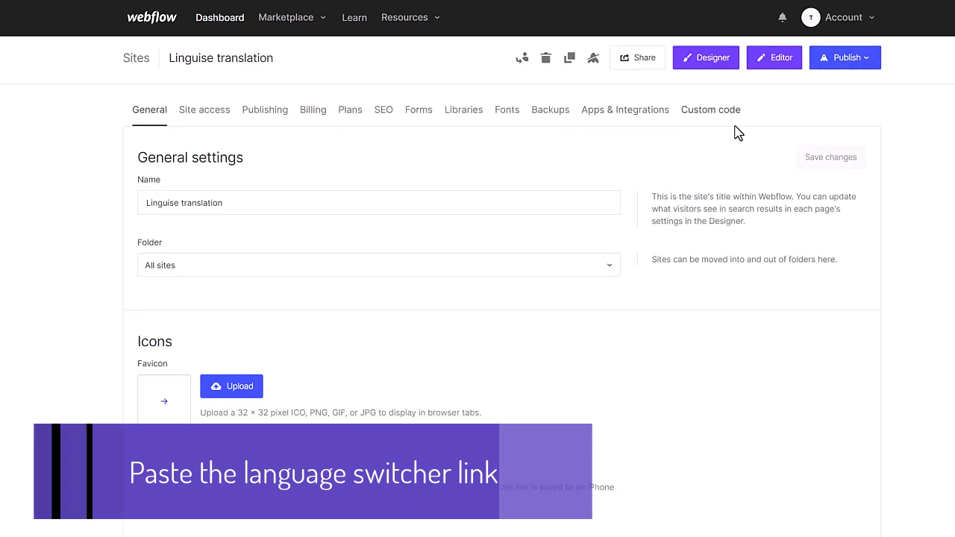
{"action": "left_click", "coordinate": [710, 111]}
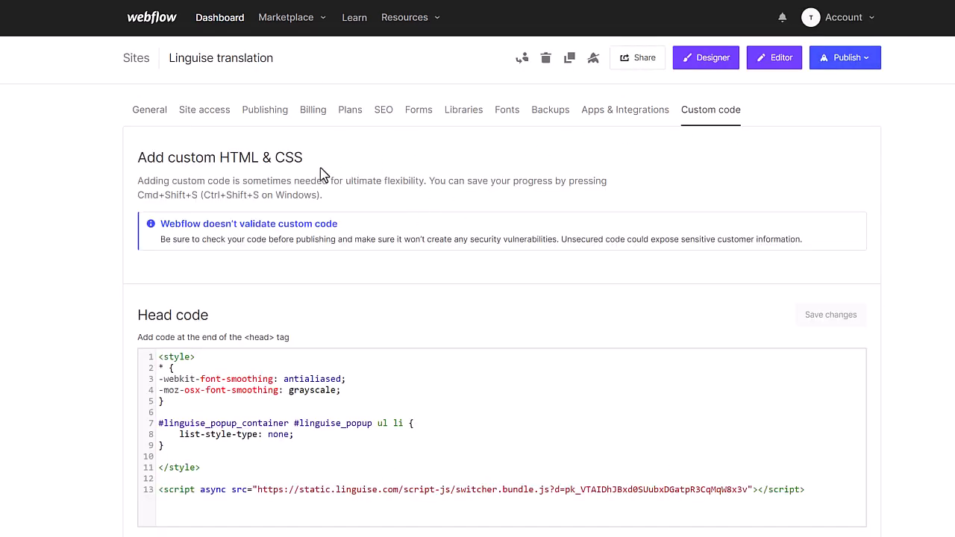
{"action": "scroll", "scroll_direction": "down", "scroll_amount": 3}
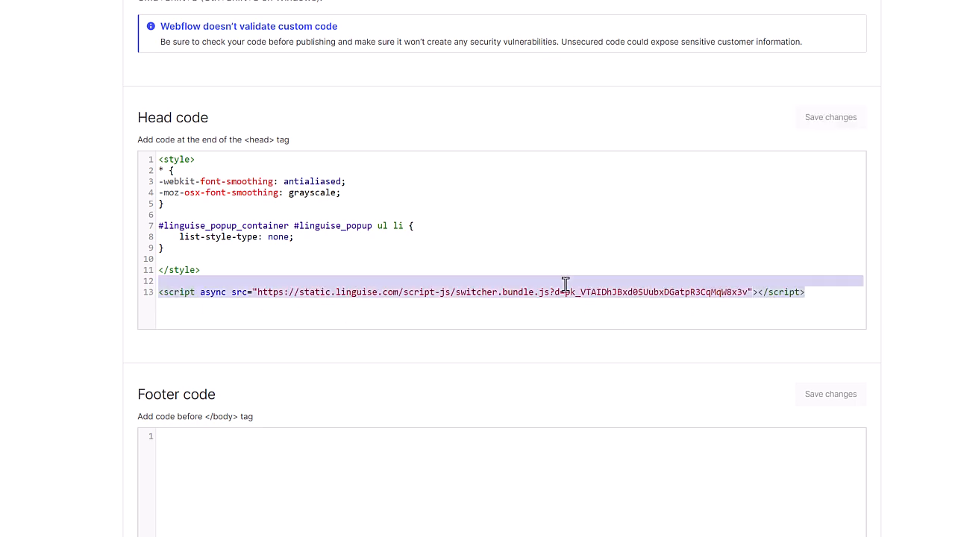
{"action": "left_click", "coordinate": [277, 291]}
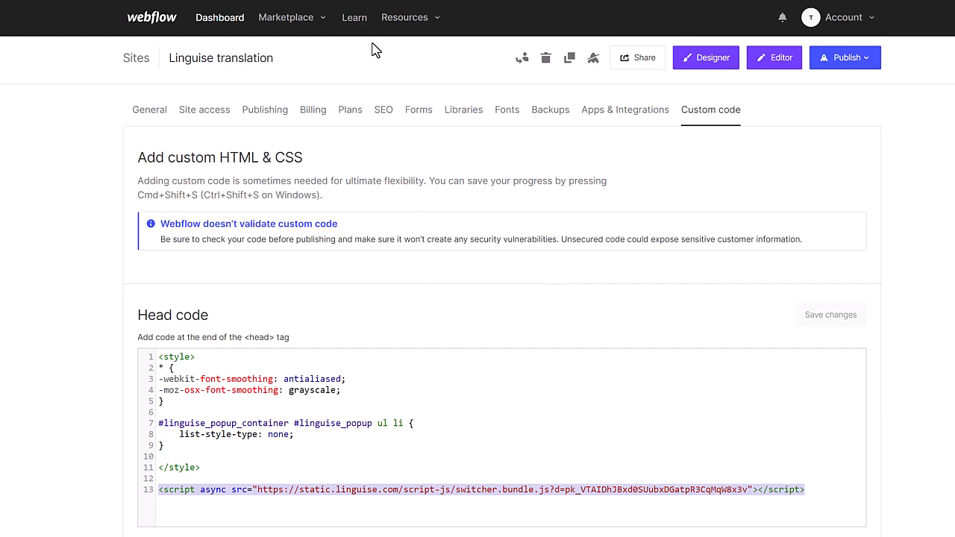
{"action": "mouse_move", "coordinate": [439, 90]}
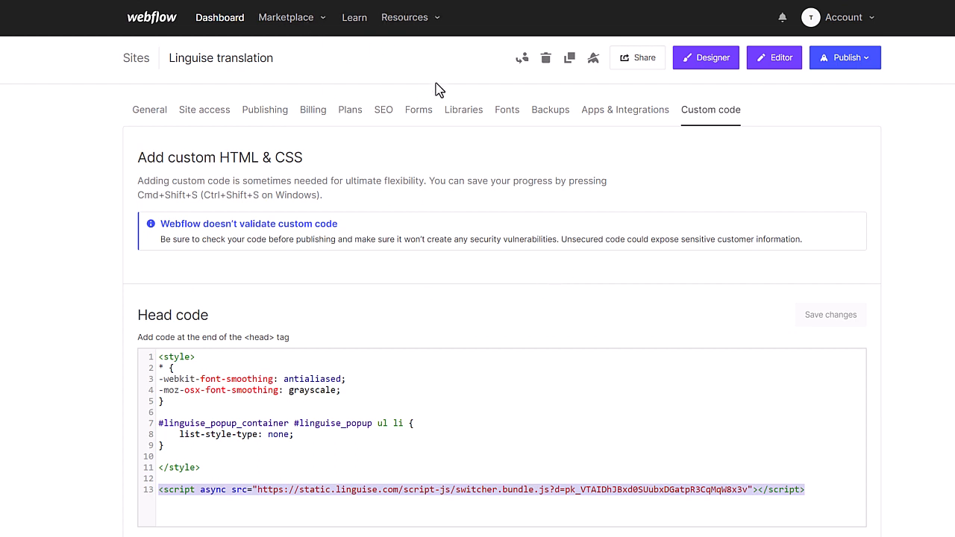
{"action": "mouse_move", "coordinate": [313, 116]}
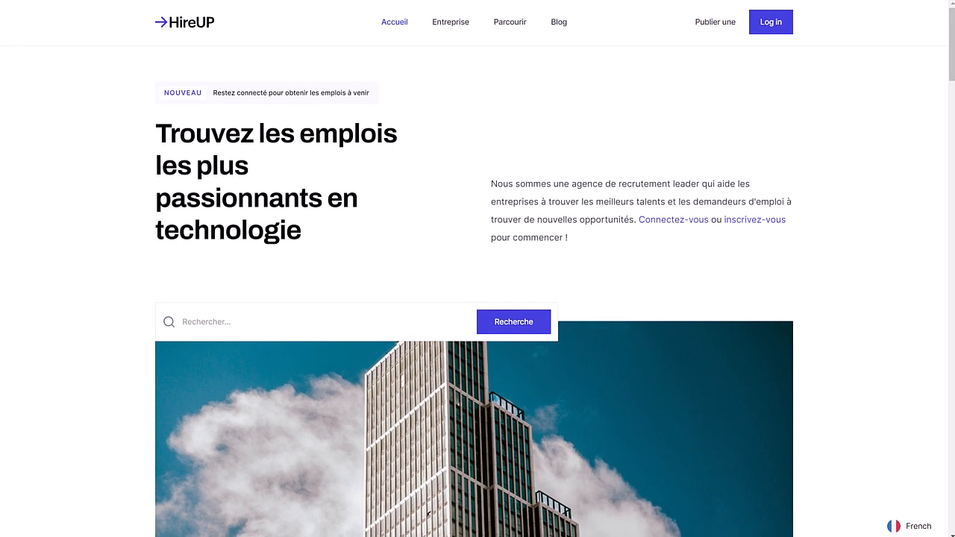
Switch the live HireUP homepage from French to Spanish via the bottom-right flag switcher.
{"action": "left_click", "coordinate": [913, 525]}
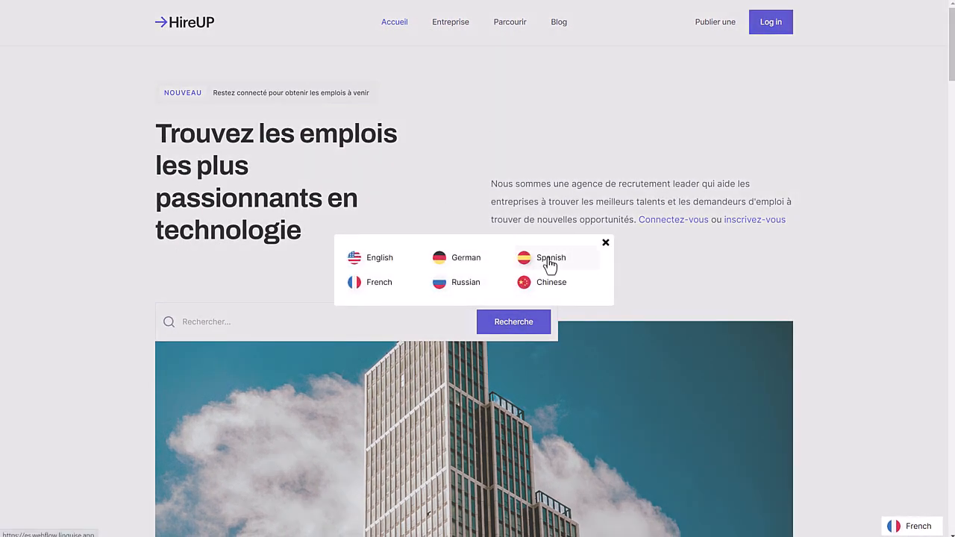
{"action": "left_click", "coordinate": [550, 256]}
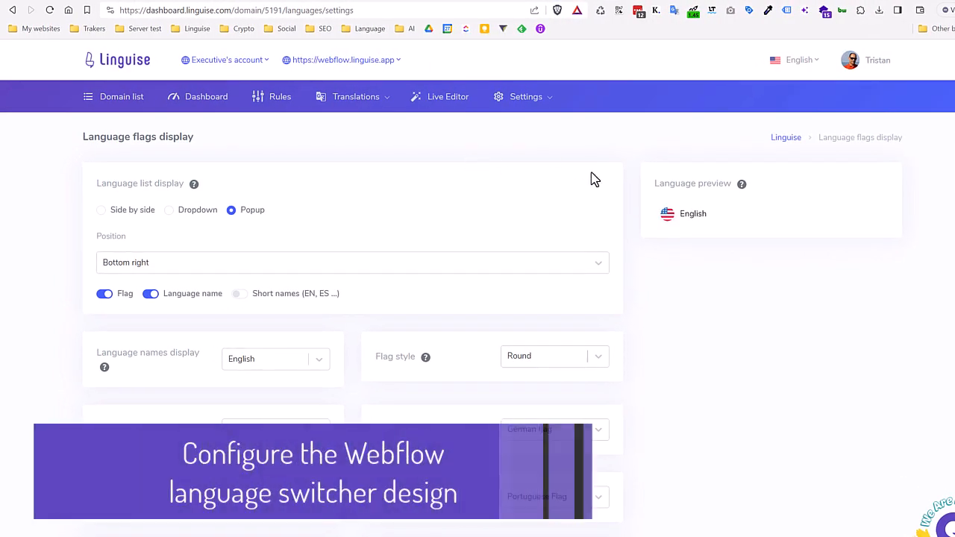
{"action": "left_click", "coordinate": [525, 96]}
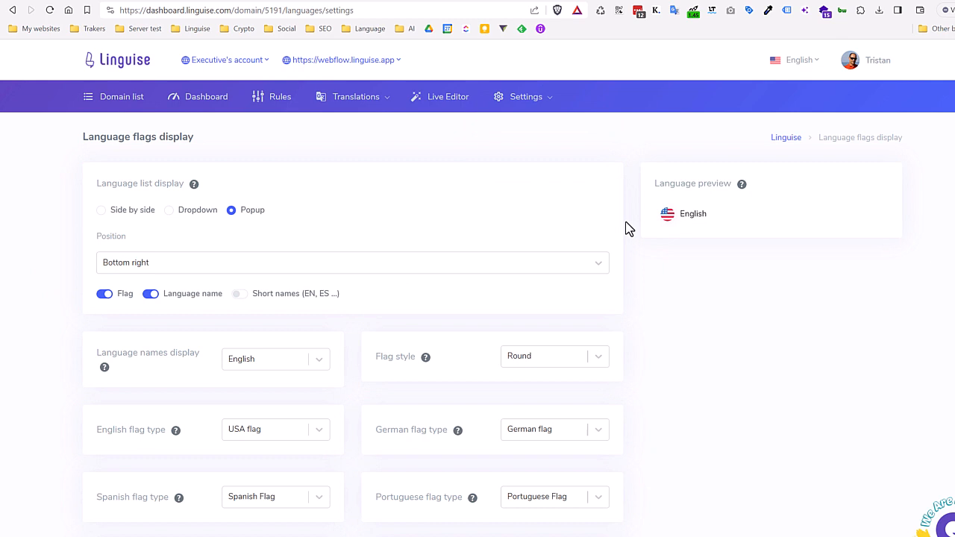
{"action": "mouse_move", "coordinate": [752, 257]}
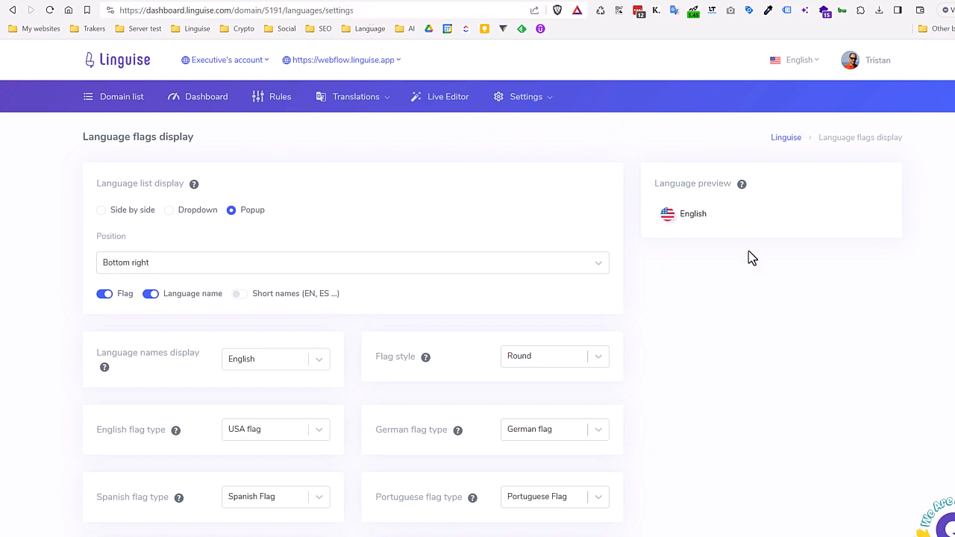
{"action": "mouse_move", "coordinate": [716, 185]}
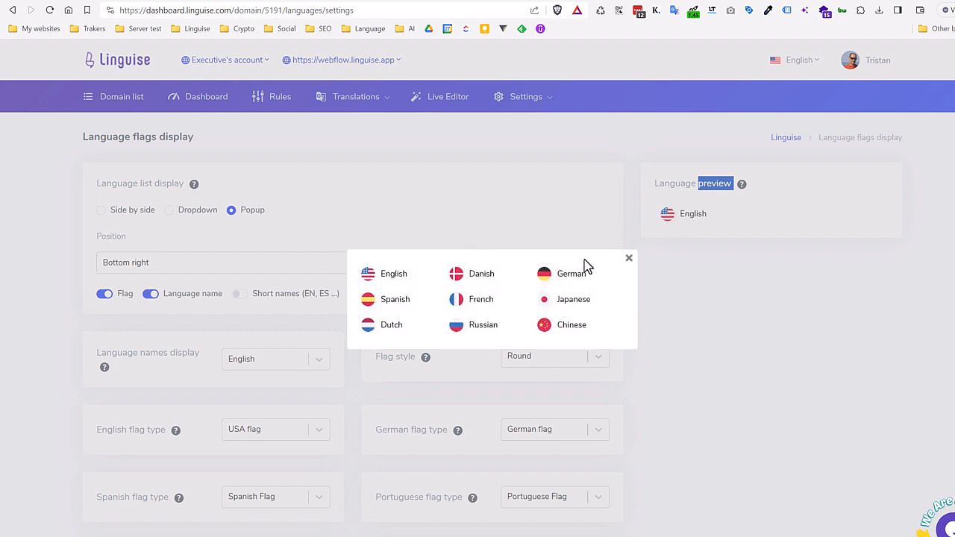
{"action": "left_click", "coordinate": [628, 256]}
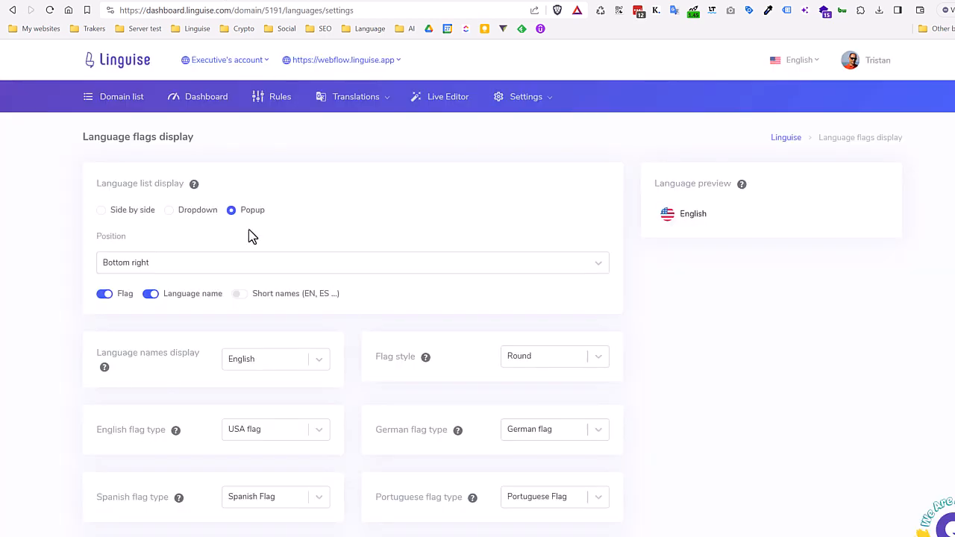
{"action": "mouse_move", "coordinate": [133, 218]}
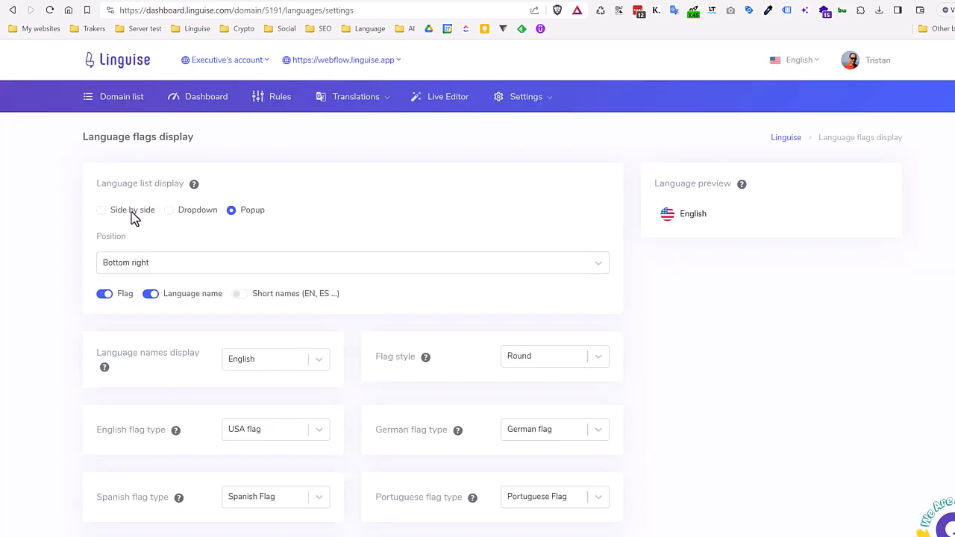
{"action": "left_click", "coordinate": [101, 209]}
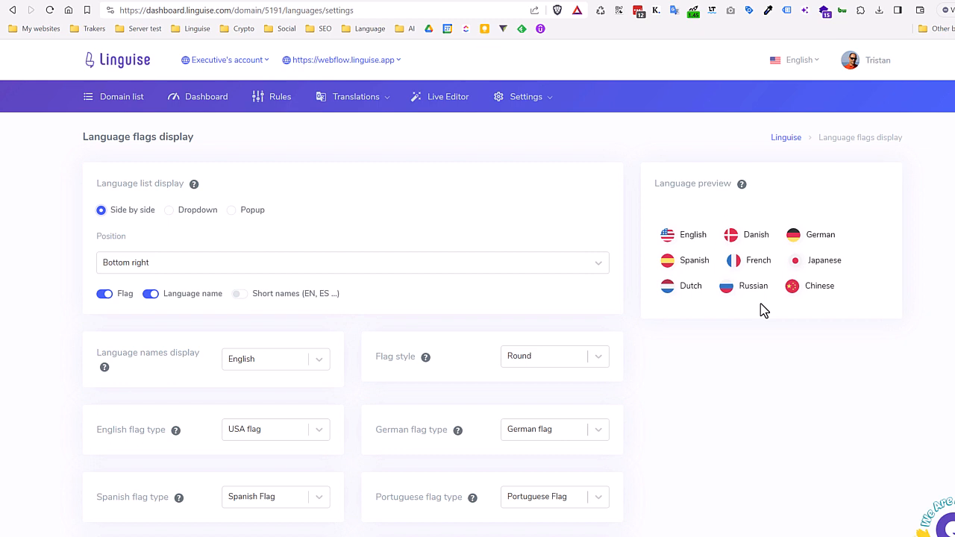
{"action": "mouse_move", "coordinate": [296, 236]}
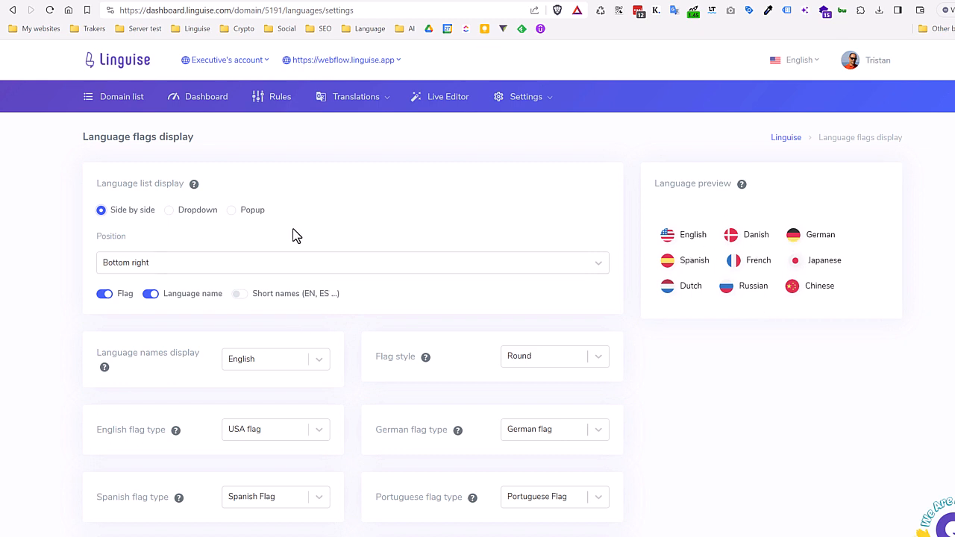
{"action": "mouse_move", "coordinate": [209, 307]}
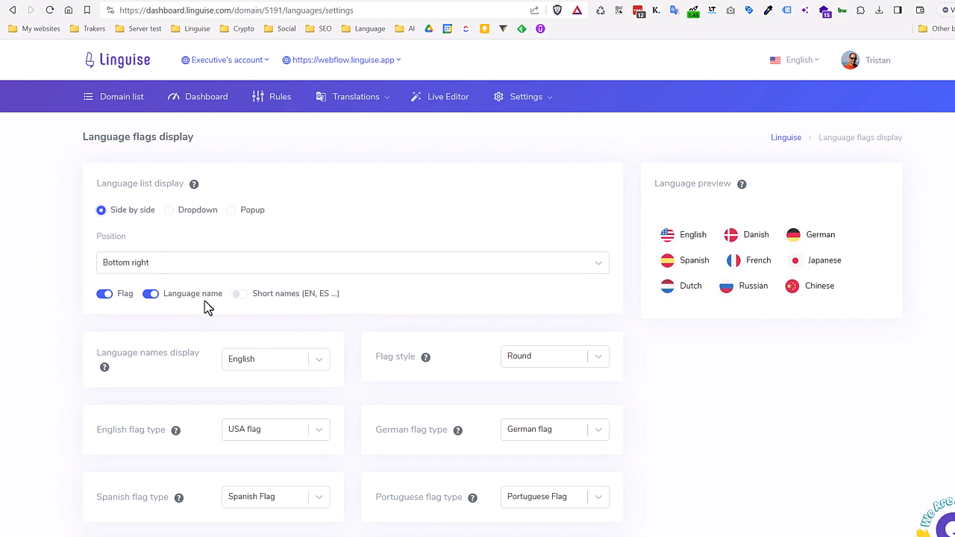
{"action": "left_click", "coordinate": [240, 293]}
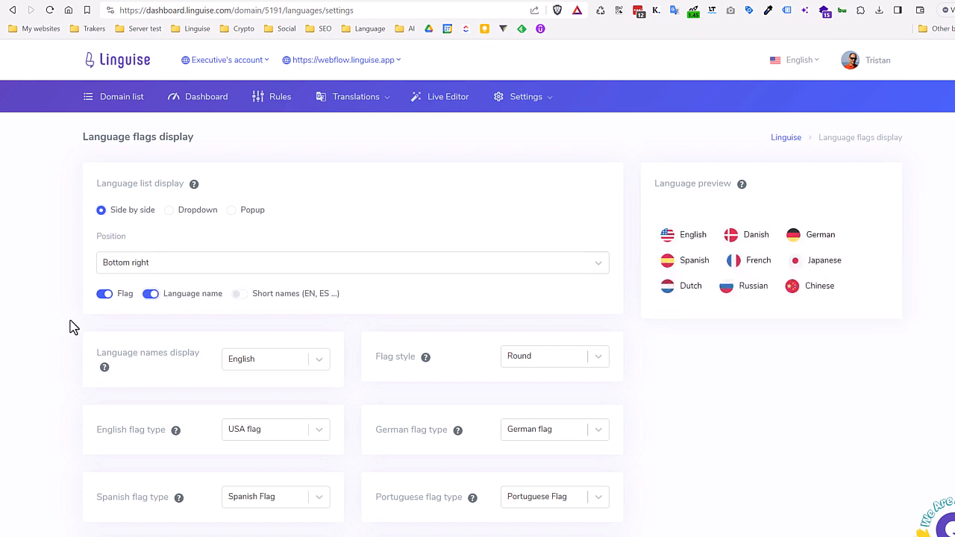
{"action": "left_click", "coordinate": [168, 209]}
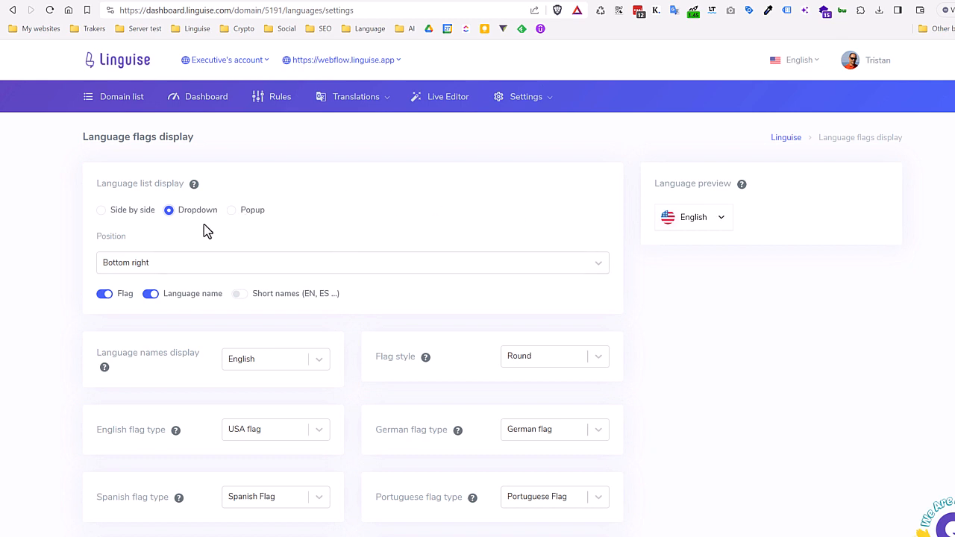
{"action": "left_click", "coordinate": [232, 209]}
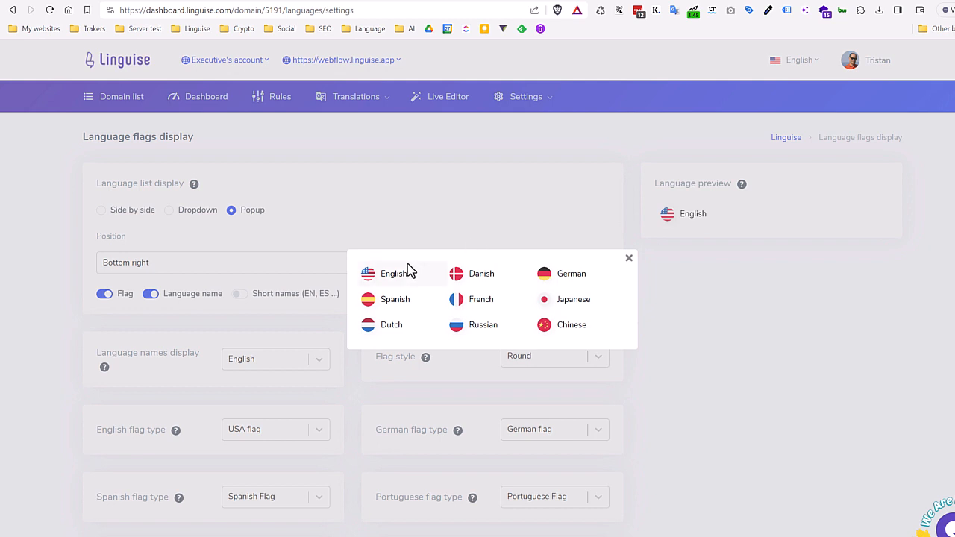
{"action": "mouse_move", "coordinate": [416, 327]}
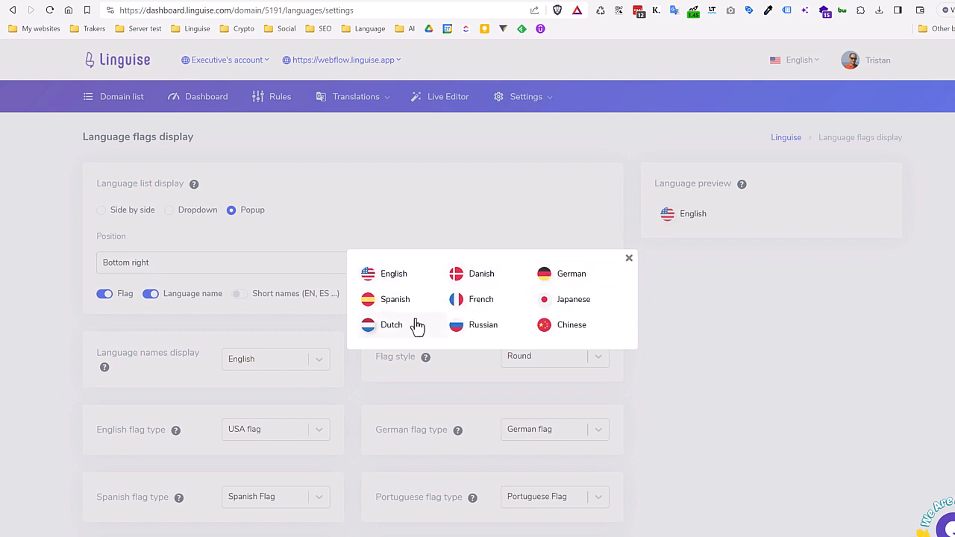
{"action": "left_click", "coordinate": [628, 257]}
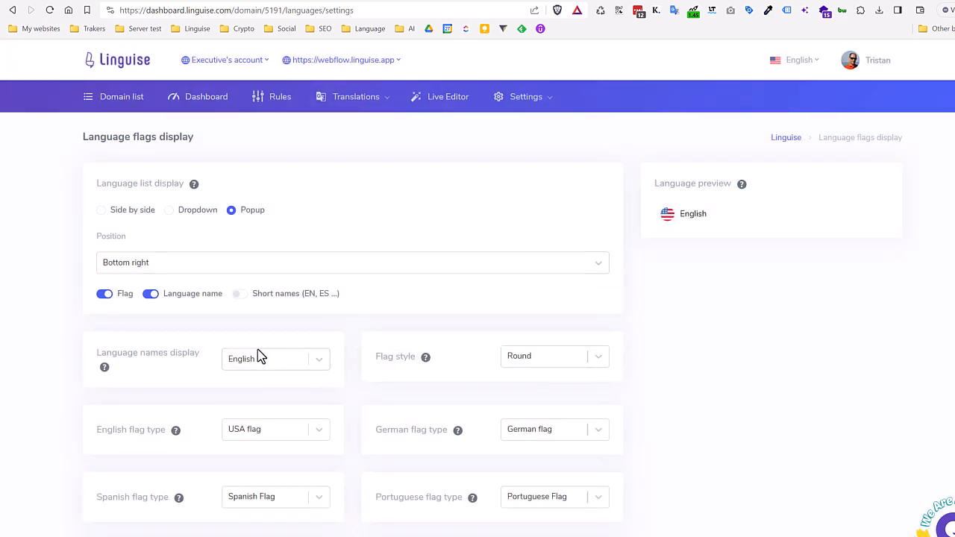
{"action": "scroll", "scroll_direction": "down", "scroll_amount": 3}
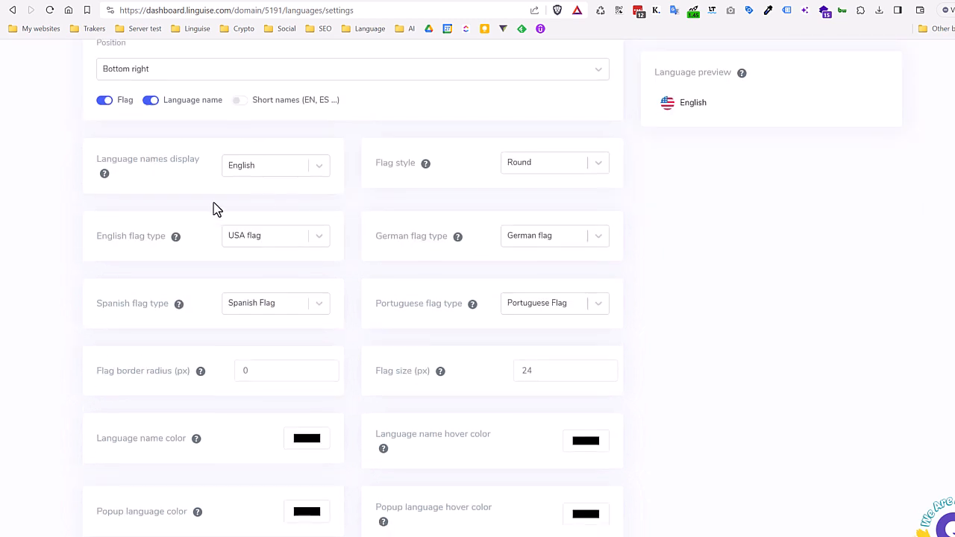
{"action": "left_click", "coordinate": [274, 164]}
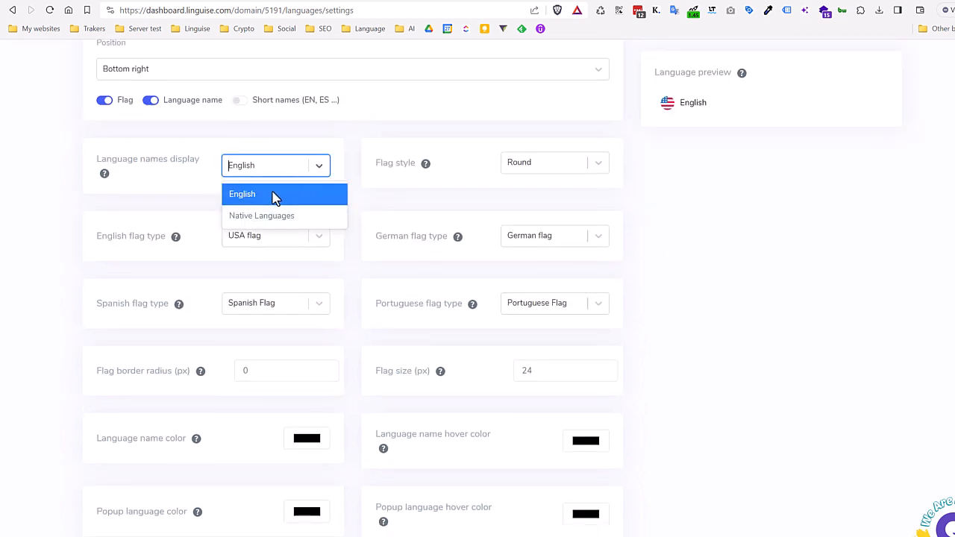
{"action": "left_click", "coordinate": [555, 235]}
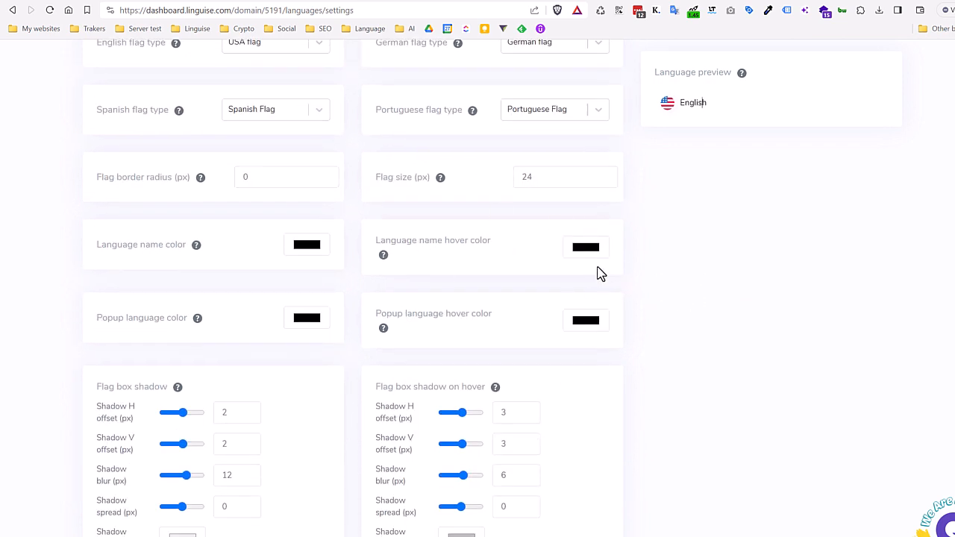
{"action": "left_click", "coordinate": [307, 245]}
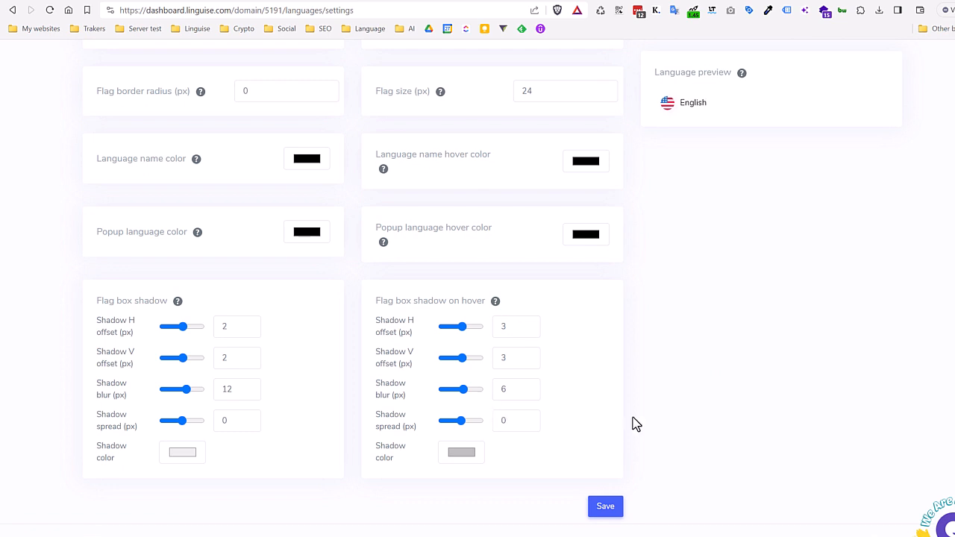
{"action": "scroll", "scroll_direction": "up", "scroll_amount": 3}
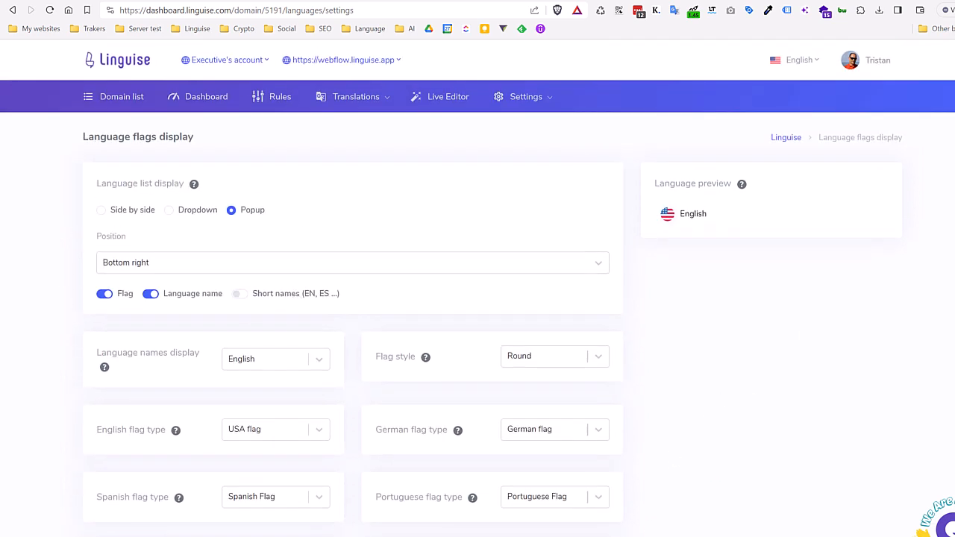
{"action": "mouse_move", "coordinate": [634, 292]}
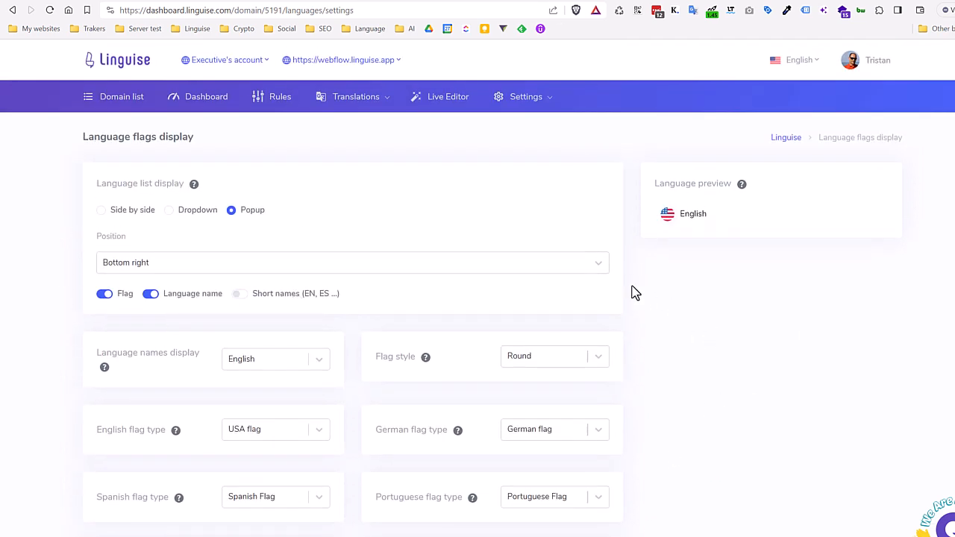
Set the switcher position to Top right, display as Dropdown, with Rectangular flag style.
{"action": "left_click", "coordinate": [351, 262]}
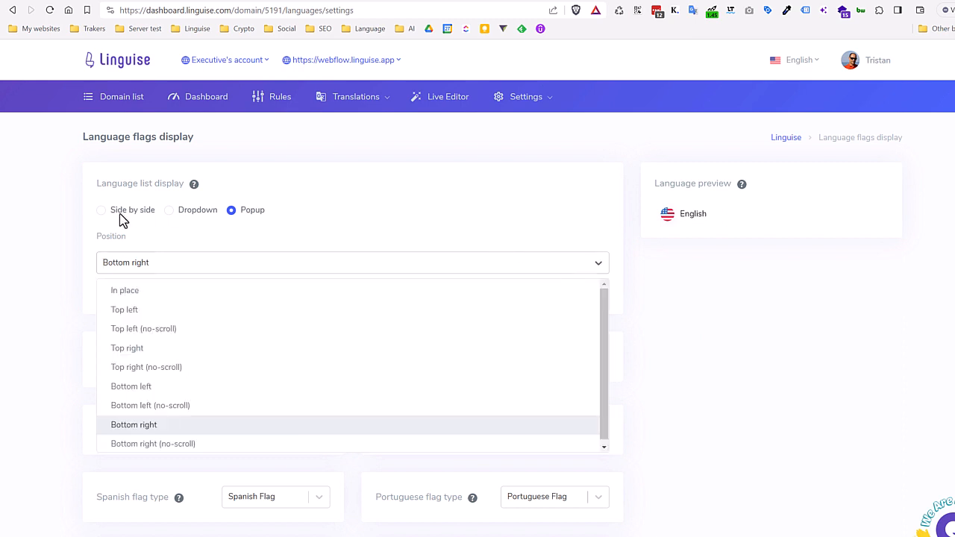
{"action": "left_click", "coordinate": [127, 348]}
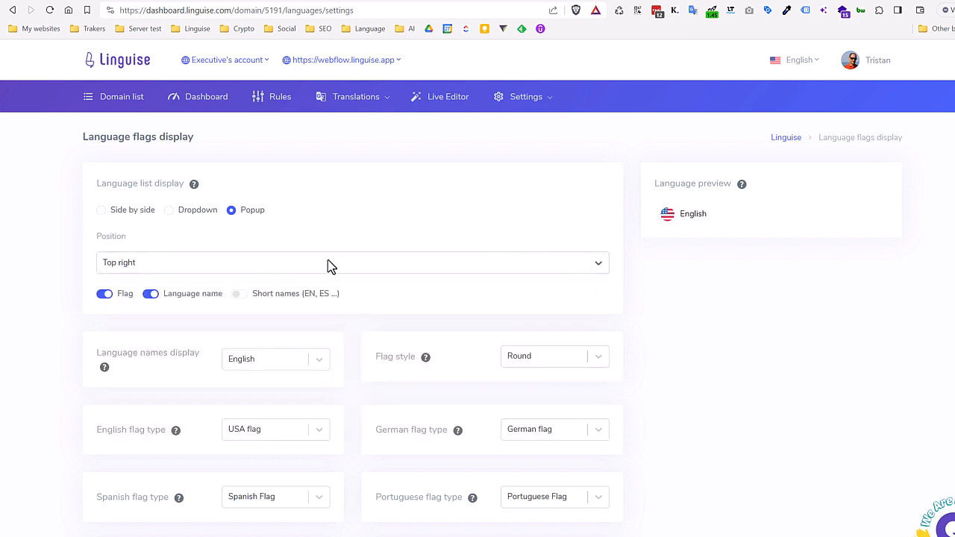
{"action": "left_click", "coordinate": [168, 209]}
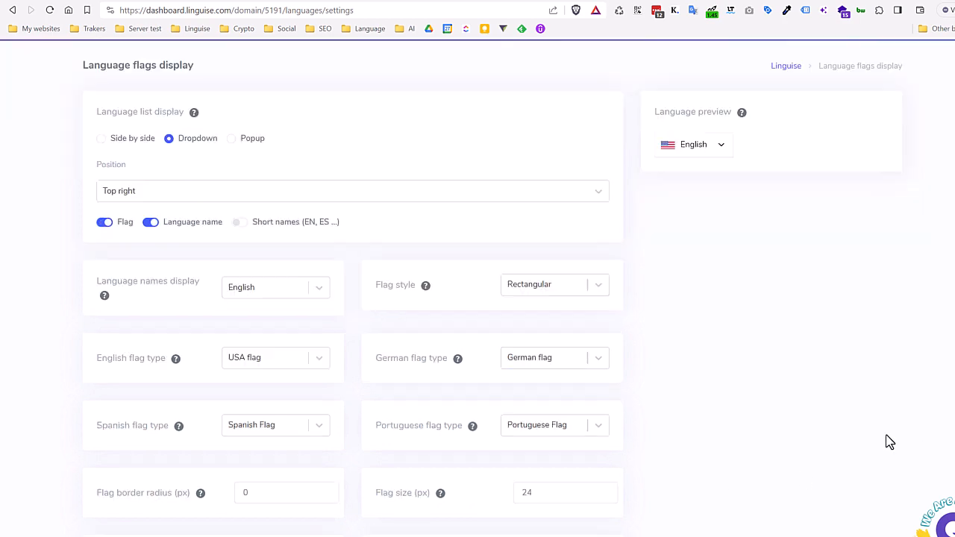
{"action": "scroll", "scroll_direction": "down", "scroll_amount": 3}
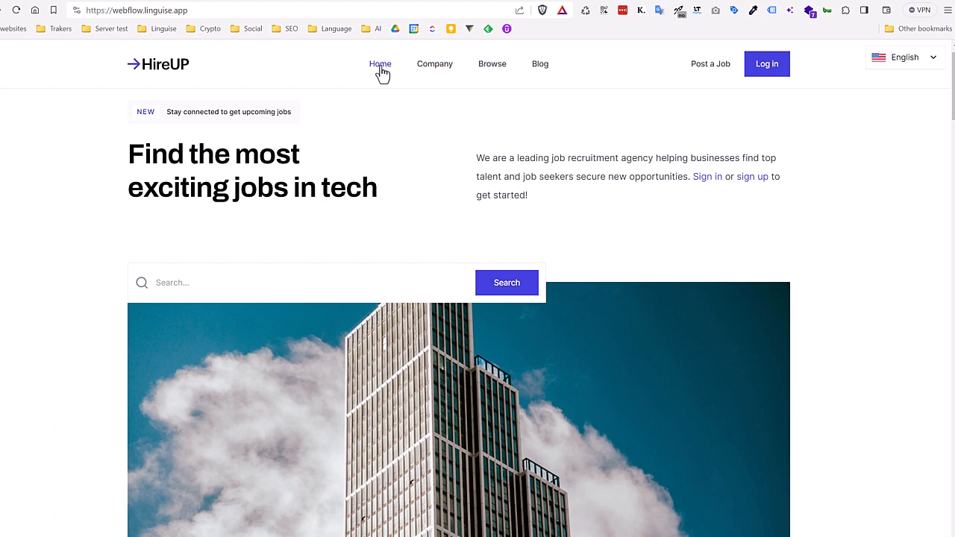
{"action": "mouse_move", "coordinate": [445, 101]}
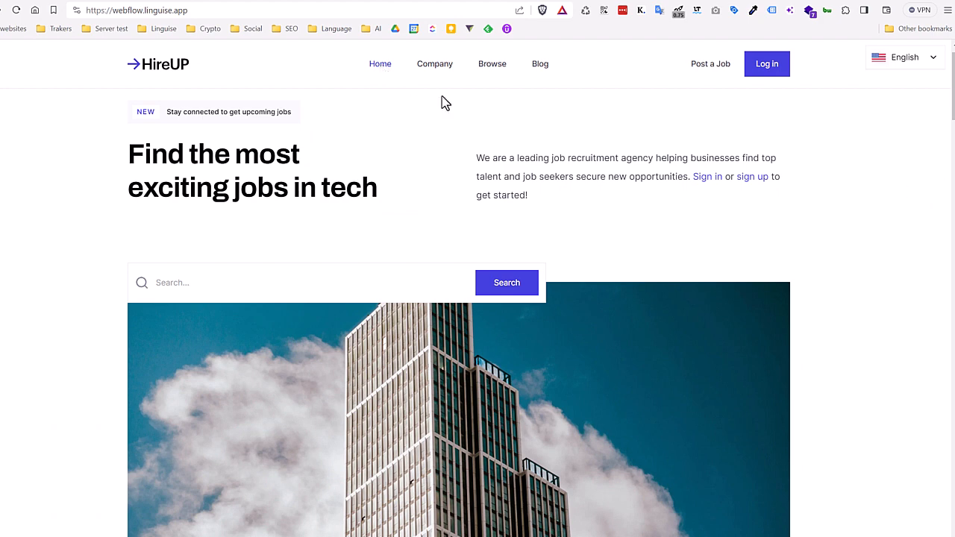
Switch the live site to French from the top-right dropdown and go to the Blog page.
{"action": "left_click", "coordinate": [904, 56]}
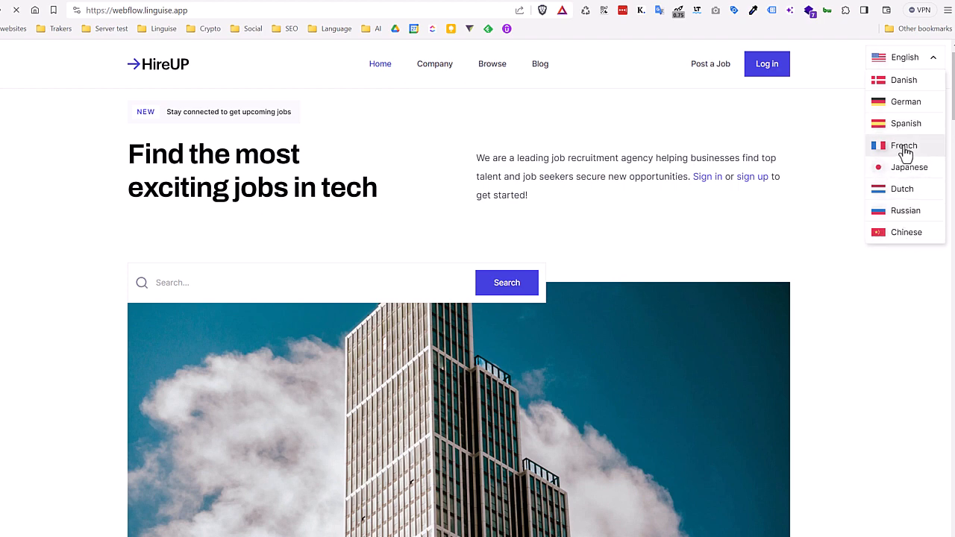
{"action": "left_click", "coordinate": [904, 145]}
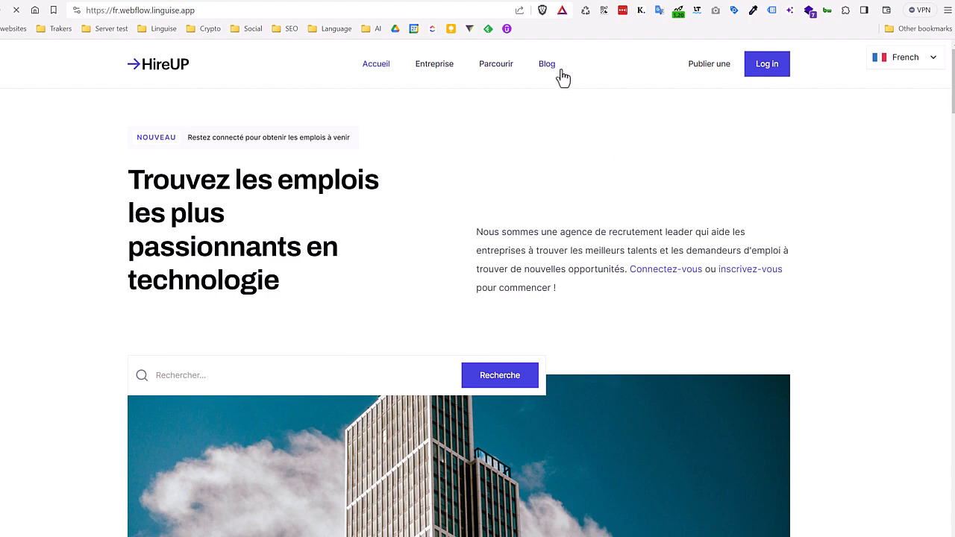
{"action": "left_click", "coordinate": [546, 63]}
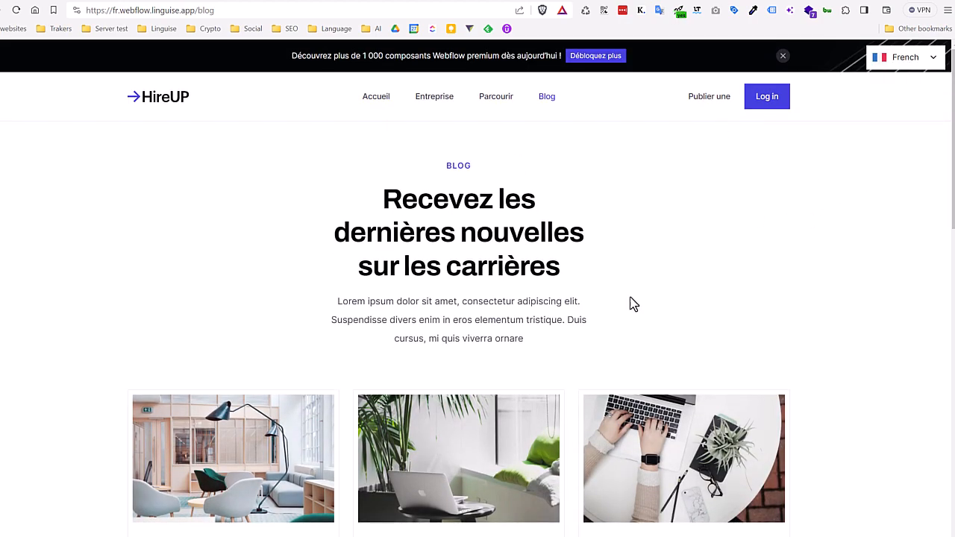
Read through the French blog article, briefly selecting the heading word 'Recevez'.
{"action": "scroll", "scroll_direction": "down", "scroll_amount": 3}
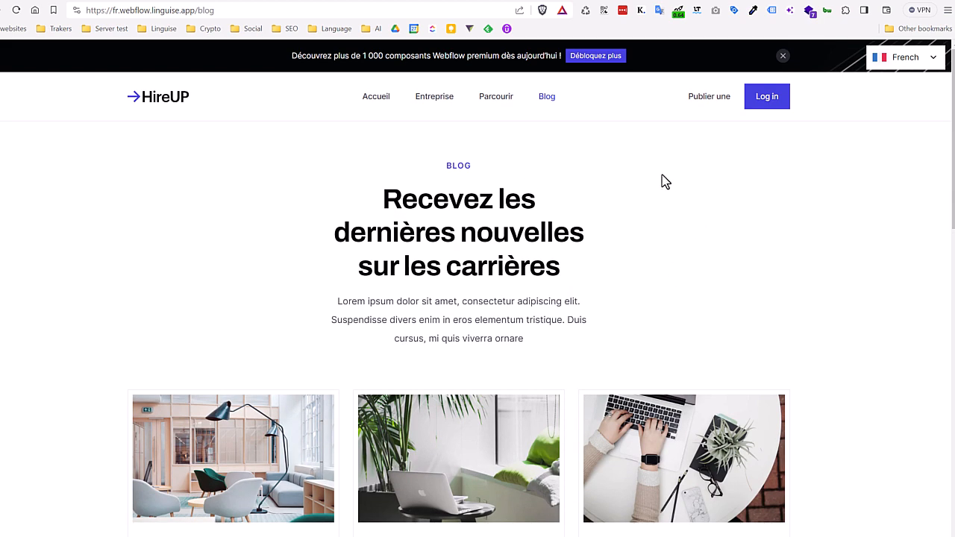
{"action": "double_click", "coordinate": [454, 200]}
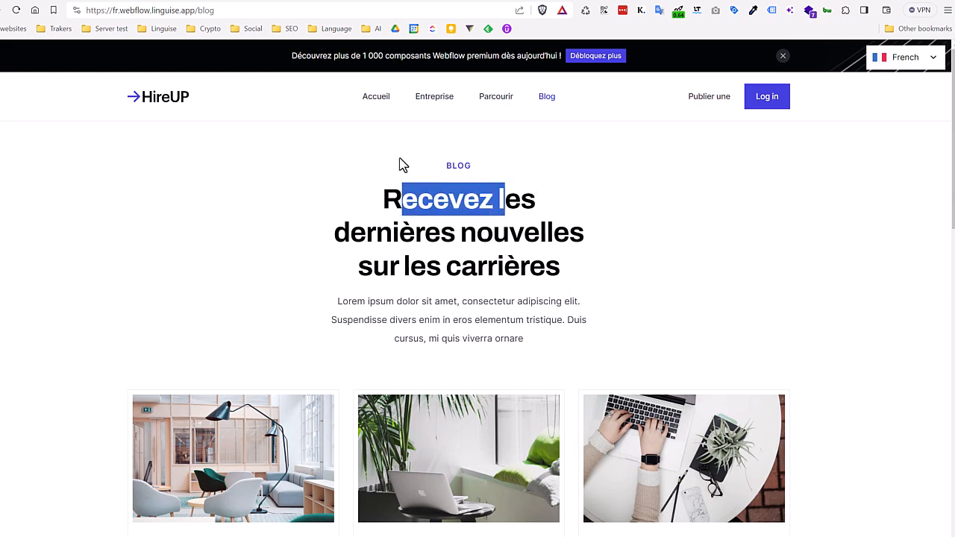
{"action": "left_click", "coordinate": [520, 200]}
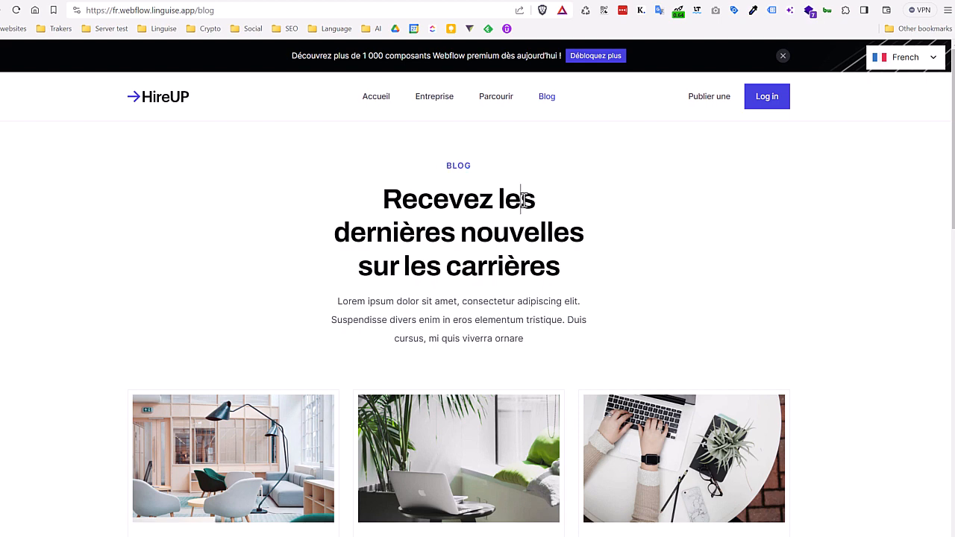
{"action": "scroll", "scroll_direction": "down", "scroll_amount": 3}
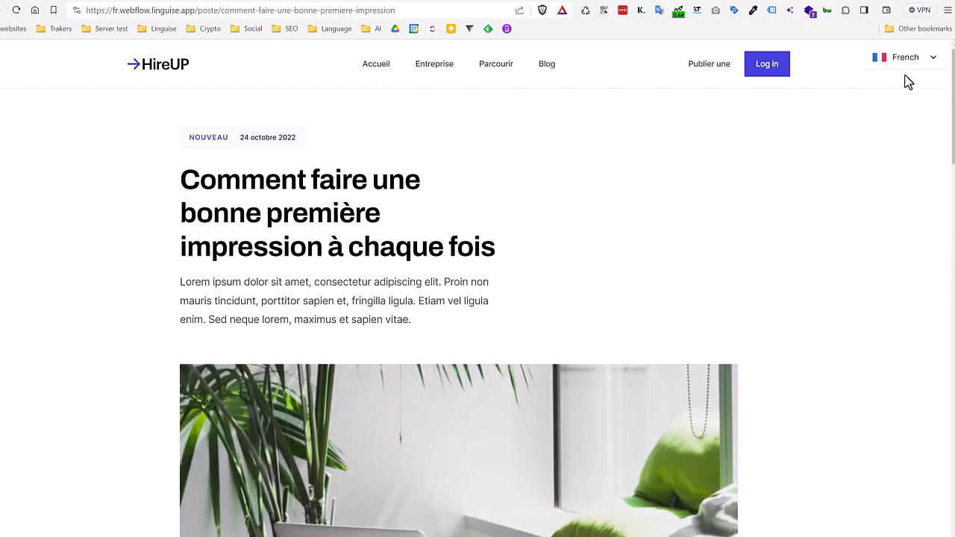
Switch the blog article to Chinese and scroll through the translated text.
{"action": "left_click", "coordinate": [905, 57]}
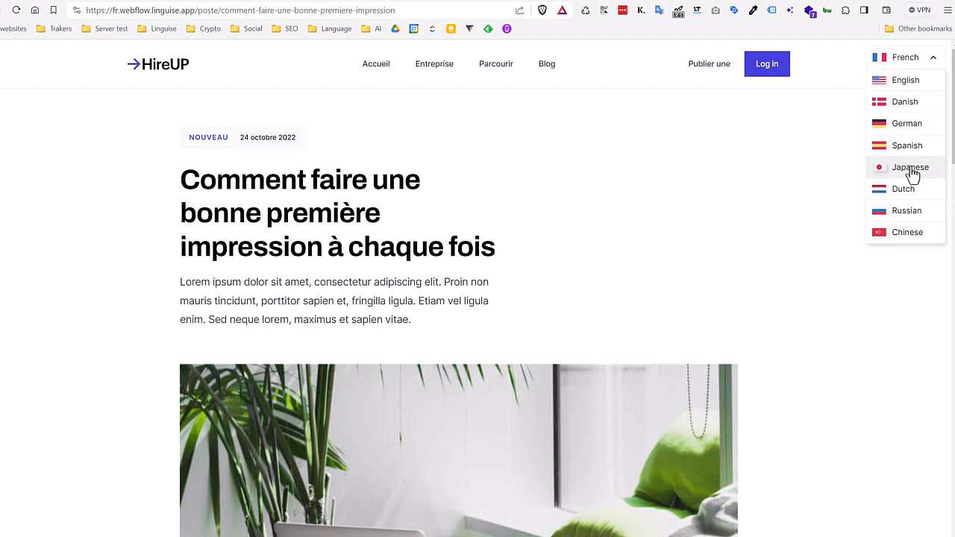
{"action": "mouse_move", "coordinate": [907, 239]}
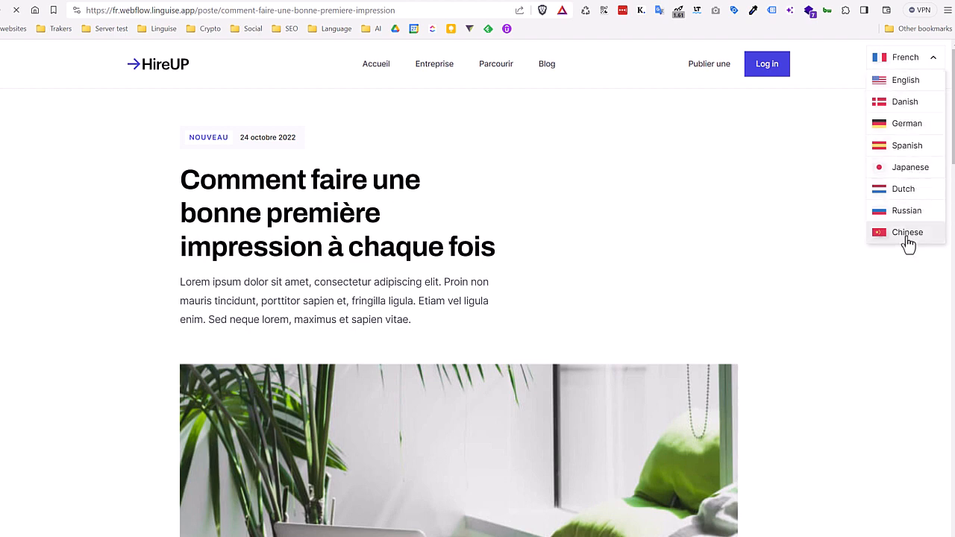
{"action": "left_click", "coordinate": [907, 232]}
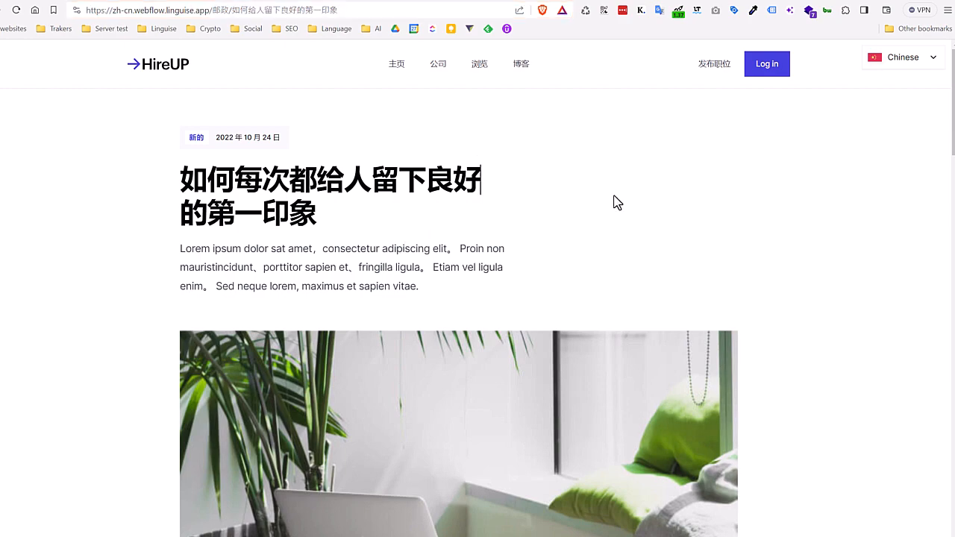
{"action": "scroll", "scroll_direction": "down", "scroll_amount": 3}
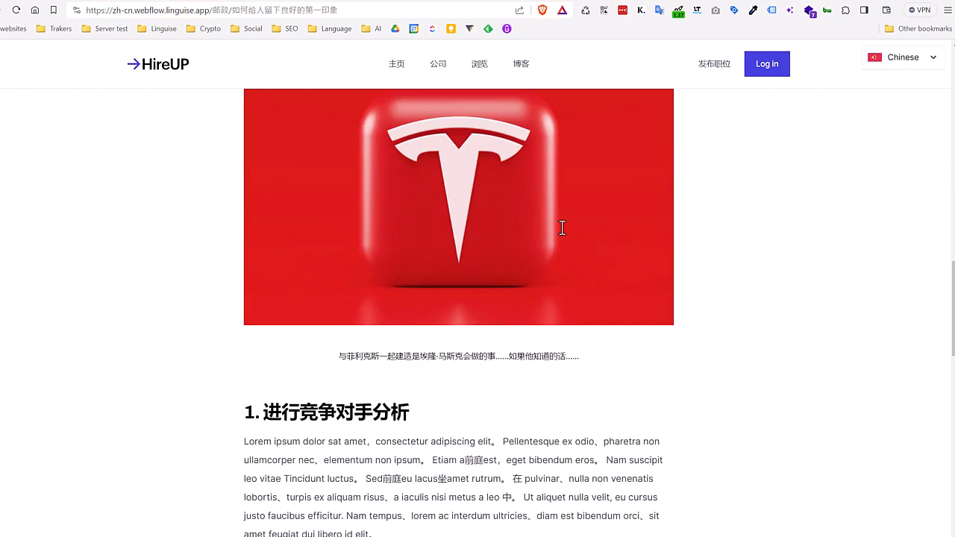
{"action": "scroll", "scroll_direction": "down", "scroll_amount": 3}
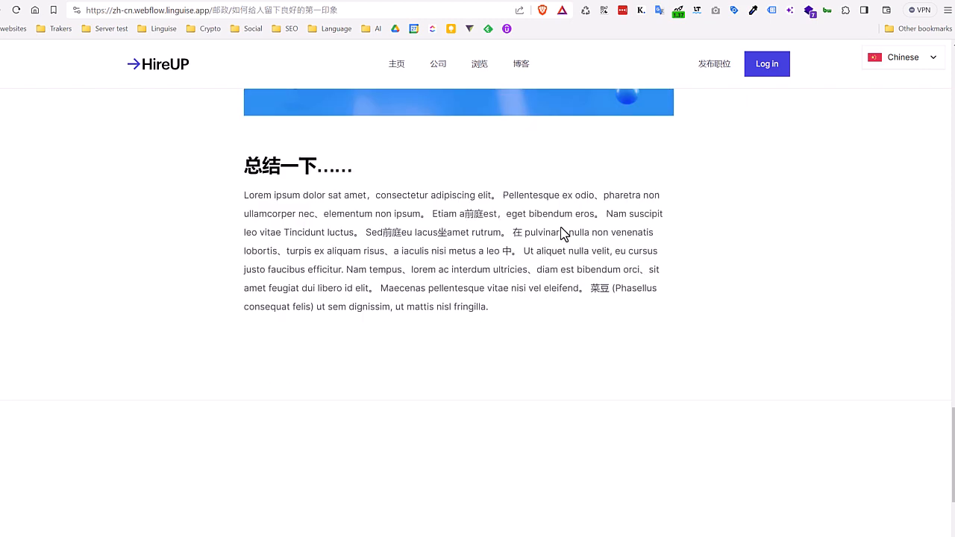
{"action": "scroll", "scroll_direction": "down", "scroll_amount": 3}
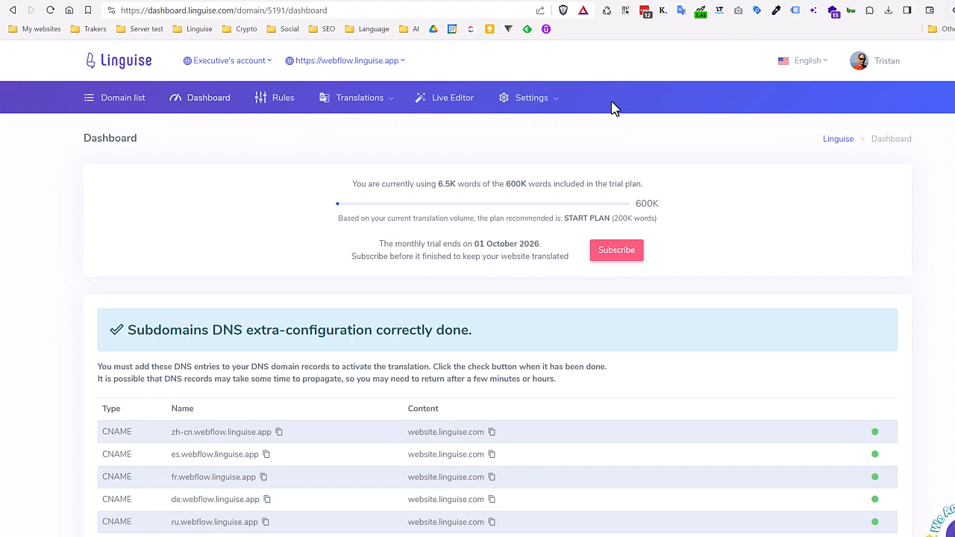
{"action": "scroll", "scroll_direction": "down", "scroll_amount": 3}
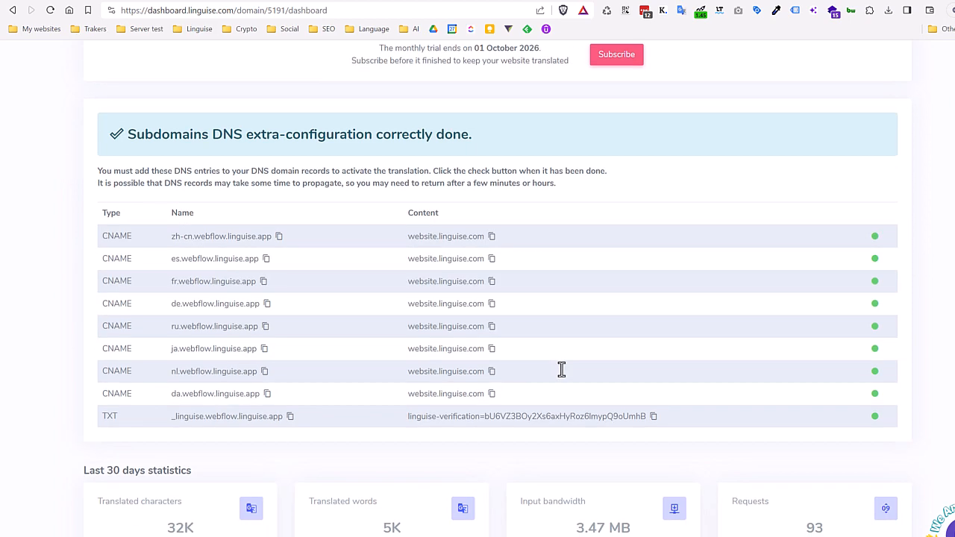
{"action": "scroll", "scroll_direction": "down", "scroll_amount": 3}
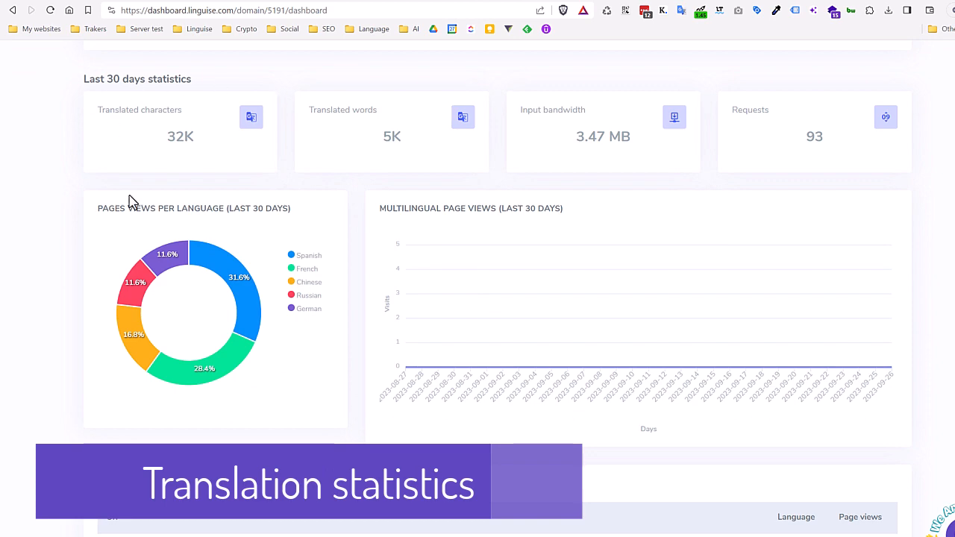
{"action": "mouse_move", "coordinate": [650, 248]}
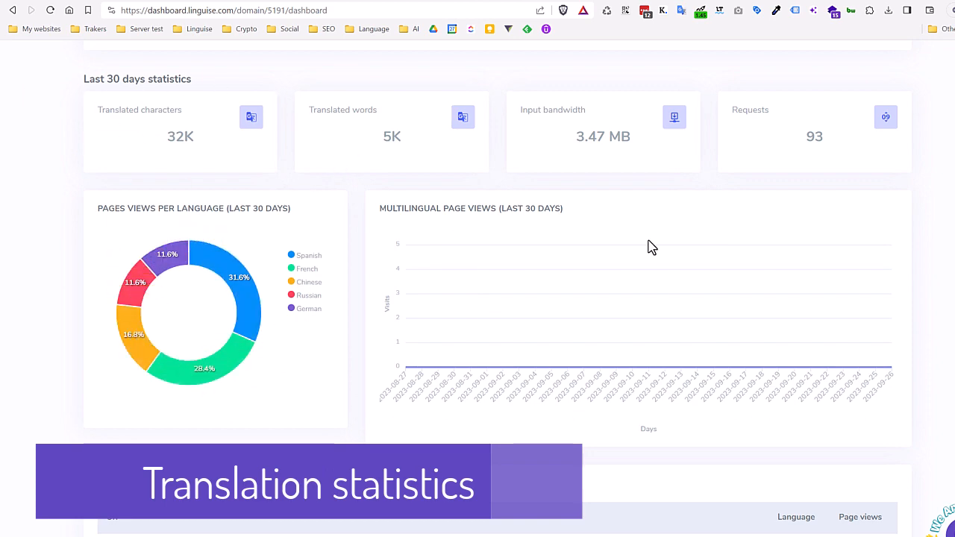
{"action": "scroll", "scroll_direction": "down", "scroll_amount": 3}
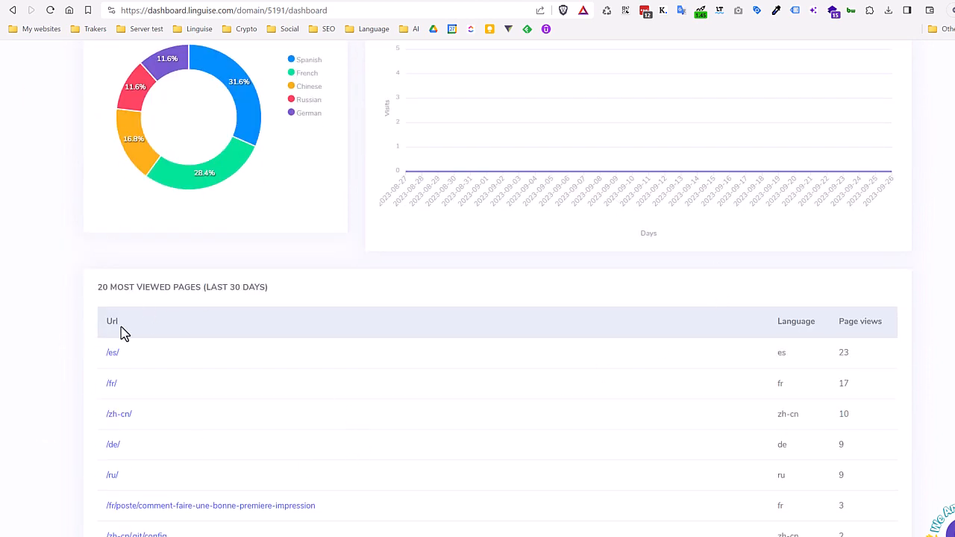
{"action": "scroll", "scroll_direction": "down", "scroll_amount": 3}
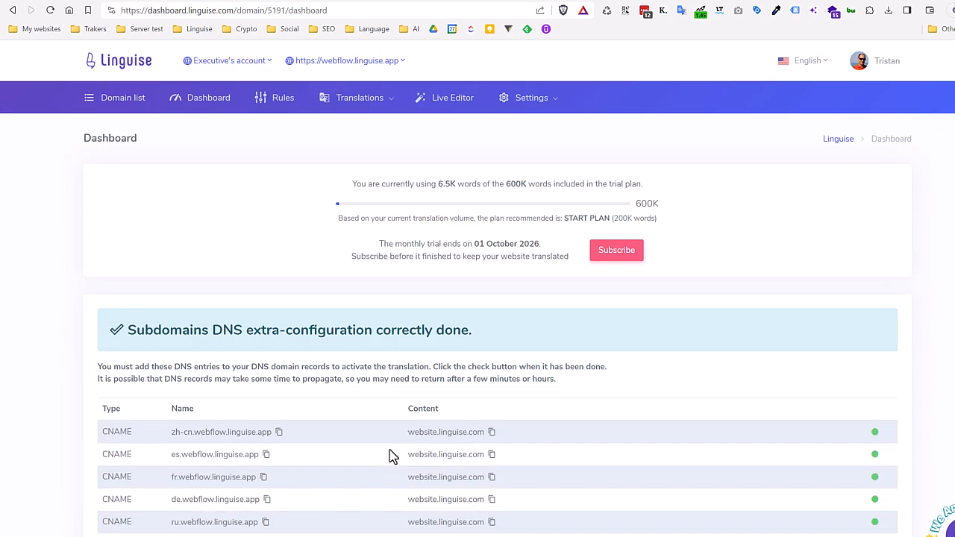
{"action": "mouse_move", "coordinate": [516, 112]}
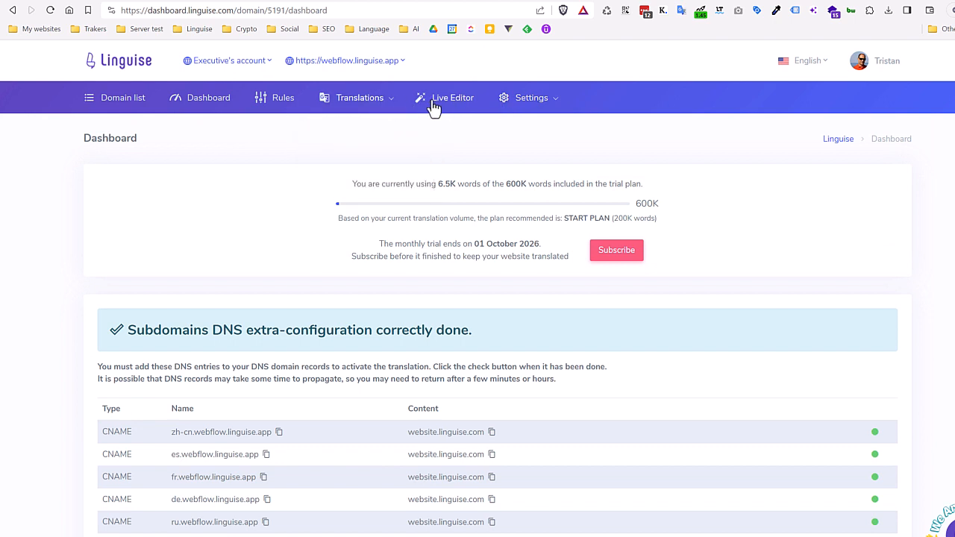
{"action": "left_click", "coordinate": [445, 99]}
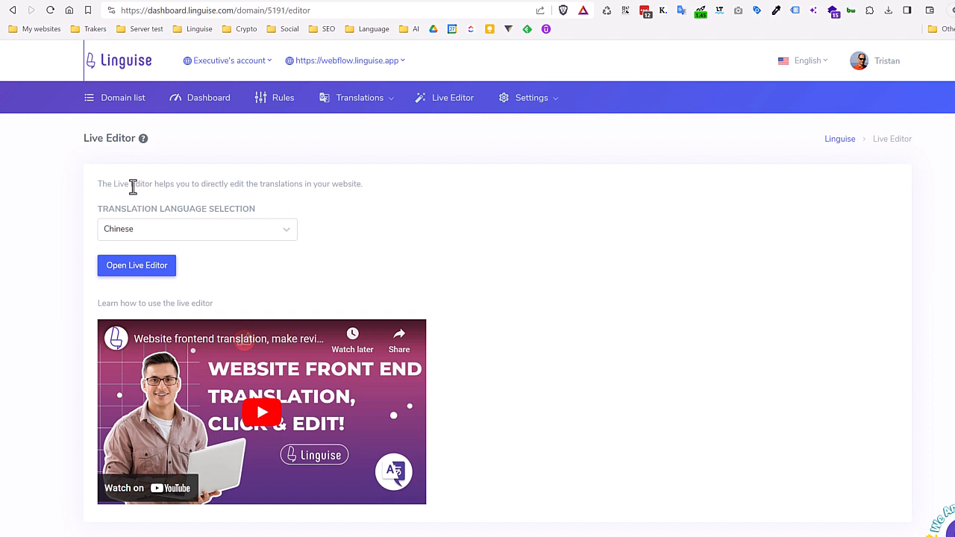
Choose Danish as the Live Editor language and launch live editing on the Danish site.
{"action": "left_click", "coordinate": [197, 230]}
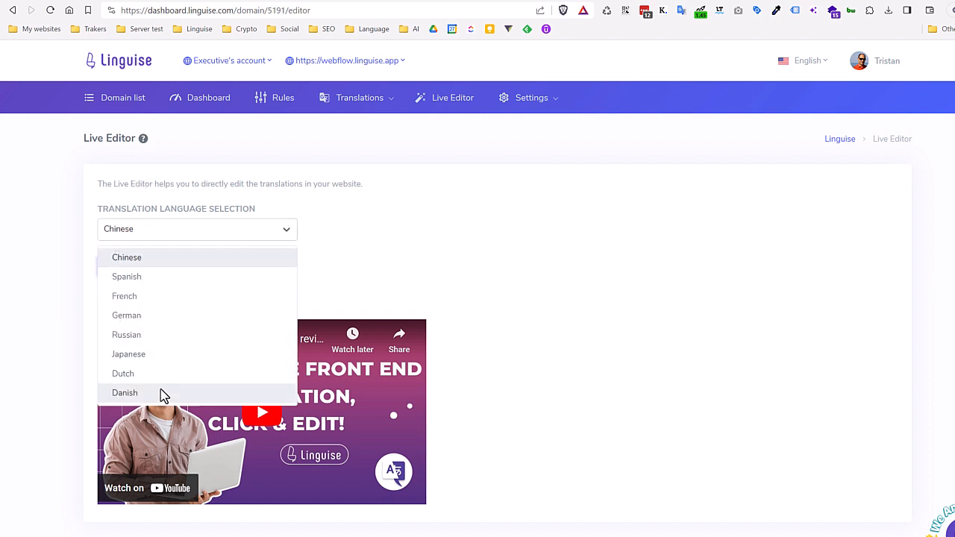
{"action": "left_click", "coordinate": [125, 393]}
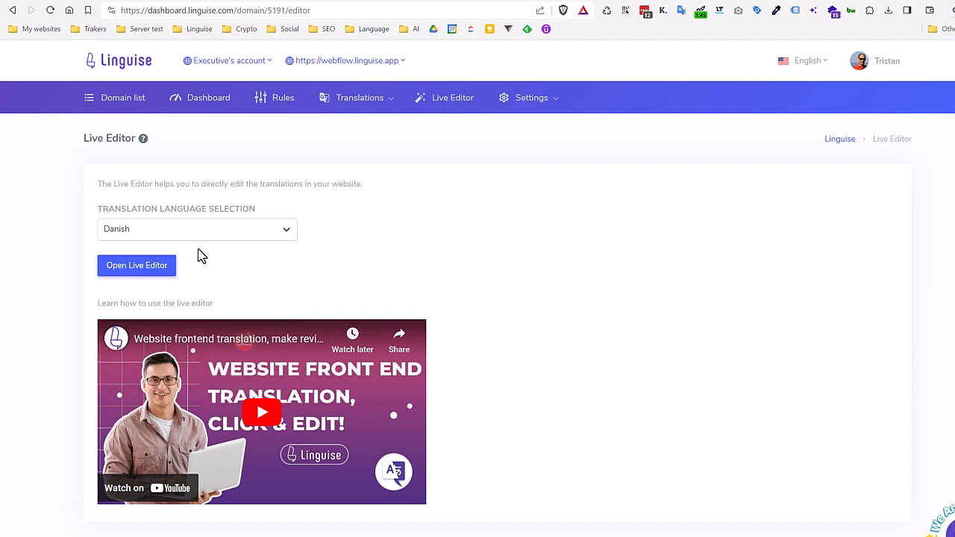
{"action": "left_click", "coordinate": [137, 266]}
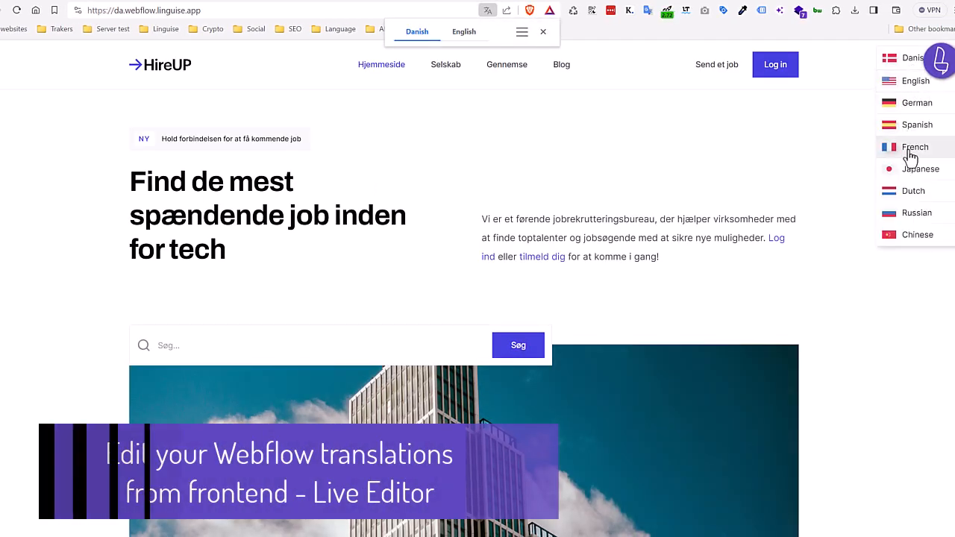
Switch live editing to French and review the page's French meta title and description translations.
{"action": "left_click", "coordinate": [915, 148]}
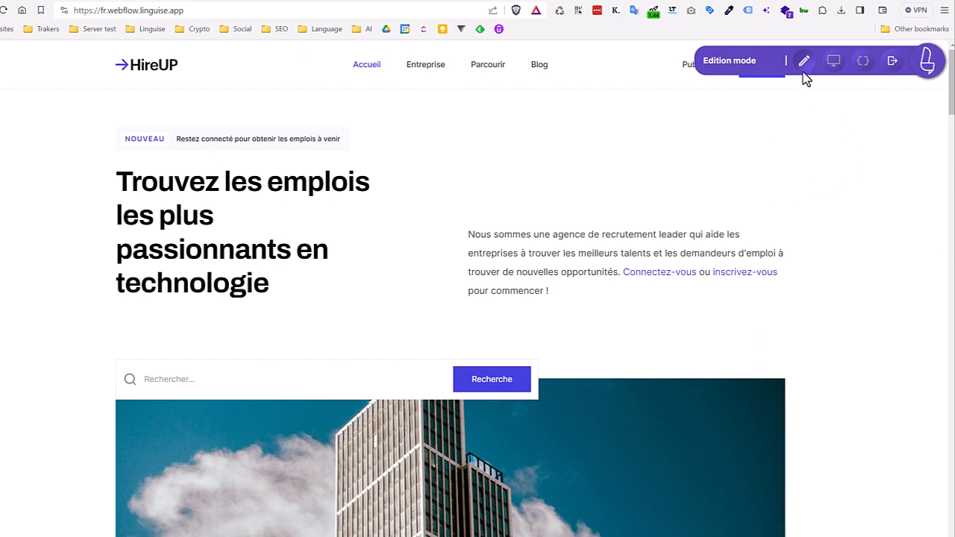
{"action": "left_click", "coordinate": [833, 60]}
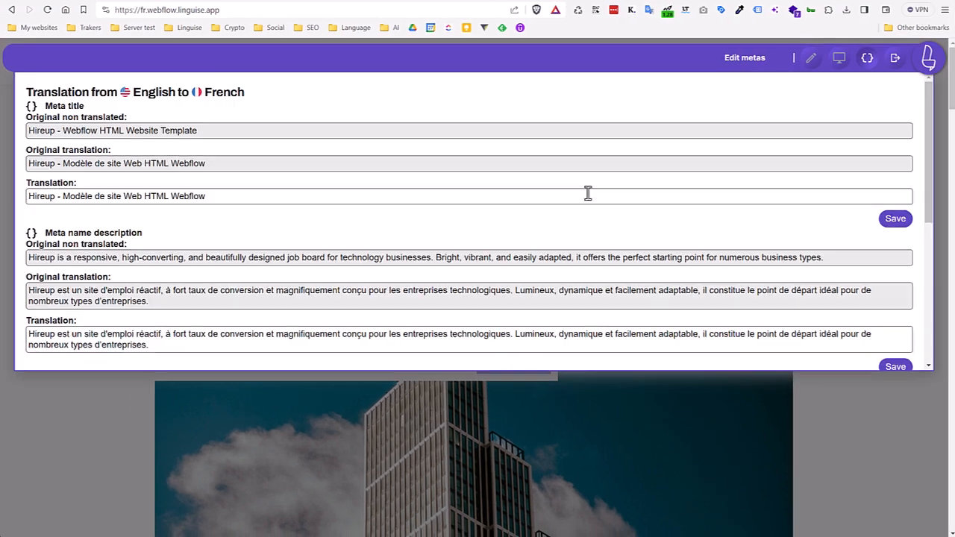
{"action": "scroll", "scroll_direction": "down", "scroll_amount": 3}
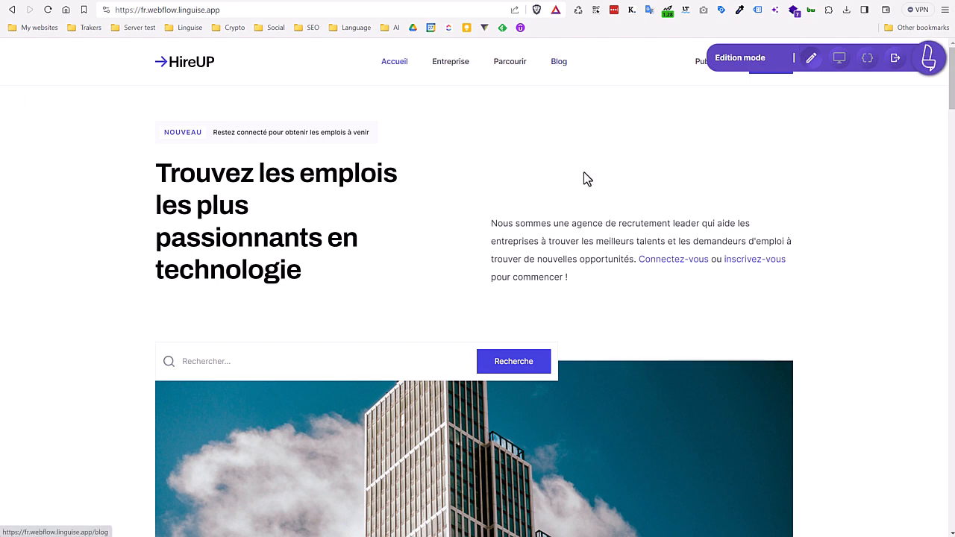
Replace the French translation of the Blog menu item with 'News', save it and verify.
{"action": "left_click", "coordinate": [558, 61]}
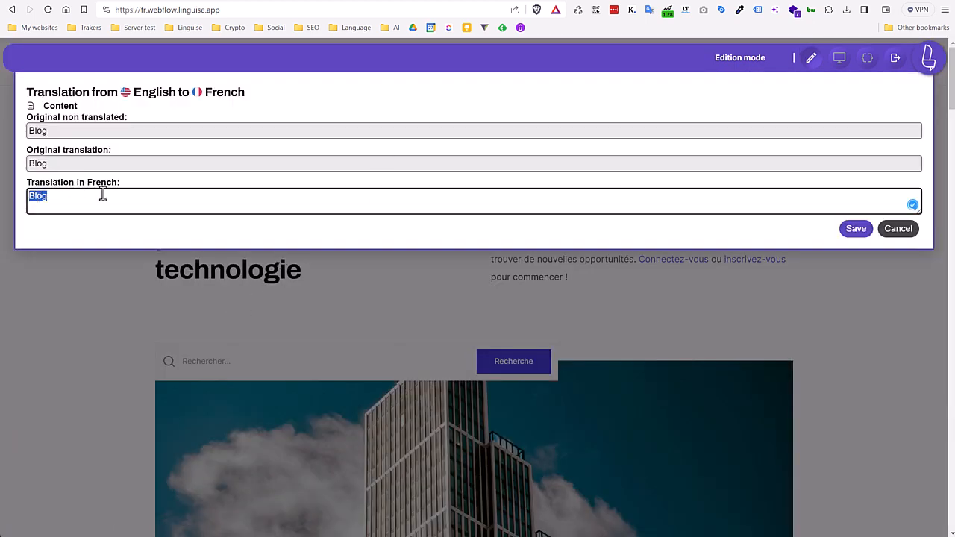
{"action": "type", "text": "N"}
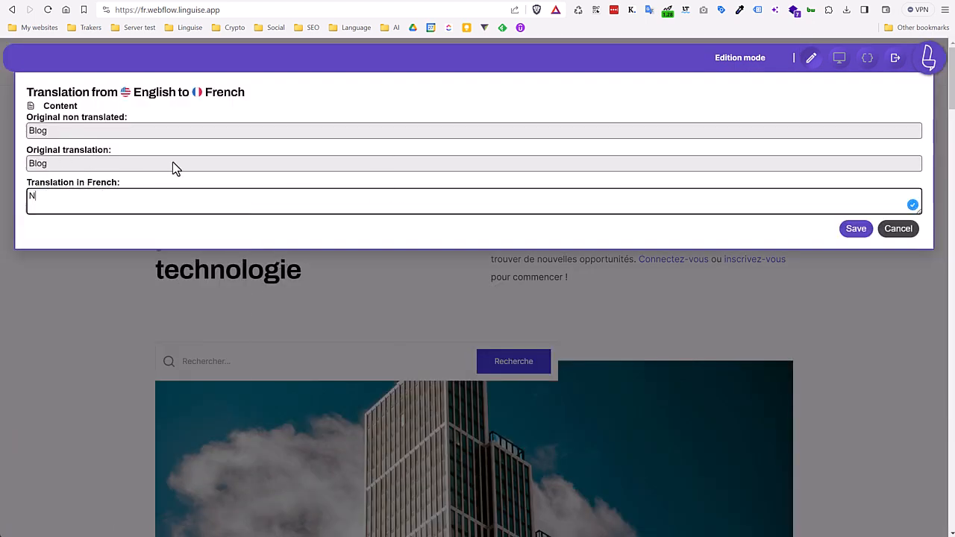
{"action": "type", "text": "ews"}
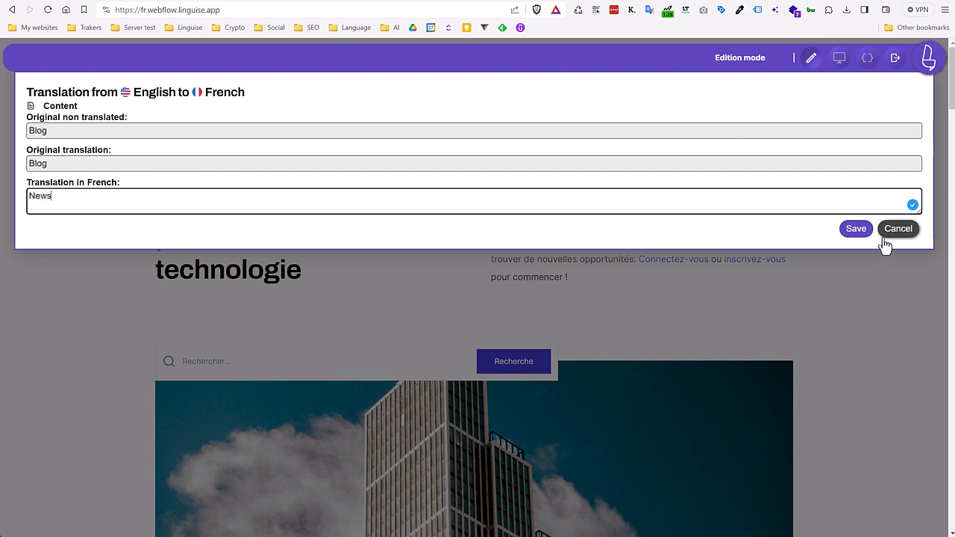
{"action": "left_click", "coordinate": [898, 228]}
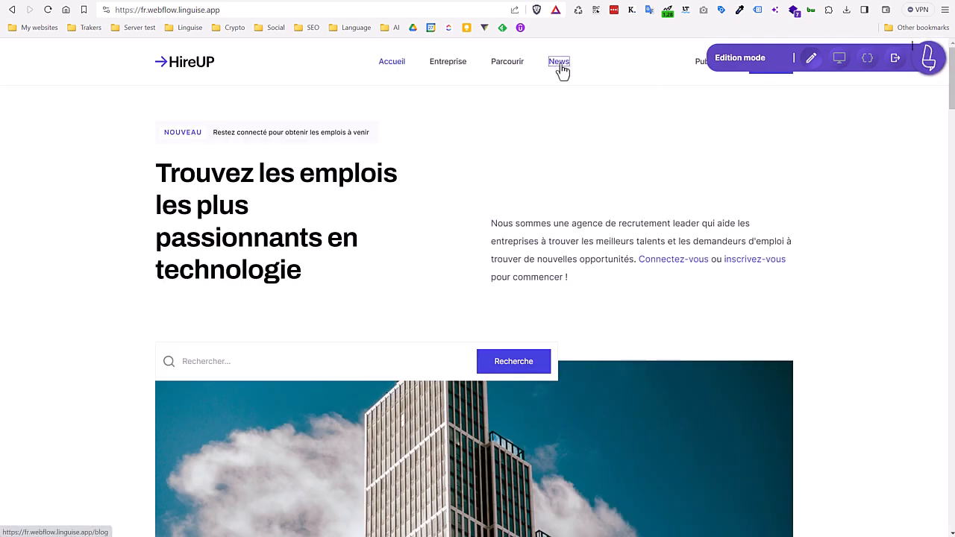
{"action": "mouse_move", "coordinate": [558, 68]}
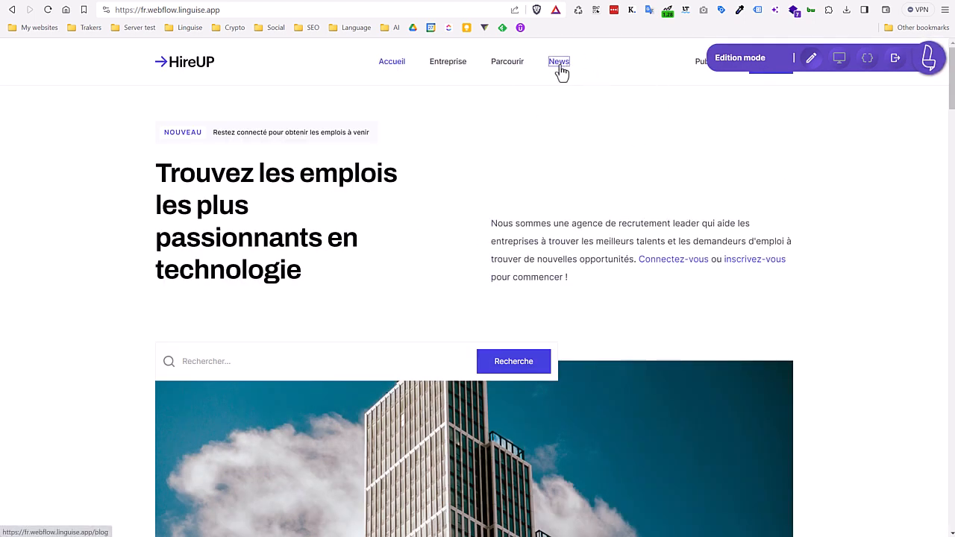
{"action": "mouse_move", "coordinate": [600, 70]}
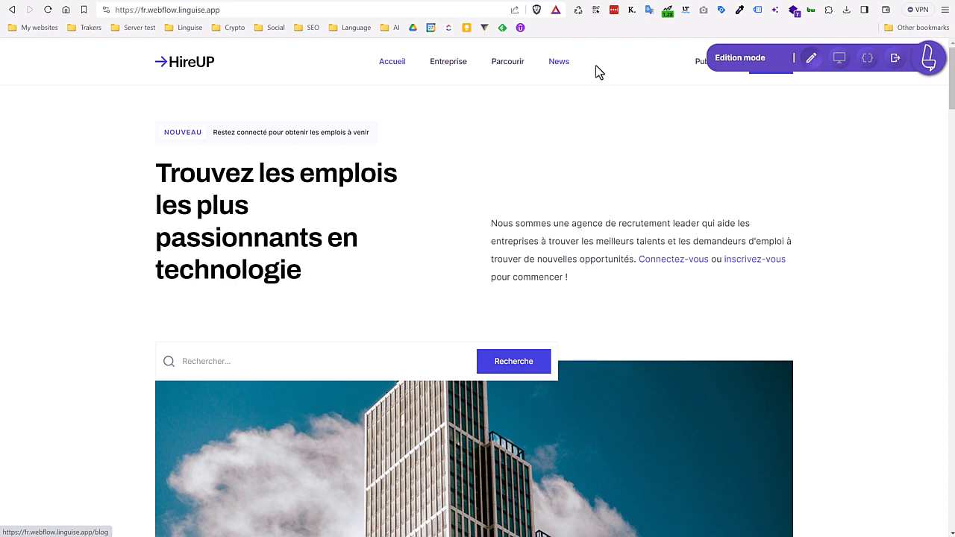
{"action": "left_click", "coordinate": [558, 61]}
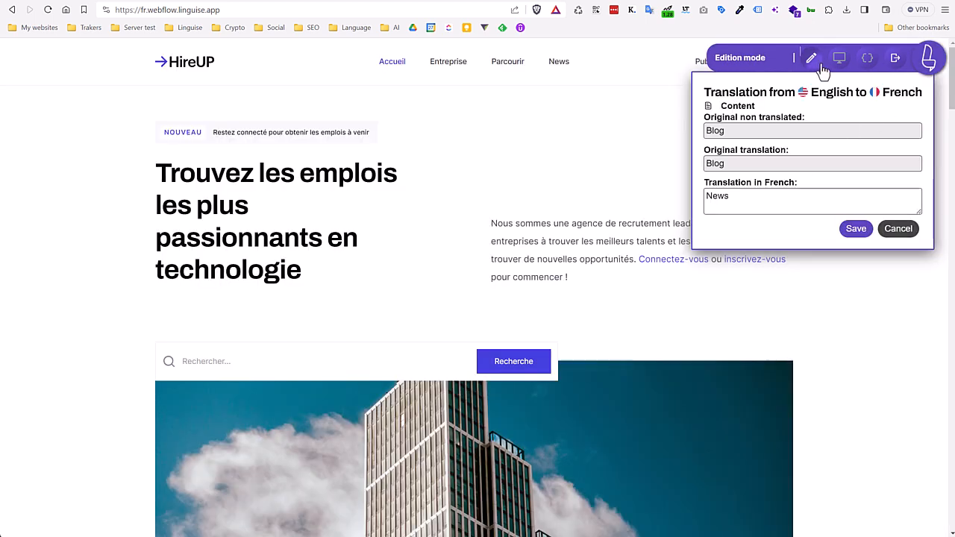
{"action": "mouse_move", "coordinate": [948, 72]}
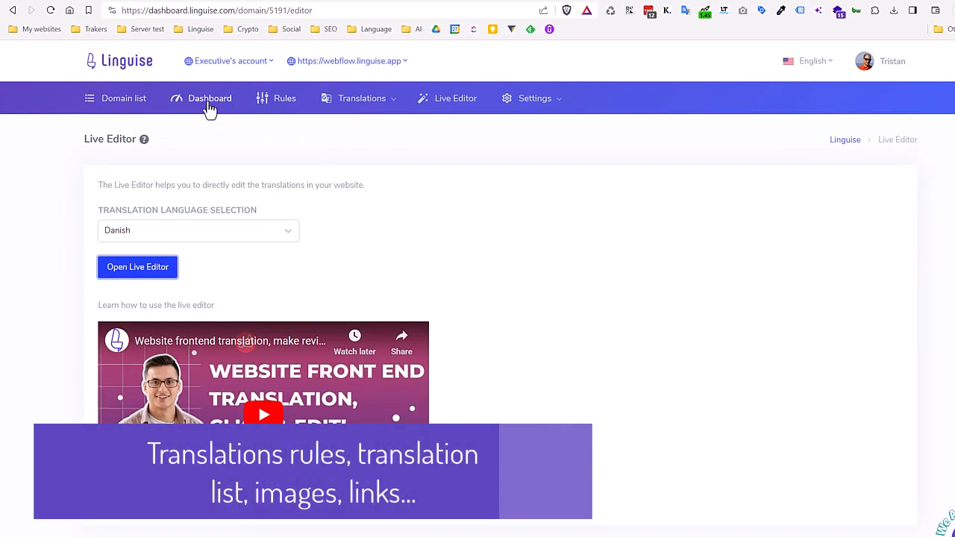
Start a new translation rule from the Rules management page.
{"action": "left_click", "coordinate": [285, 98]}
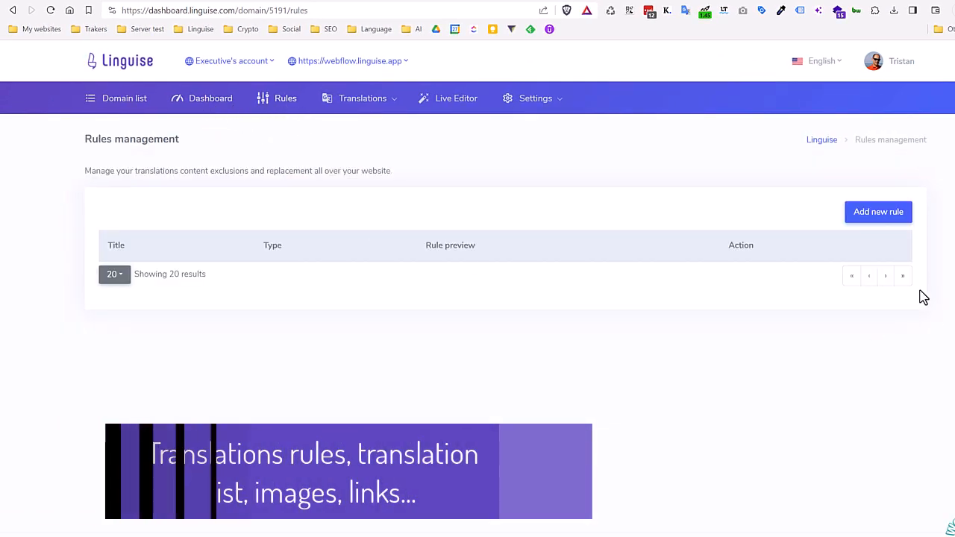
{"action": "left_click", "coordinate": [877, 212]}
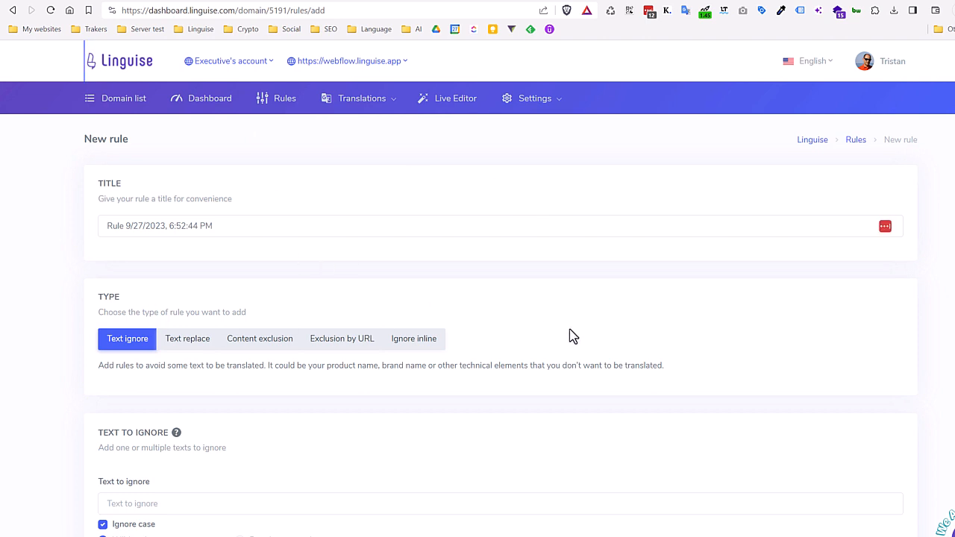
{"action": "scroll", "scroll_direction": "down", "scroll_amount": 3}
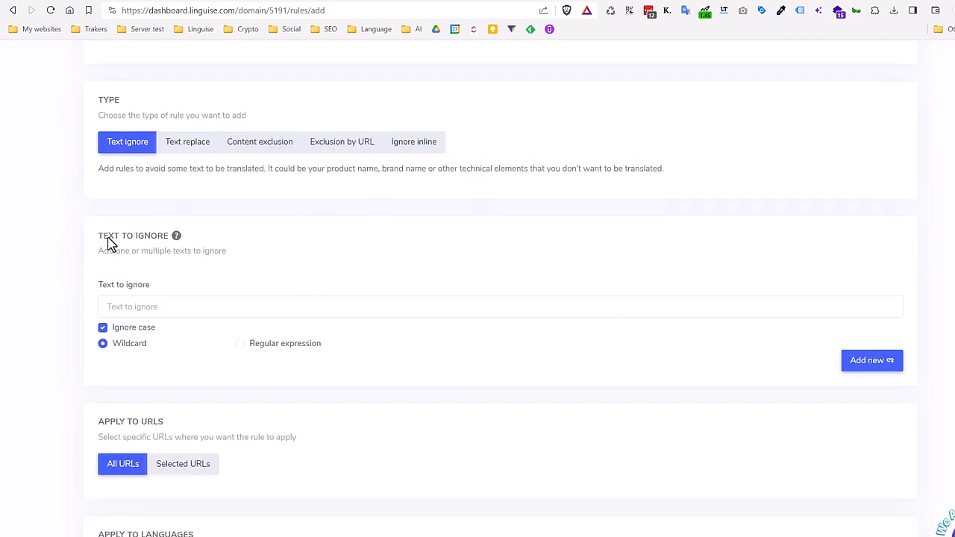
{"action": "mouse_move", "coordinate": [433, 158]}
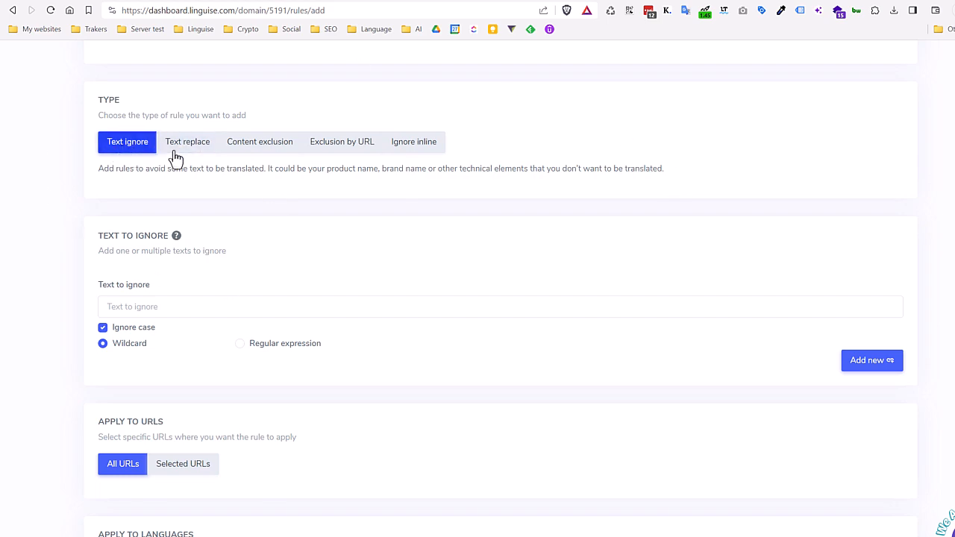
{"action": "scroll", "scroll_direction": "down", "scroll_amount": 3}
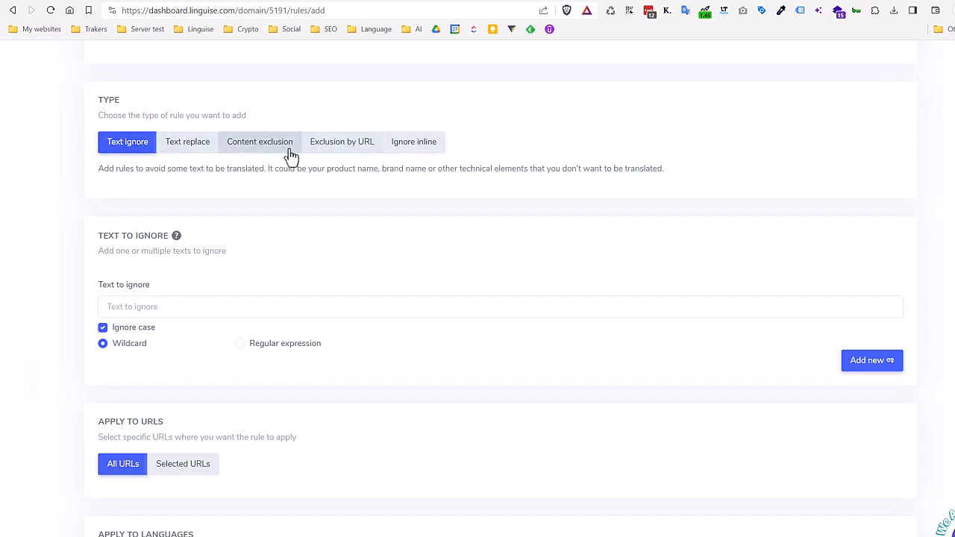
Make the rule a Text replace rule applied to Selected languages only.
{"action": "left_click", "coordinate": [341, 142]}
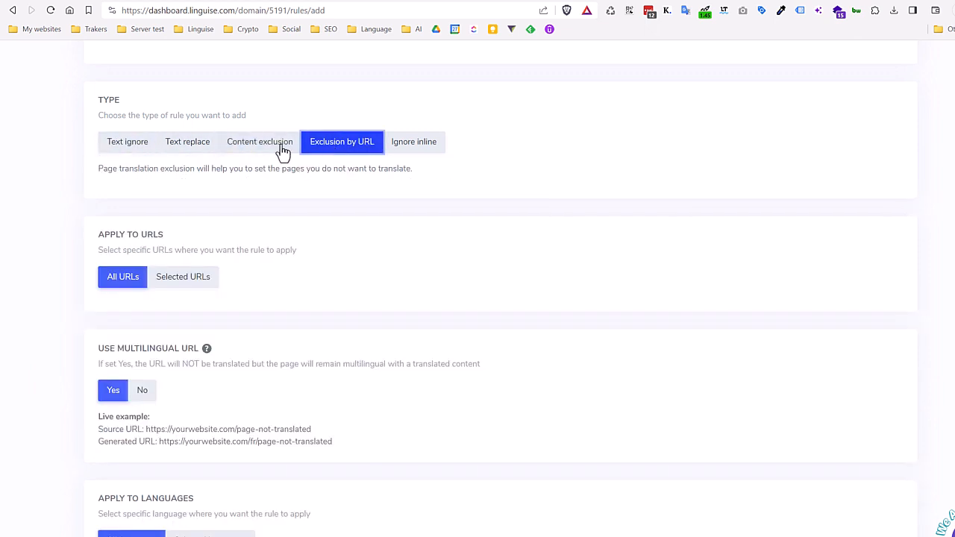
{"action": "left_click", "coordinate": [188, 142]}
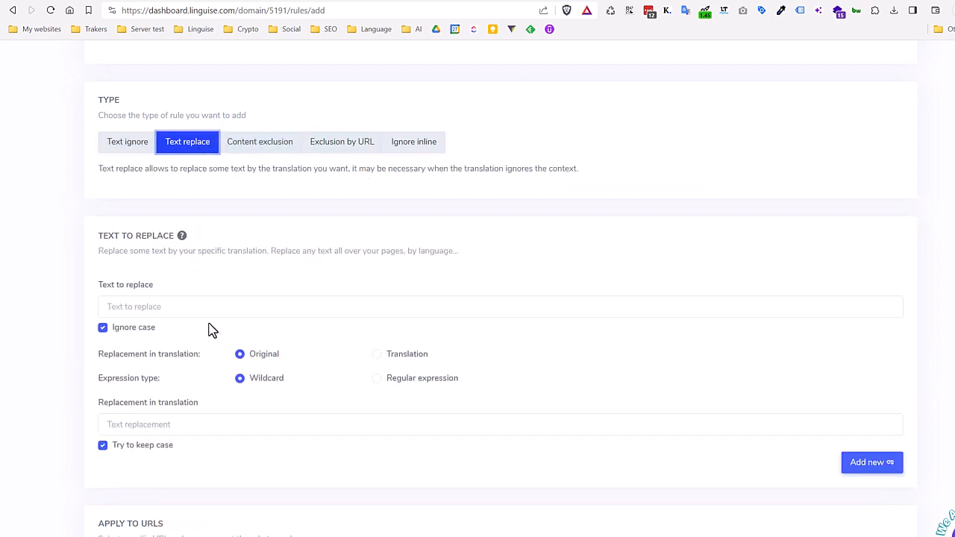
{"action": "scroll", "scroll_direction": "down", "scroll_amount": 3}
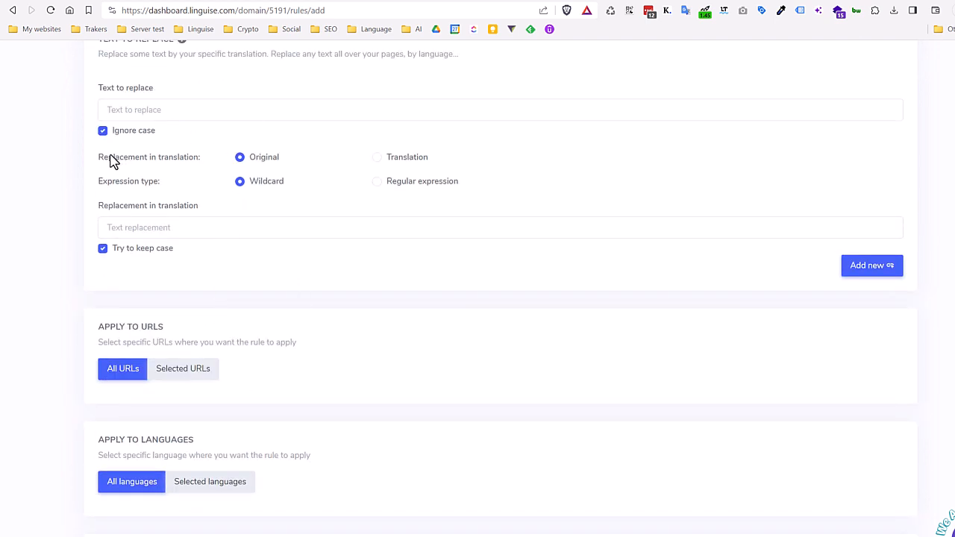
{"action": "mouse_move", "coordinate": [269, 236]}
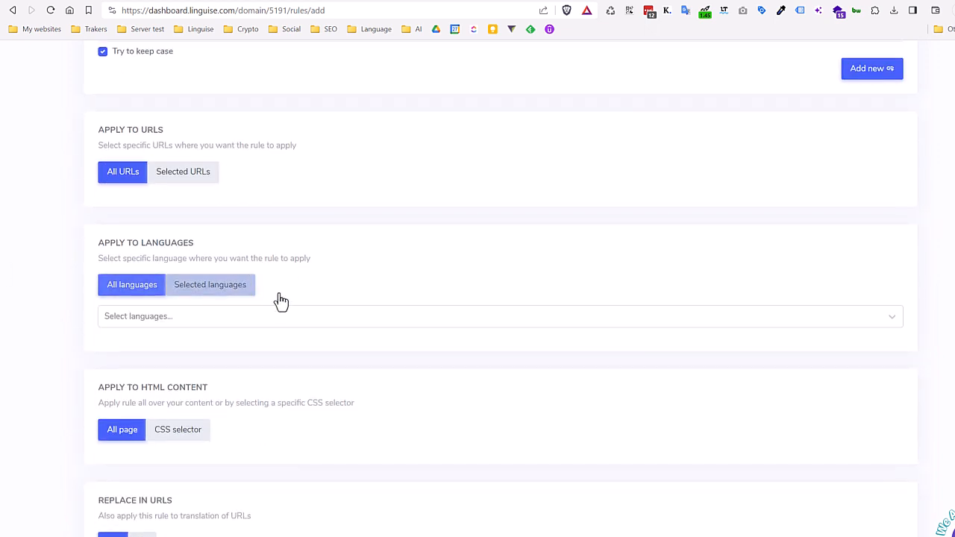
{"action": "left_click", "coordinate": [209, 283]}
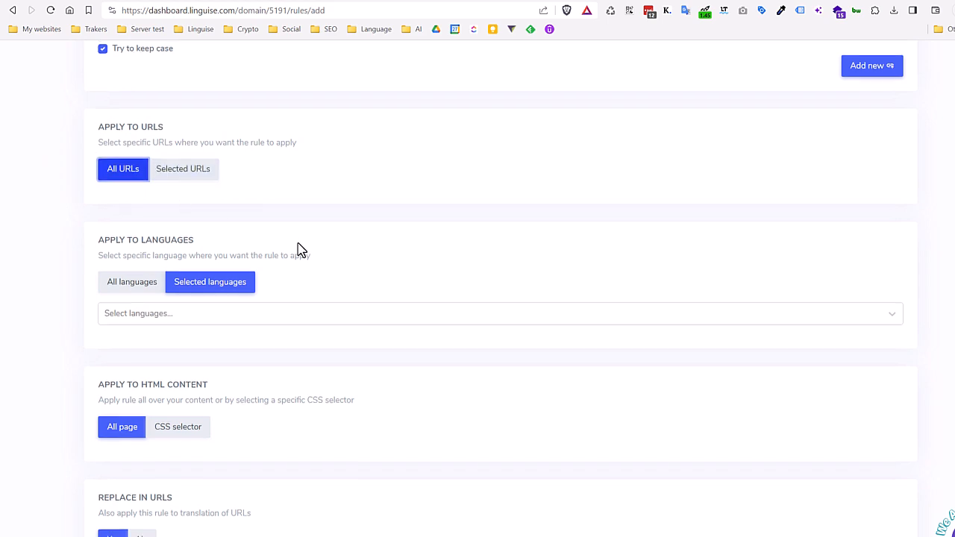
{"action": "scroll", "scroll_direction": "up", "scroll_amount": 3}
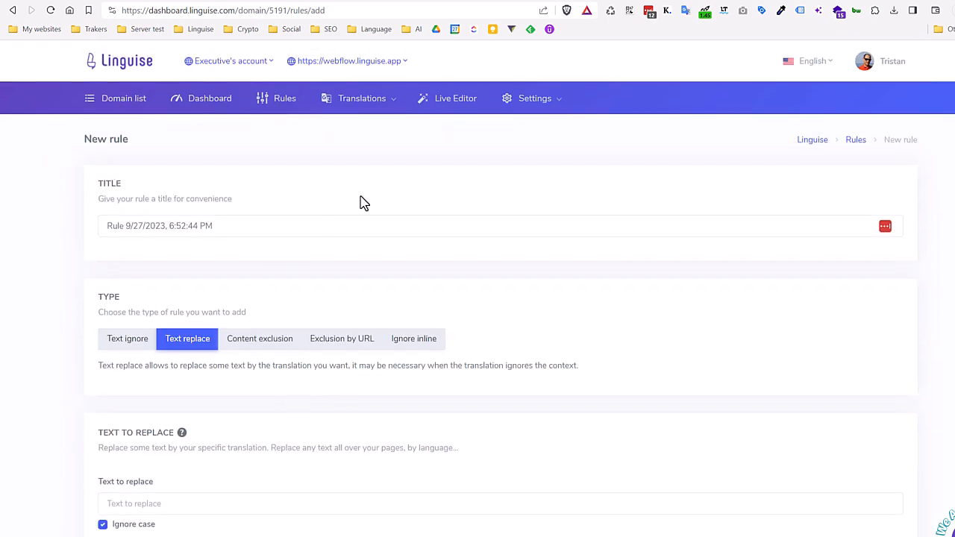
Review the Translations management list filtered to French.
{"action": "left_click", "coordinate": [362, 99]}
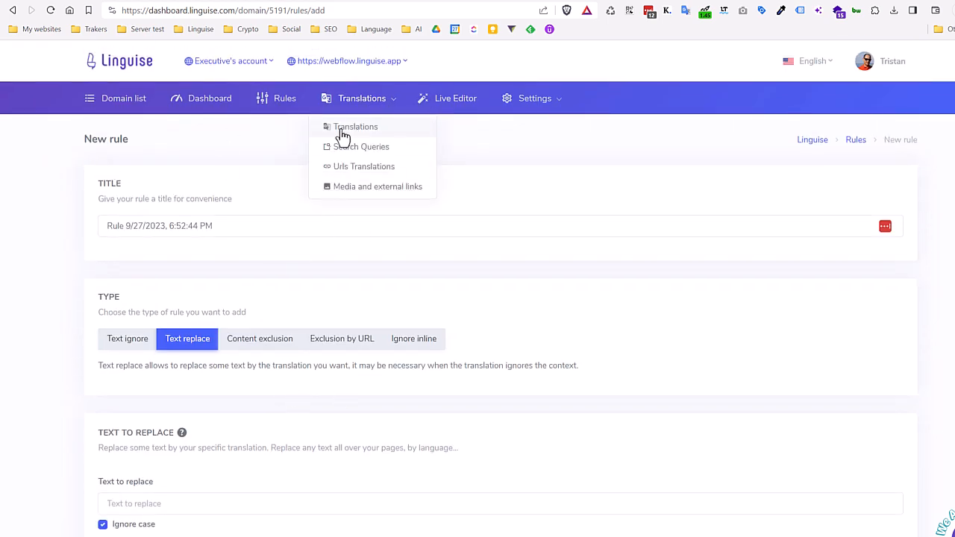
{"action": "left_click", "coordinate": [355, 125]}
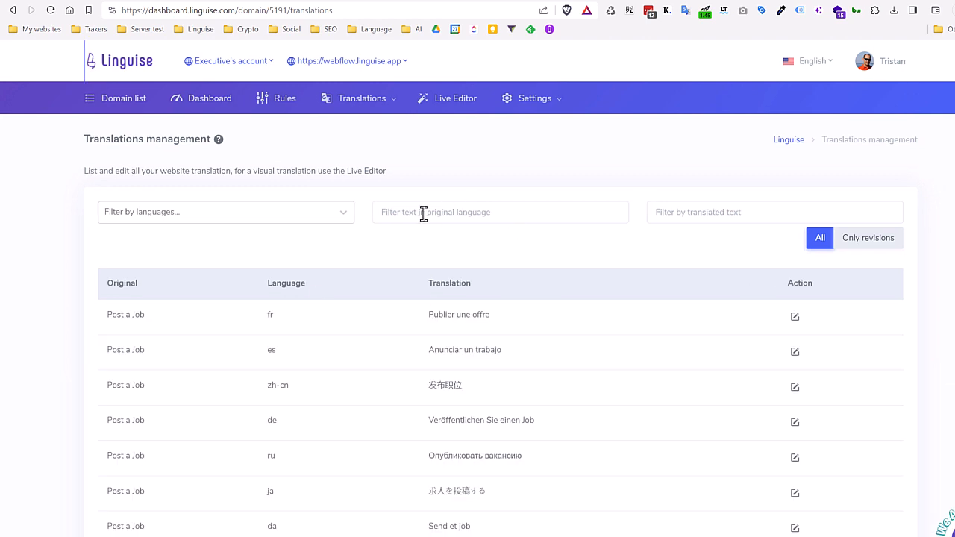
{"action": "left_click", "coordinate": [224, 212]}
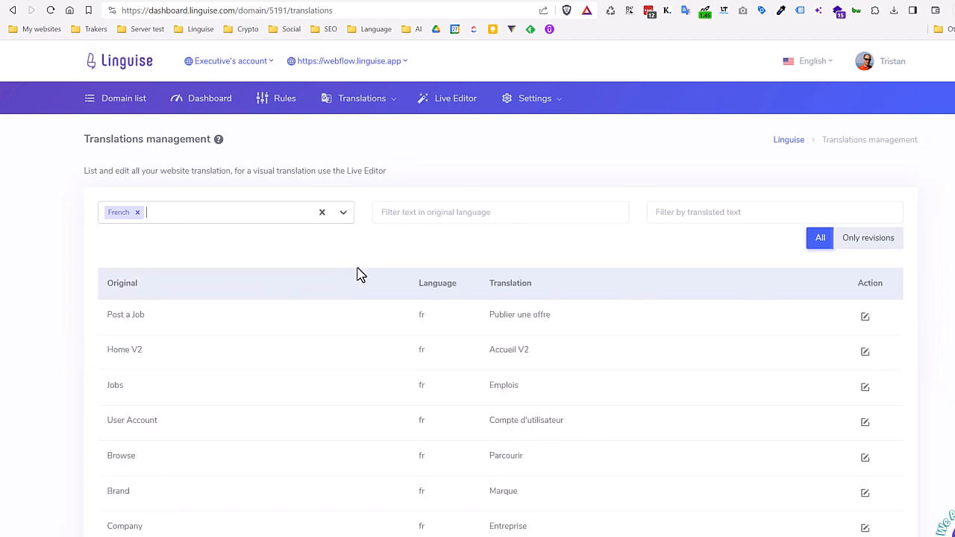
Bring up the Urls Translations list of translated page URLs per language.
{"action": "left_click", "coordinate": [363, 98]}
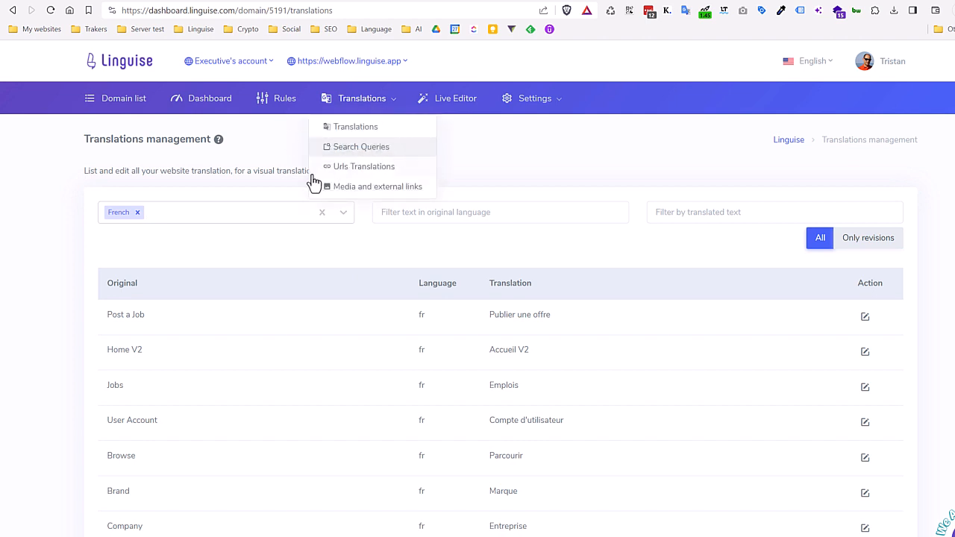
{"action": "left_click", "coordinate": [364, 165]}
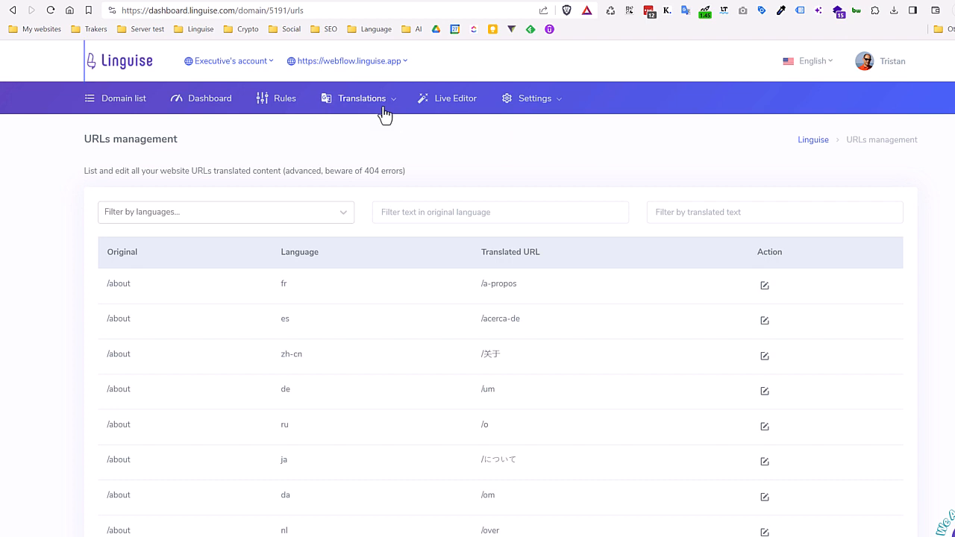
{"action": "left_click", "coordinate": [363, 98]}
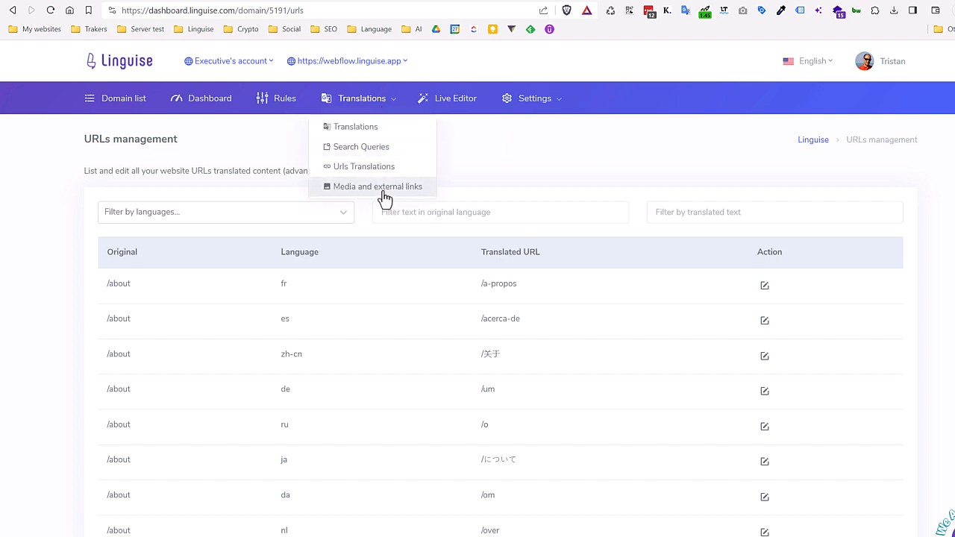
{"action": "mouse_move", "coordinate": [400, 207]}
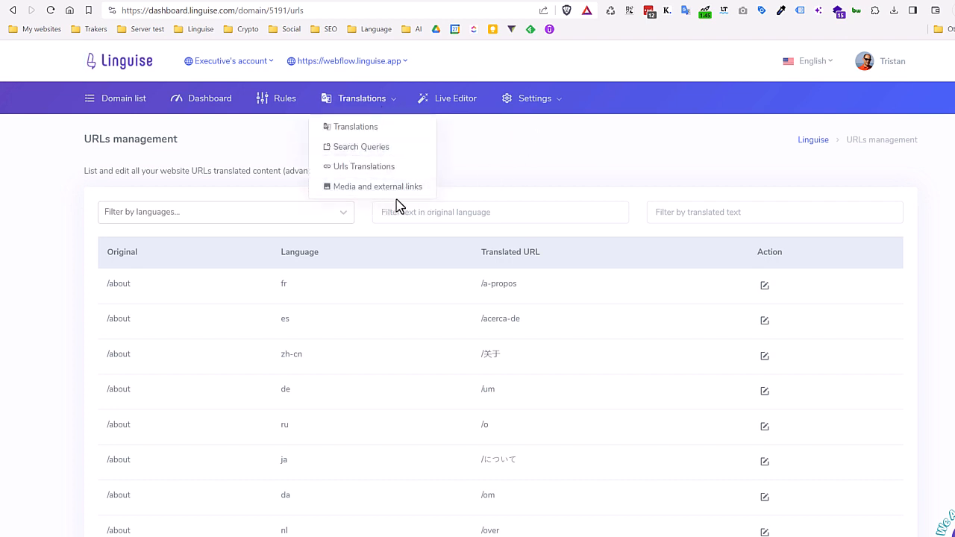
{"action": "left_click", "coordinate": [430, 149]}
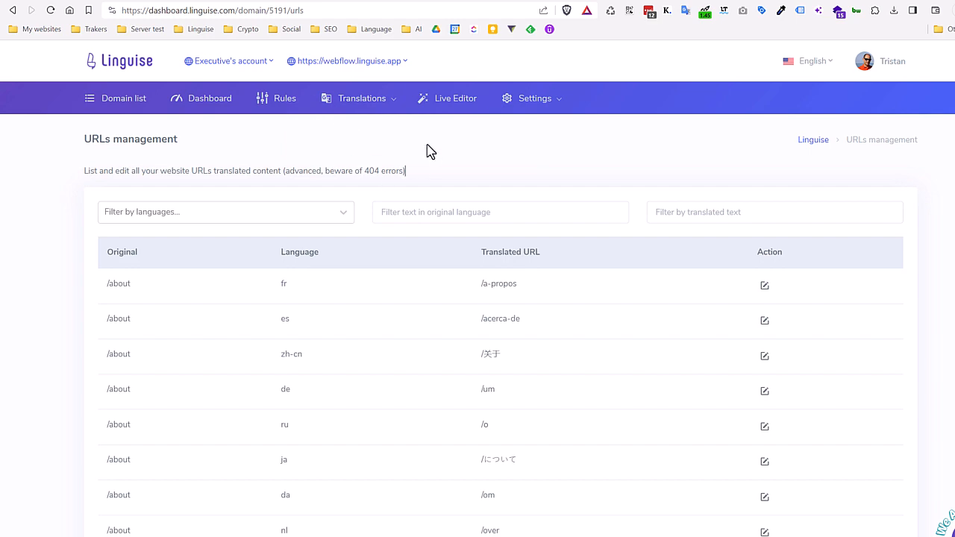
Review the eight chosen translation languages and the additional ones available in domain settings.
{"action": "left_click", "coordinate": [534, 98]}
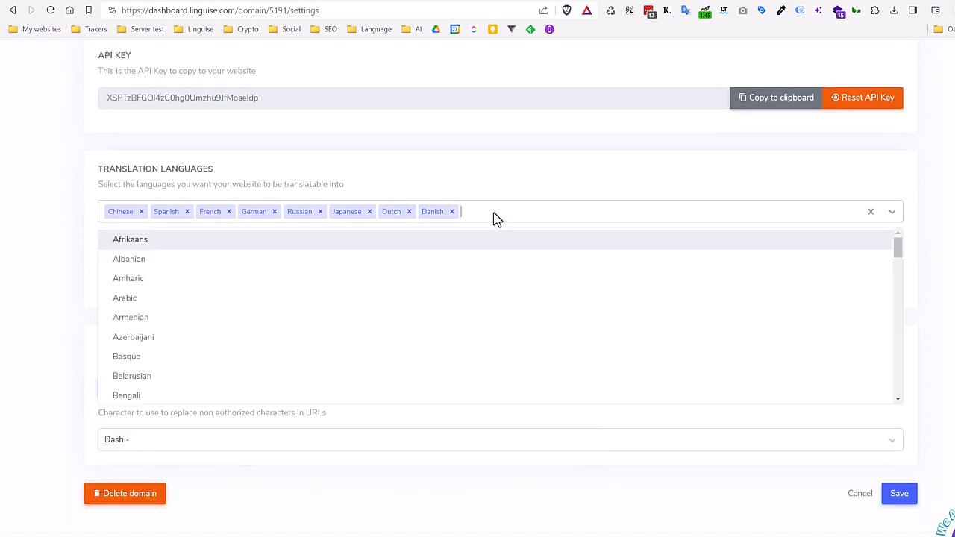
{"action": "scroll", "scroll_direction": "down", "scroll_amount": 3}
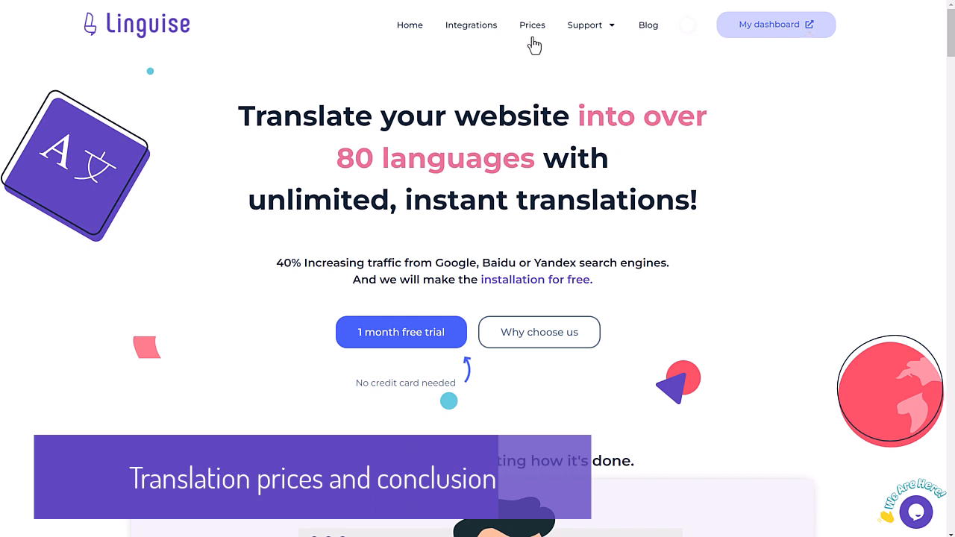
Show the Start, Pro and Large plans at yearly instead of monthly prices.
{"action": "scroll", "scroll_direction": "down", "scroll_amount": 3}
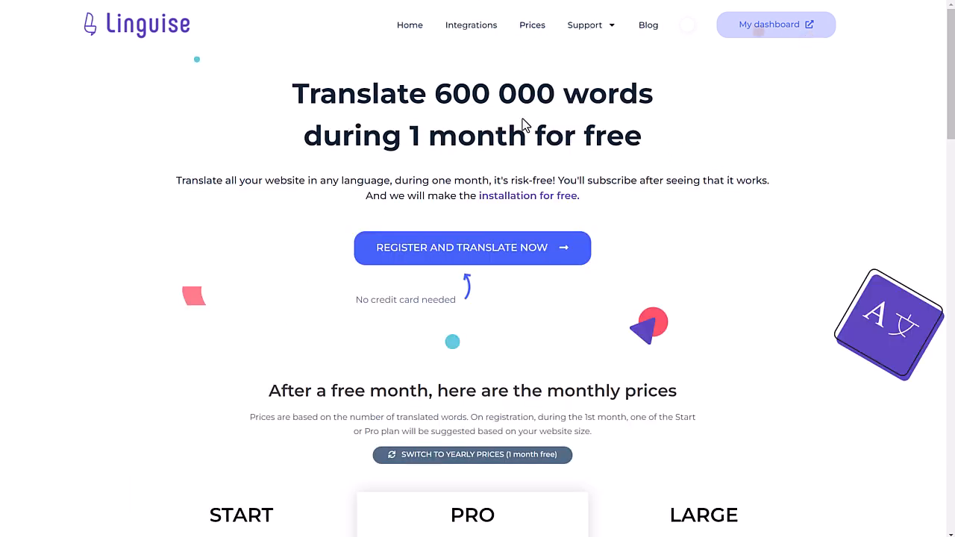
{"action": "scroll", "scroll_direction": "down", "scroll_amount": 3}
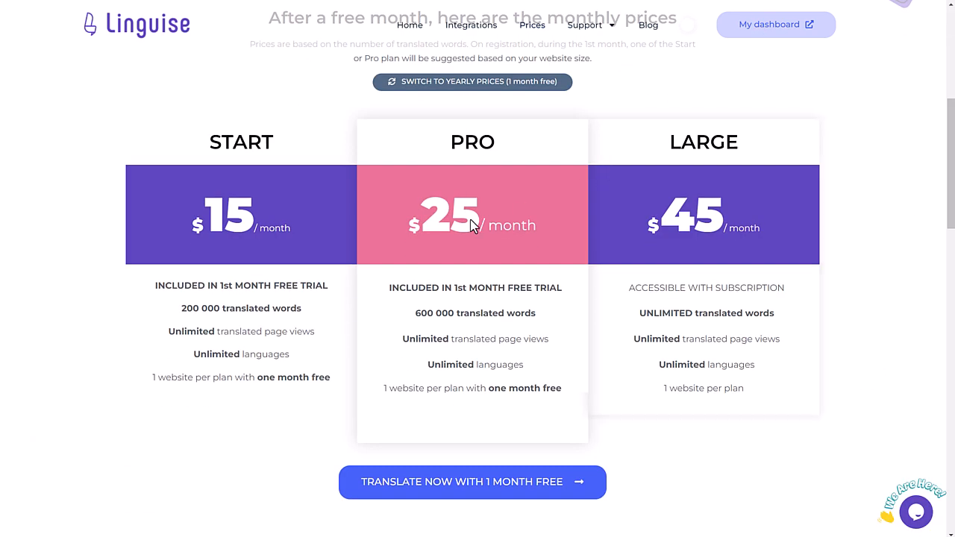
{"action": "mouse_move", "coordinate": [310, 313]}
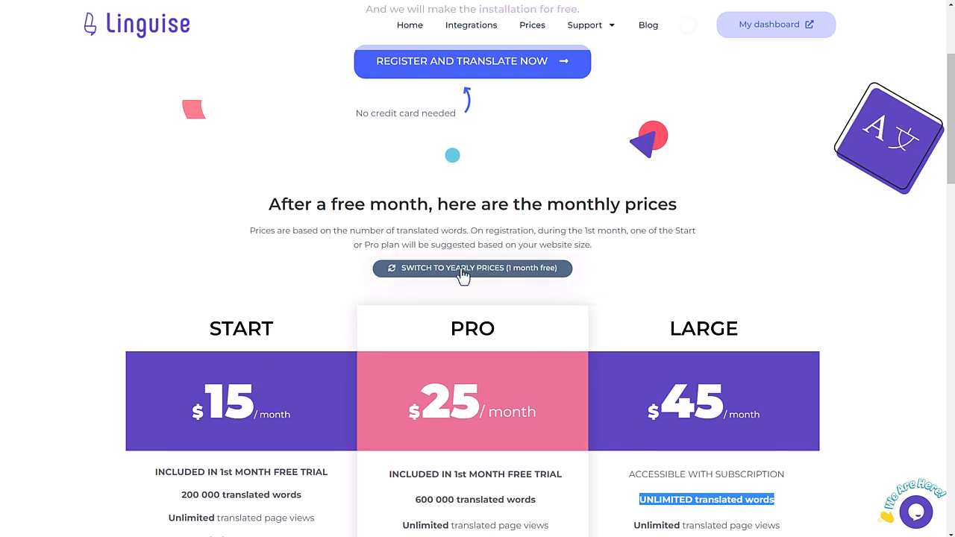
{"action": "left_click", "coordinate": [472, 269]}
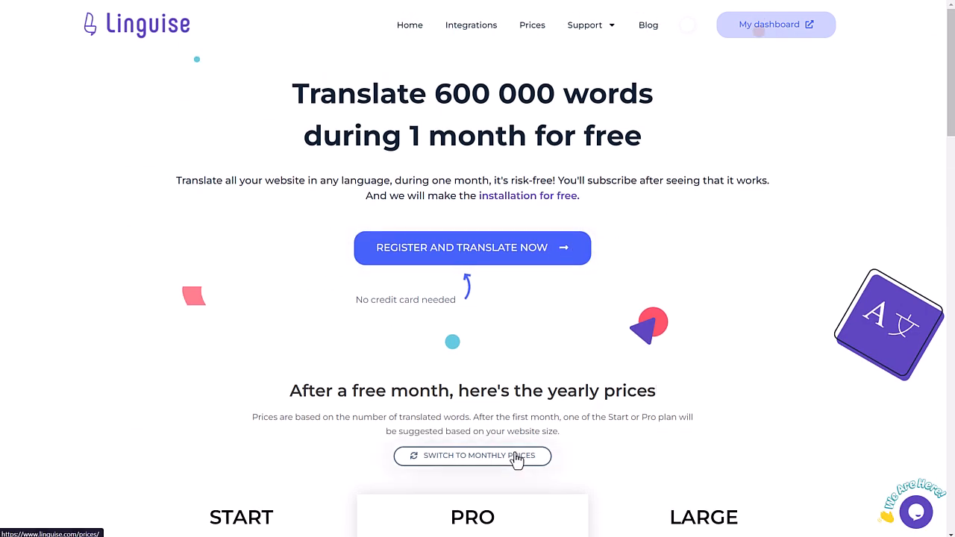
Browse the translation quality page on neural machine translation and the live editor, then the homepage client logos.
{"action": "left_click", "coordinate": [472, 455]}
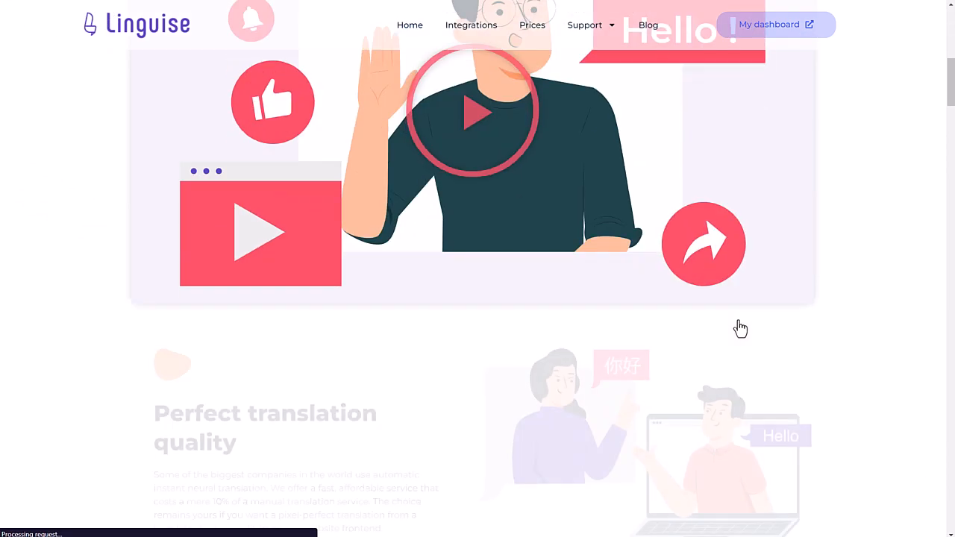
{"action": "scroll", "scroll_direction": "down", "scroll_amount": 3}
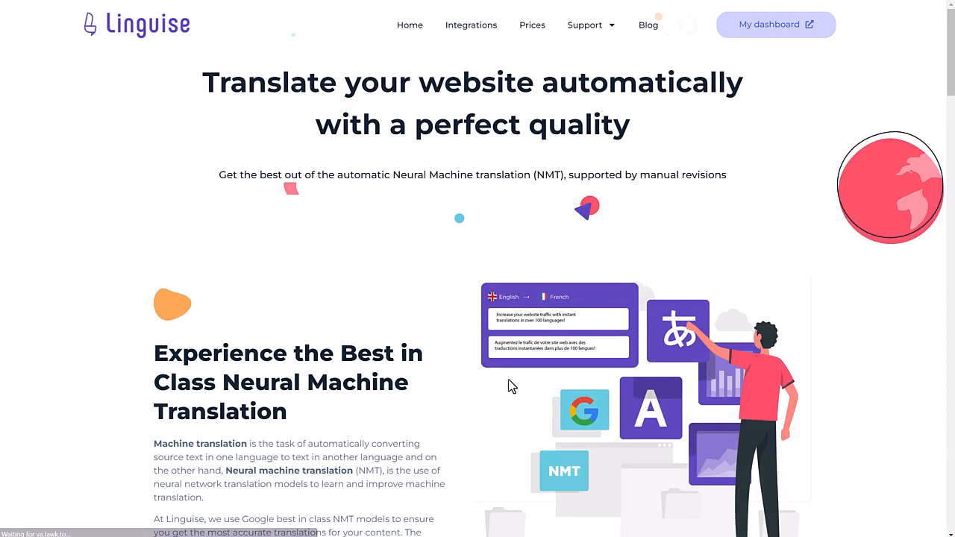
{"action": "scroll", "scroll_direction": "down", "scroll_amount": 3}
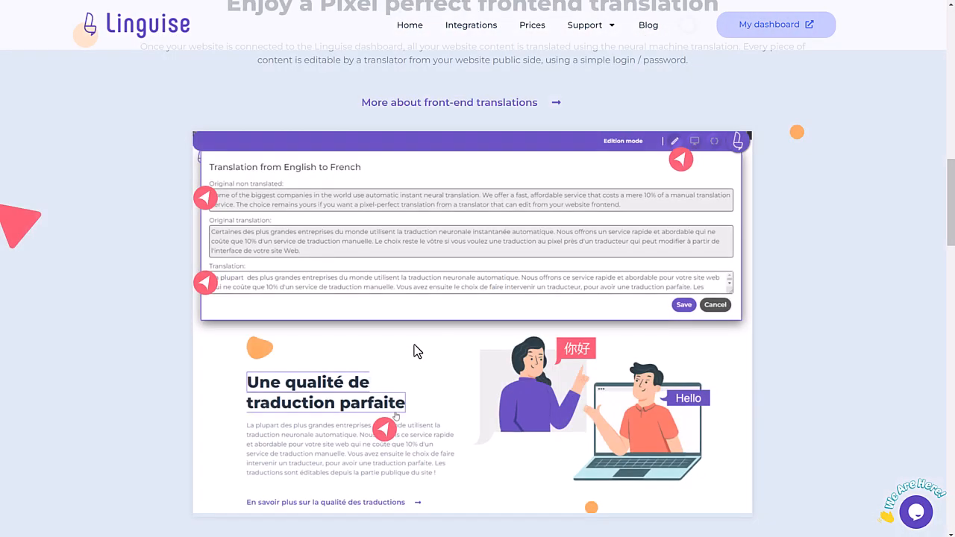
{"action": "scroll", "scroll_direction": "down", "scroll_amount": 3}
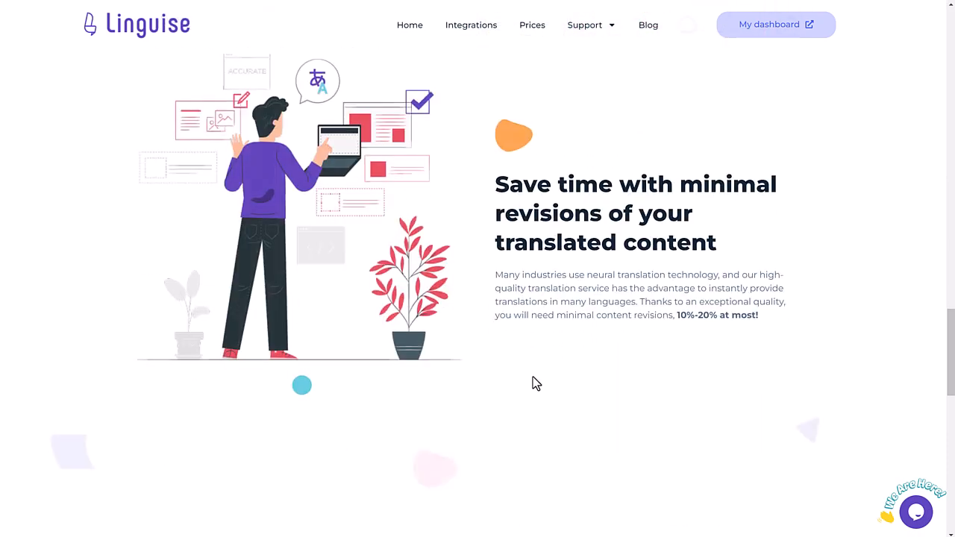
{"action": "scroll", "scroll_direction": "down", "scroll_amount": 3}
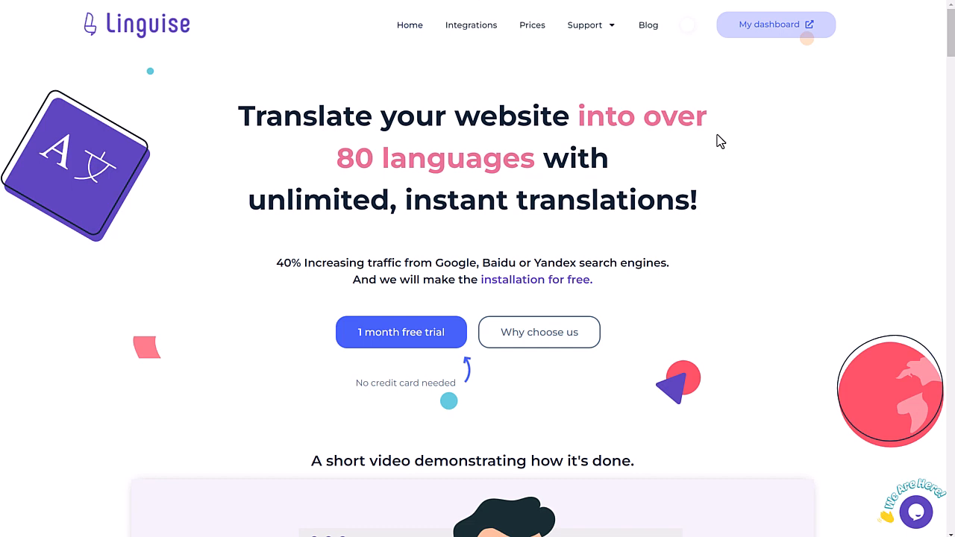
{"action": "mouse_move", "coordinate": [269, 157]}
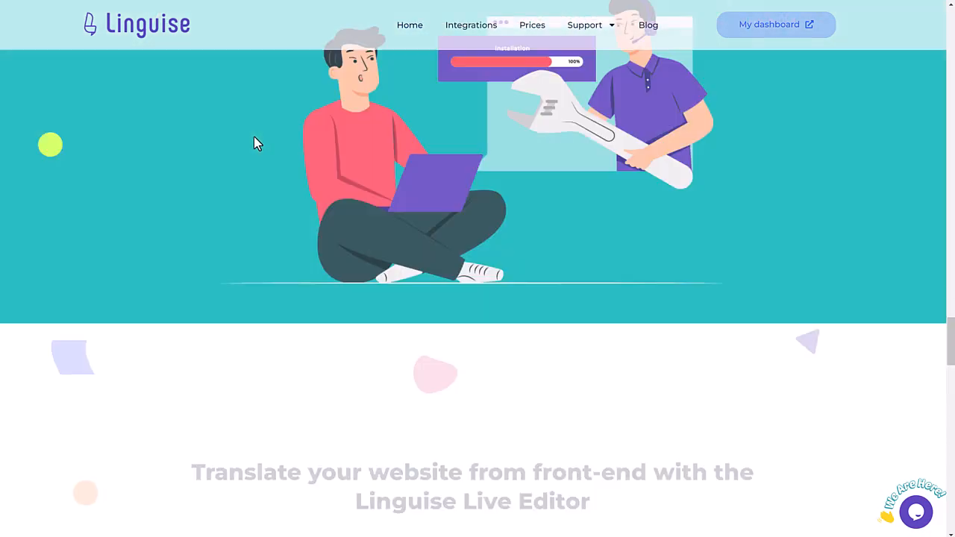
{"action": "scroll", "scroll_direction": "down", "scroll_amount": 3}
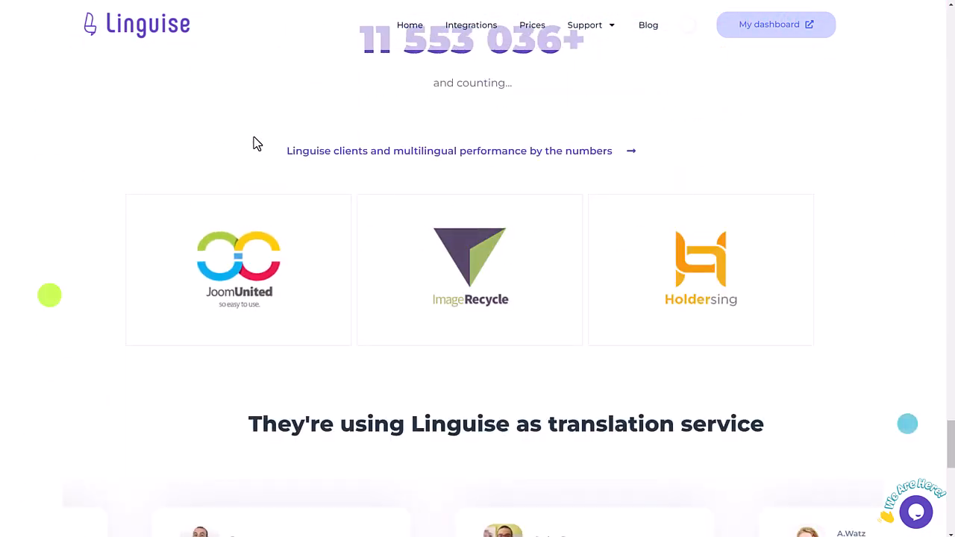